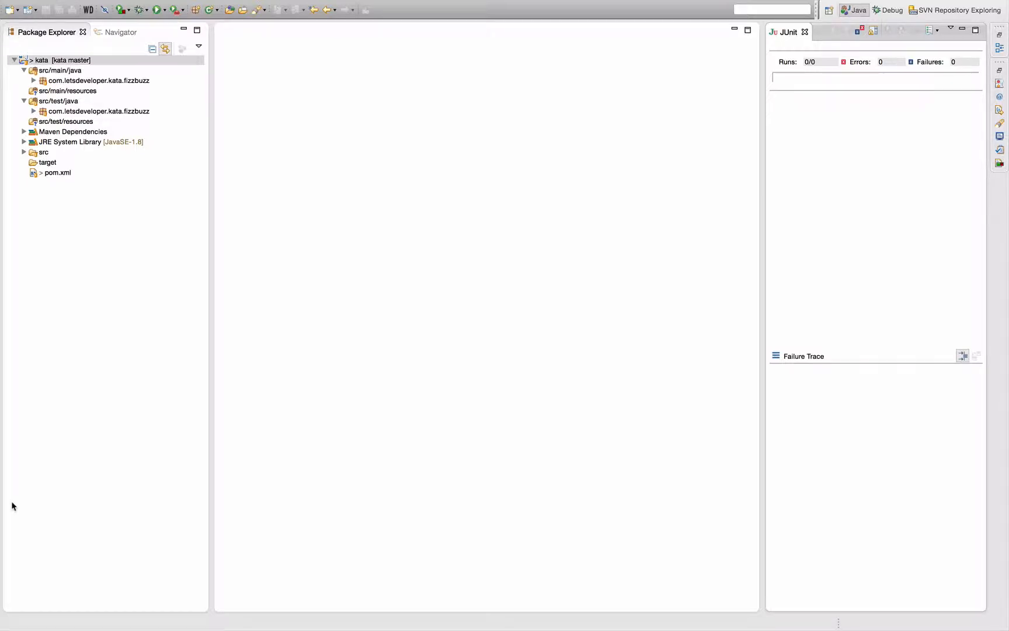
{"action": "mouse_move", "coordinate": [122, 428]}
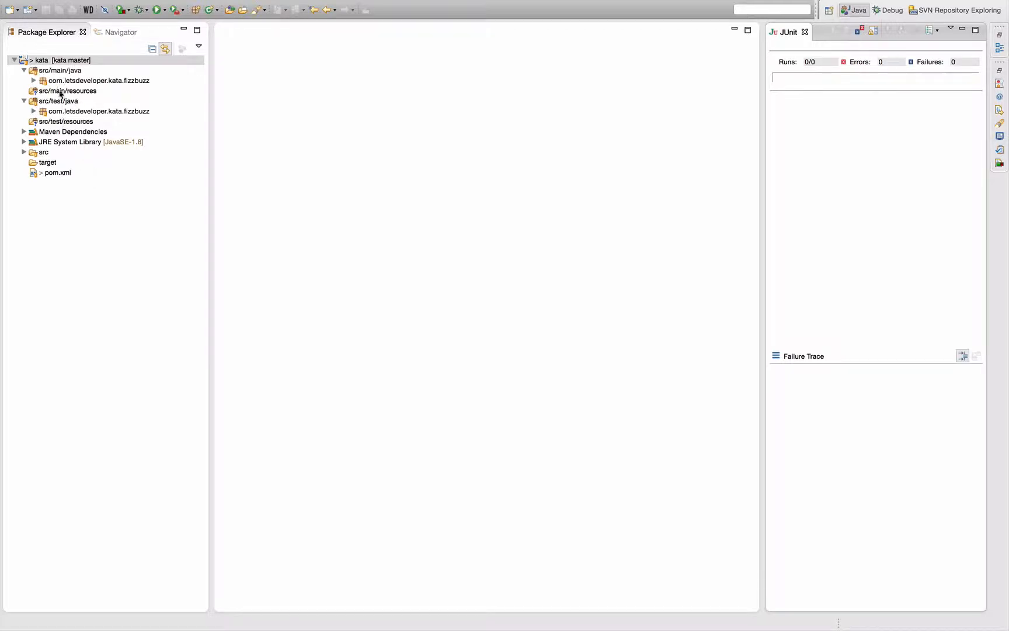
Create class PotterTest in package com.letsdeveloper.kata.potter under src/test/java.
{"action": "right_click", "coordinate": [58, 101]}
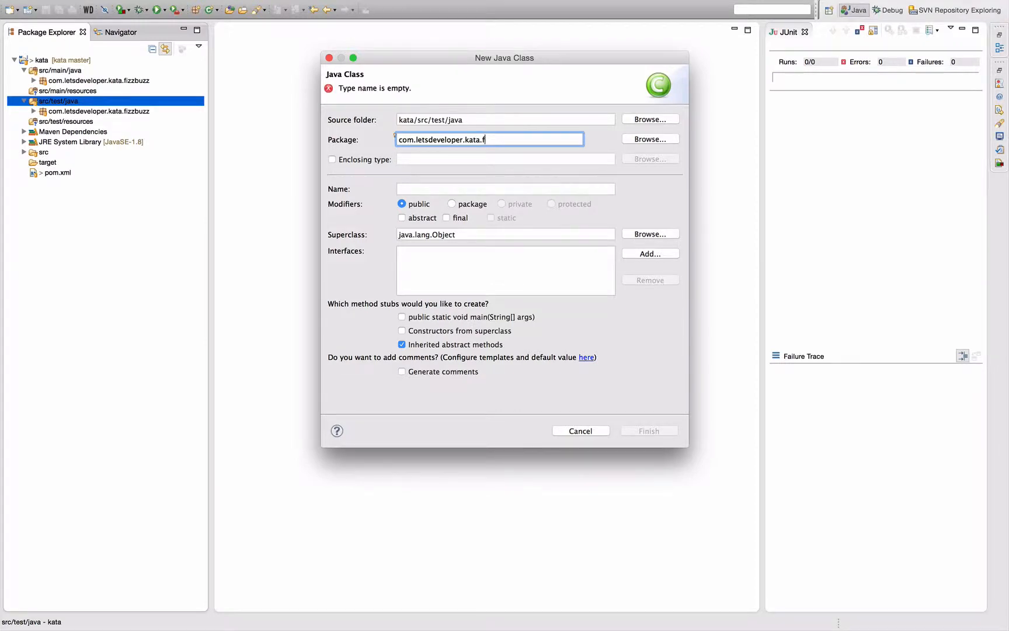
{"action": "type", "text": "otter"}
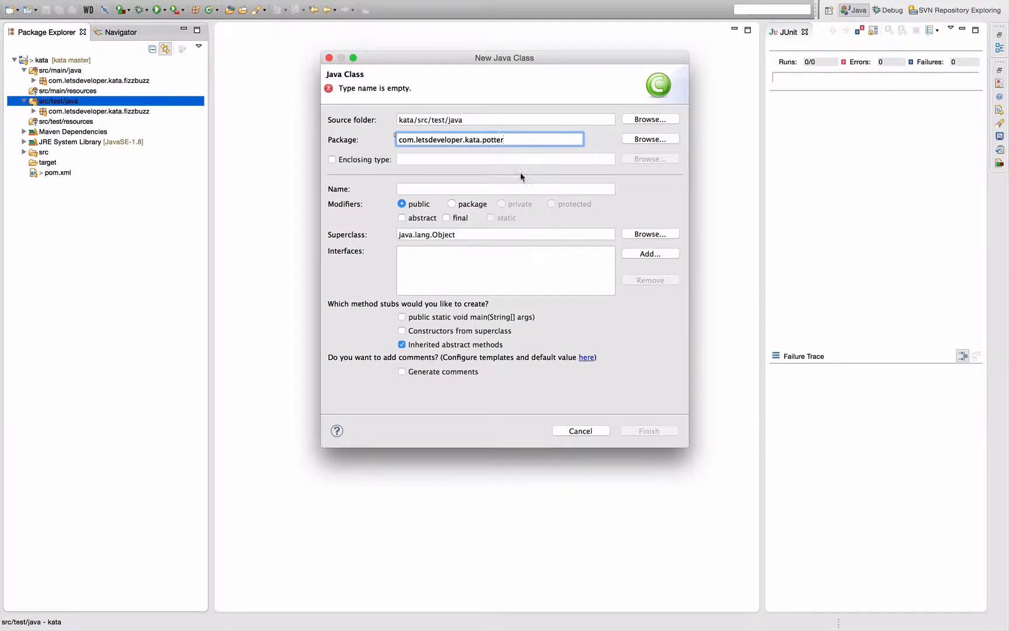
{"action": "left_click", "coordinate": [505, 188]}
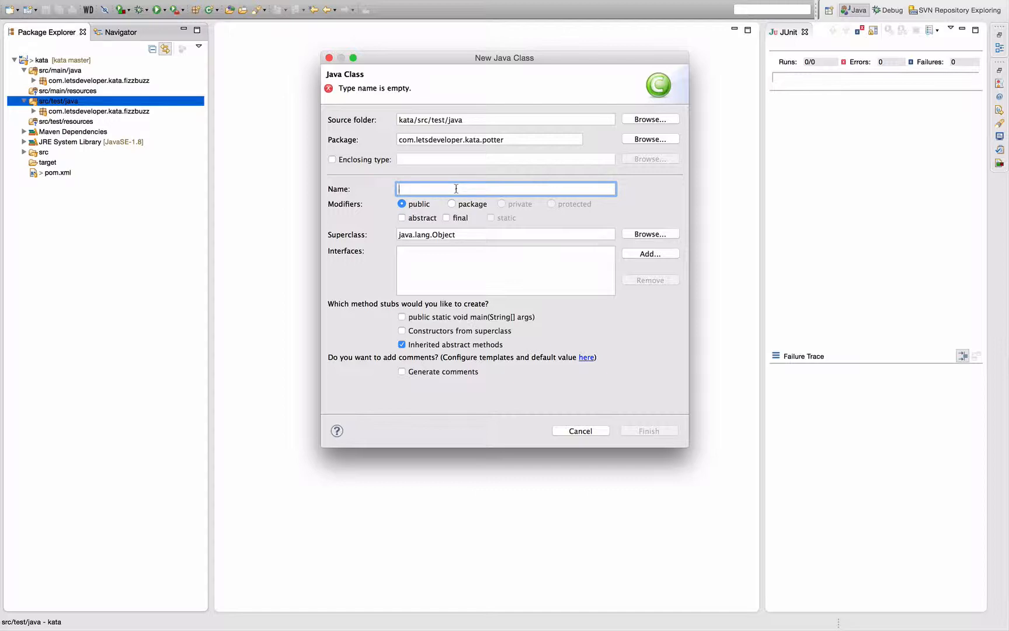
{"action": "type", "text": "P"}
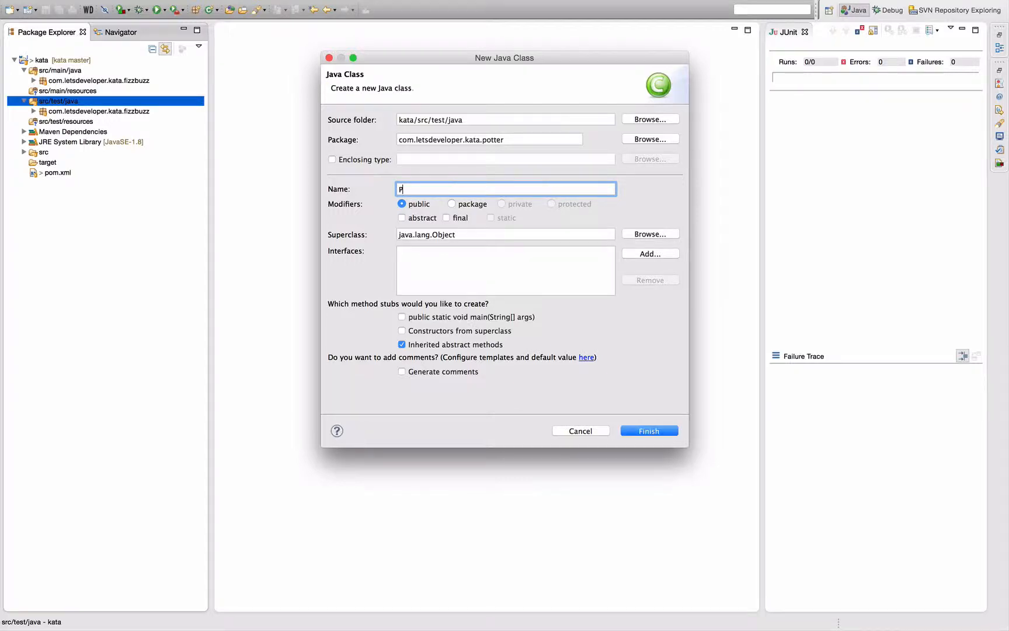
{"action": "type", "text": "Potter"}
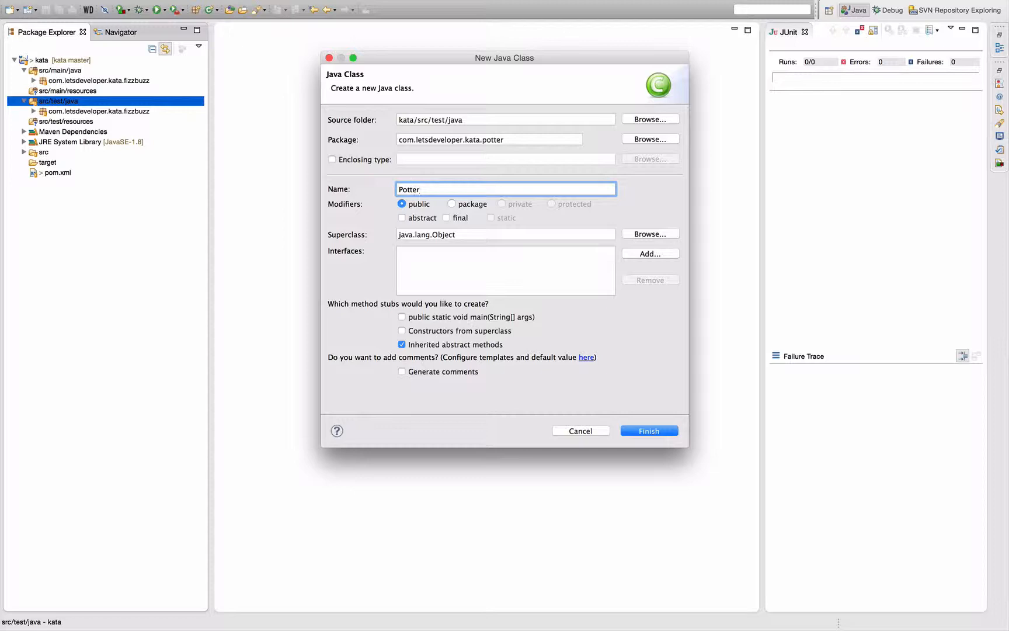
{"action": "type", "text": "Test"}
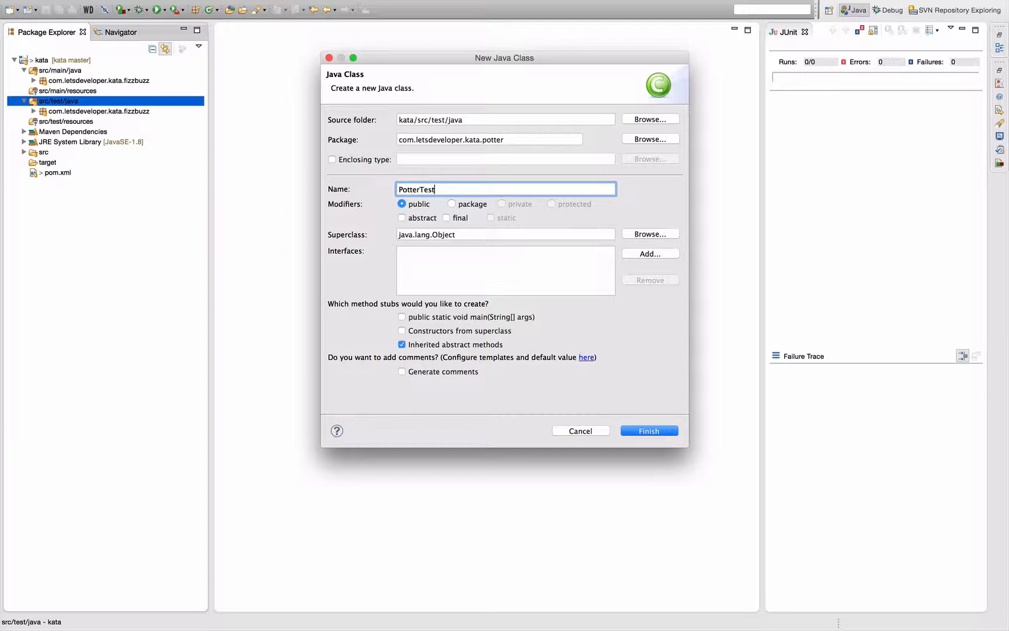
{"action": "left_click", "coordinate": [648, 430]}
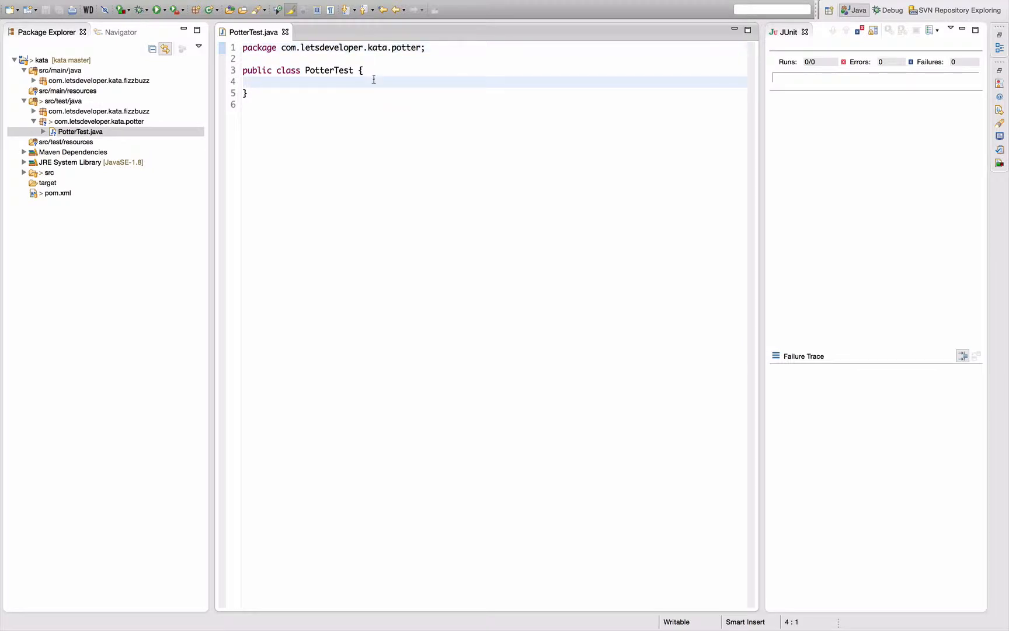
{"action": "type", "text": "@Test"}
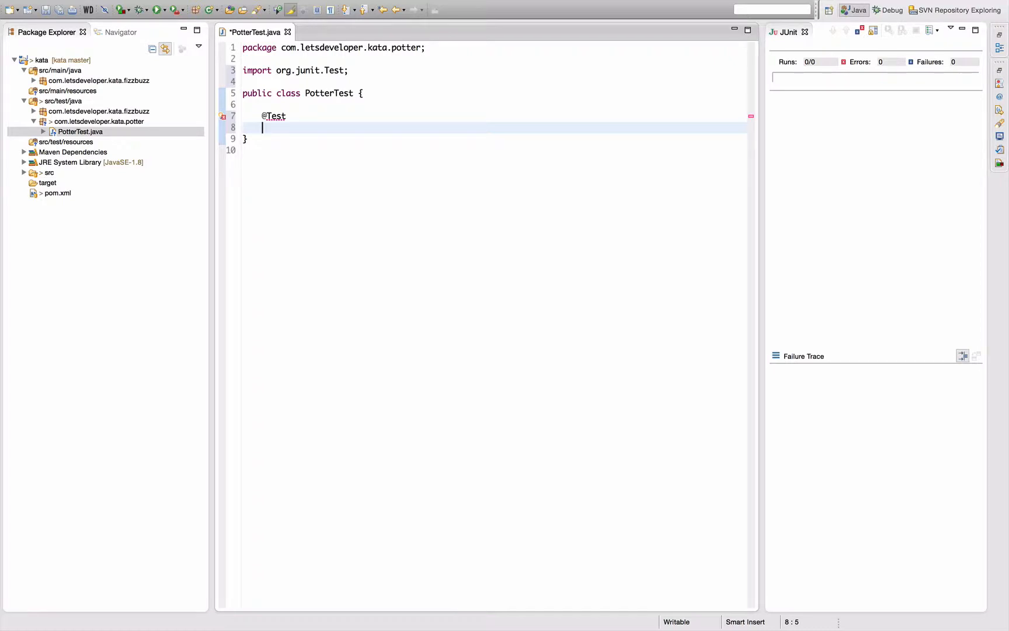
{"action": "type", "text": "public void"}
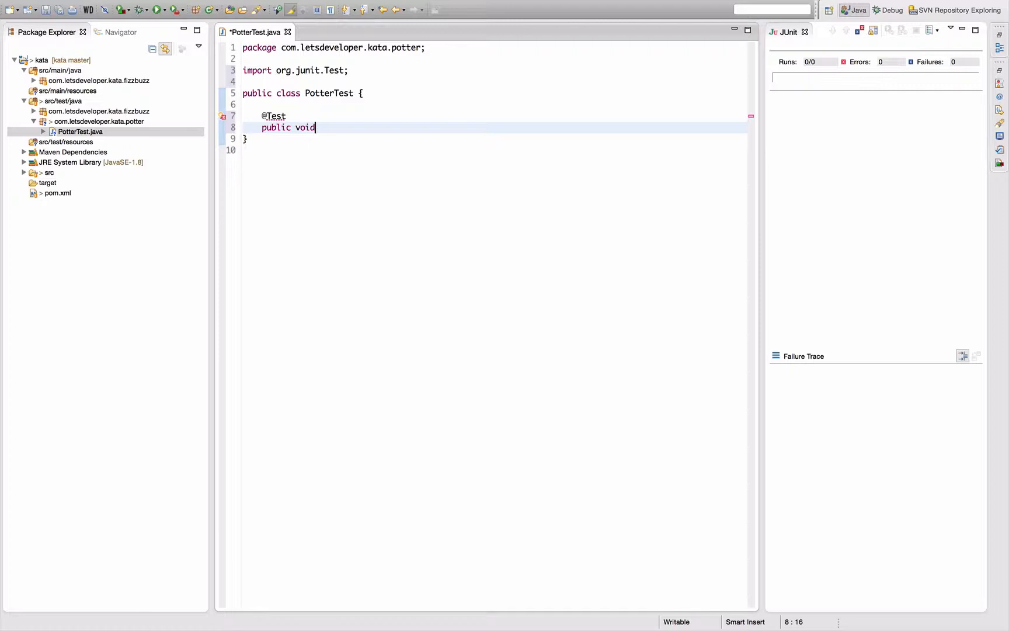
{"action": "type", "text": "noBoo"}
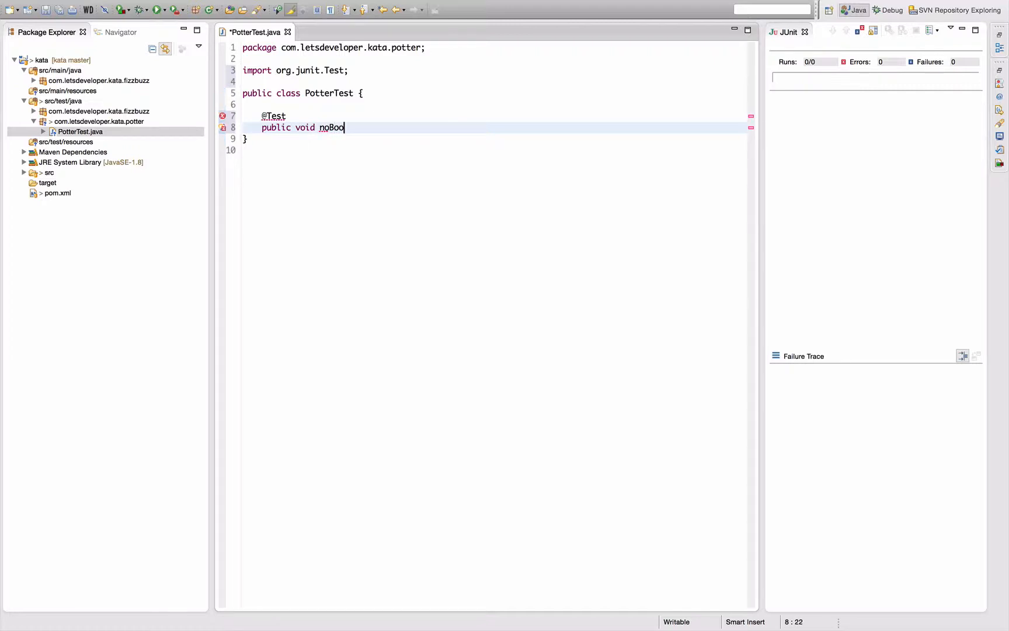
{"action": "type", "text": "kCostsNothing"}
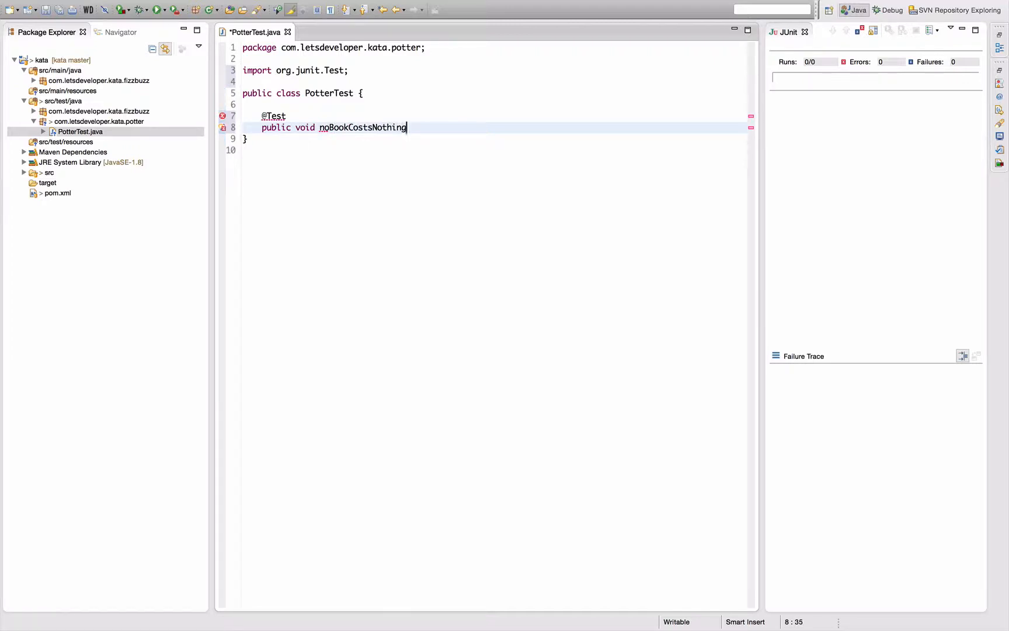
{"action": "type", "text": "() {"}
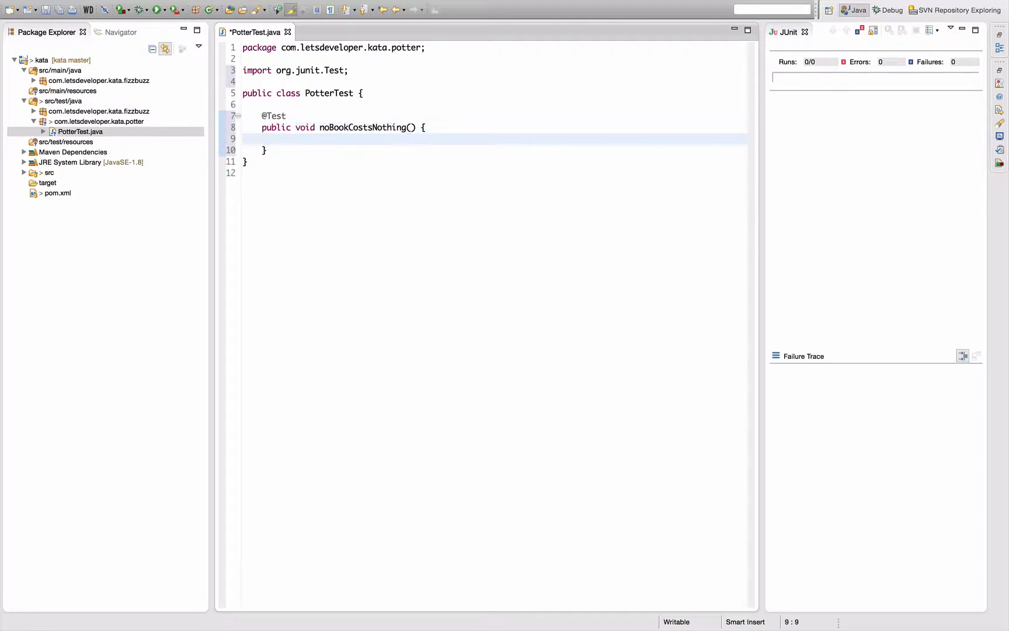
{"action": "left_click", "coordinate": [282, 139]}
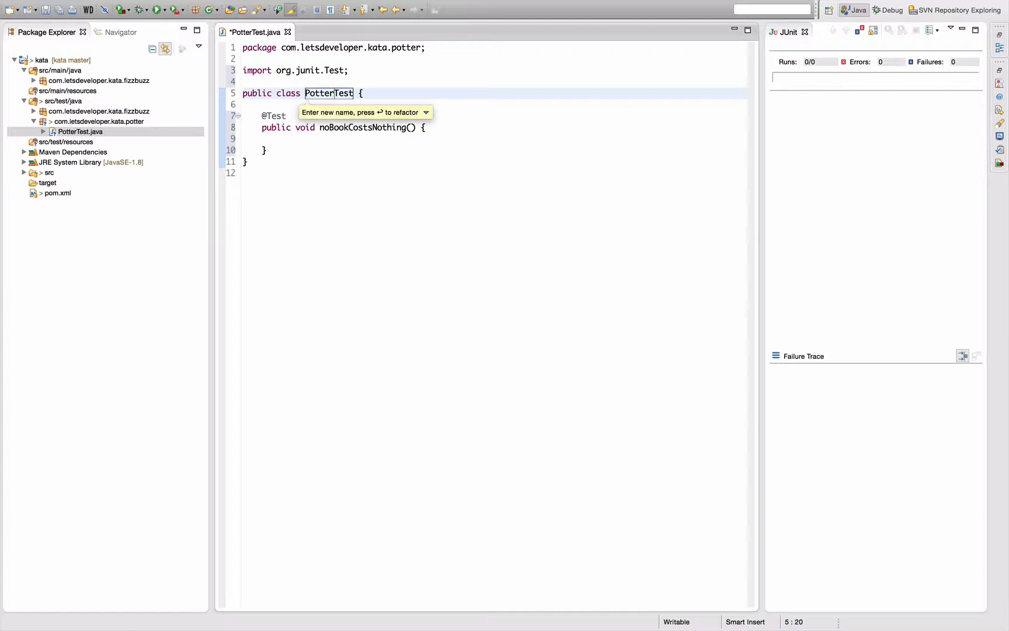
Rename the class to PotterBookOrderTest and add new PotterBookOrder(); in the test.
{"action": "type", "text": "BookOrder"}
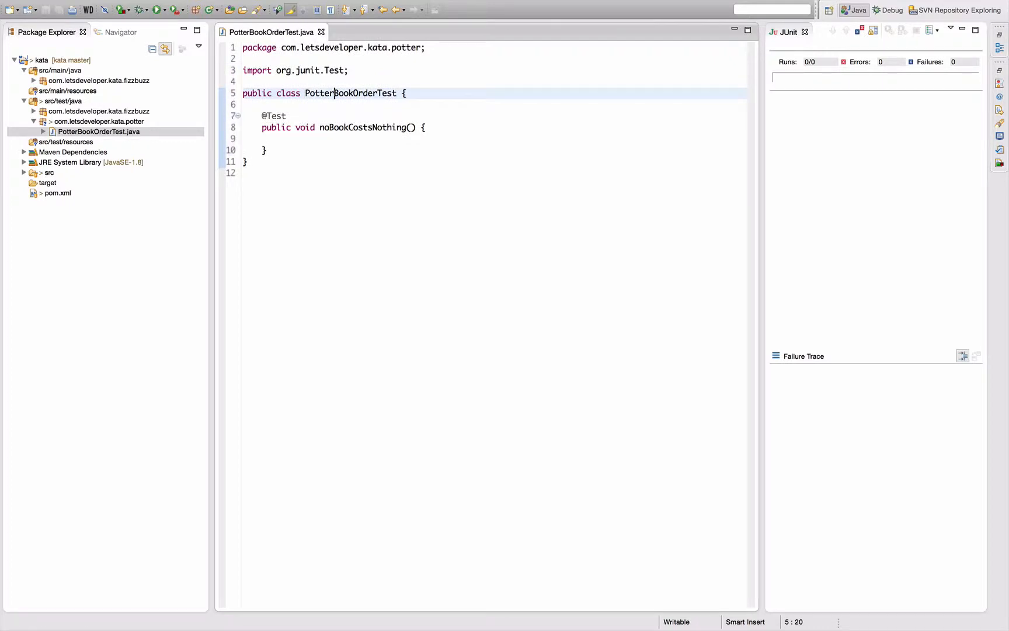
{"action": "left_click", "coordinate": [281, 138]}
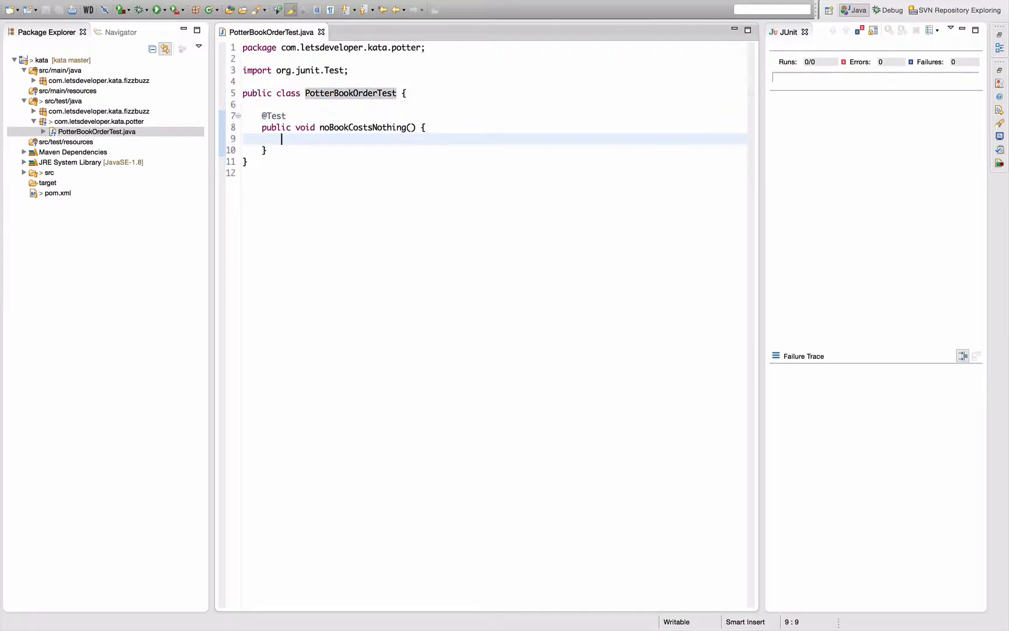
{"action": "type", "text": "n"}
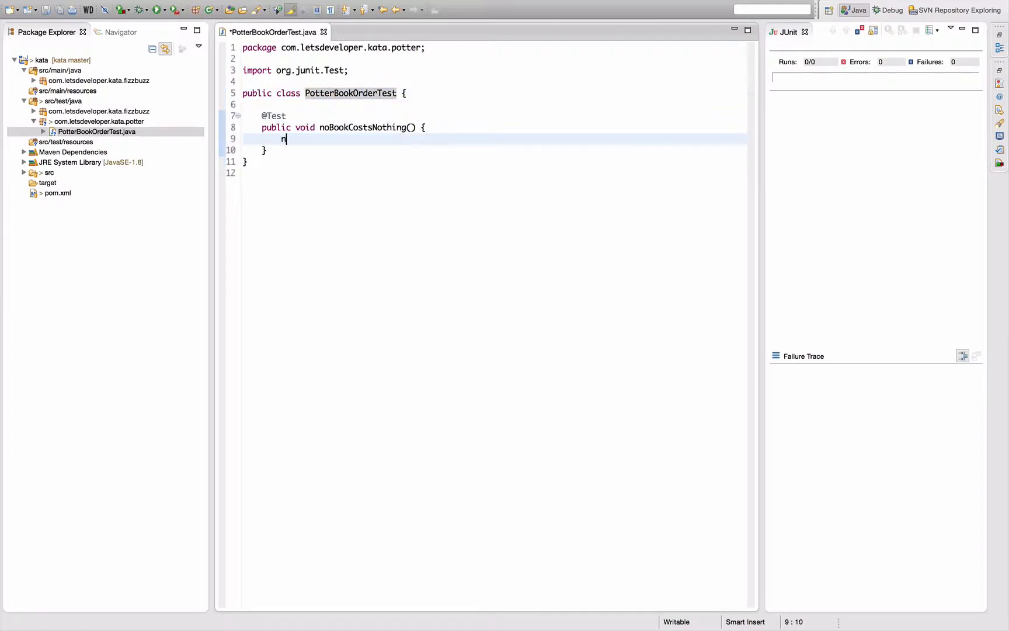
{"action": "type", "text": "ew PotterB"}
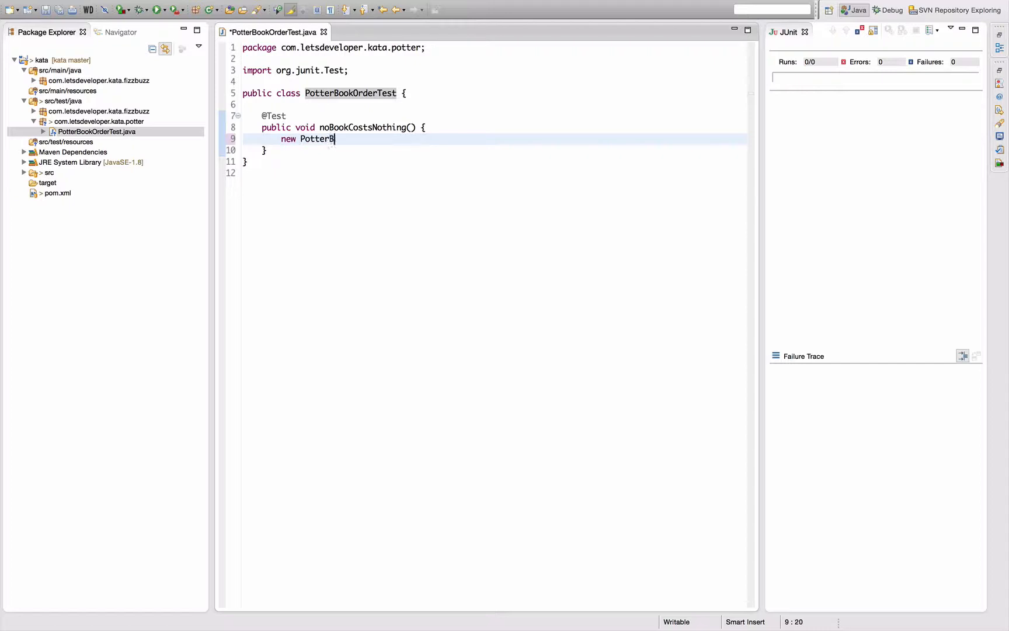
{"action": "type", "text": "ookOrder()"}
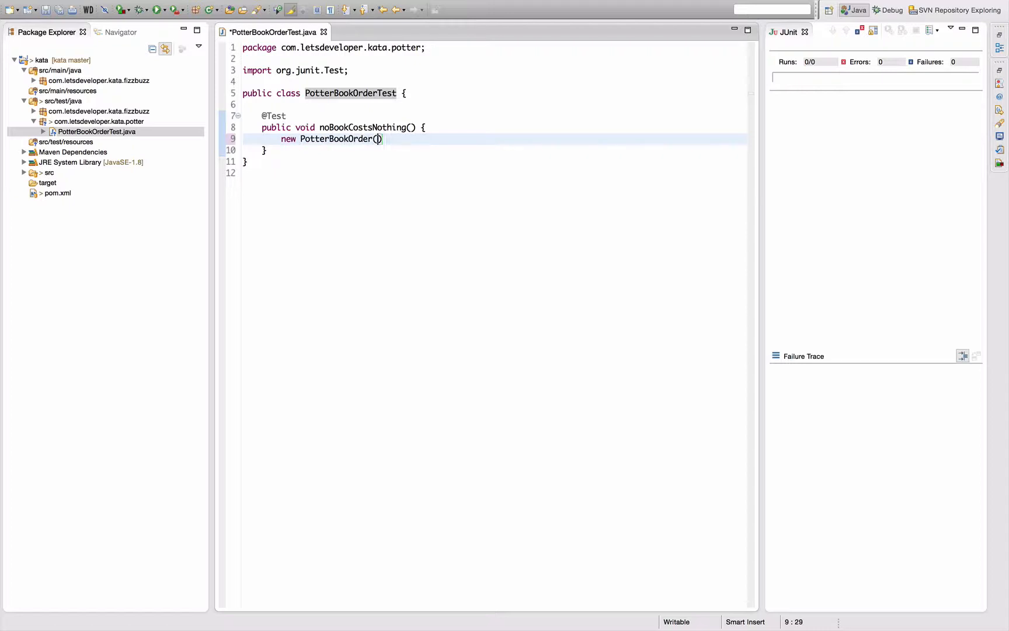
{"action": "type", "text": ";"}
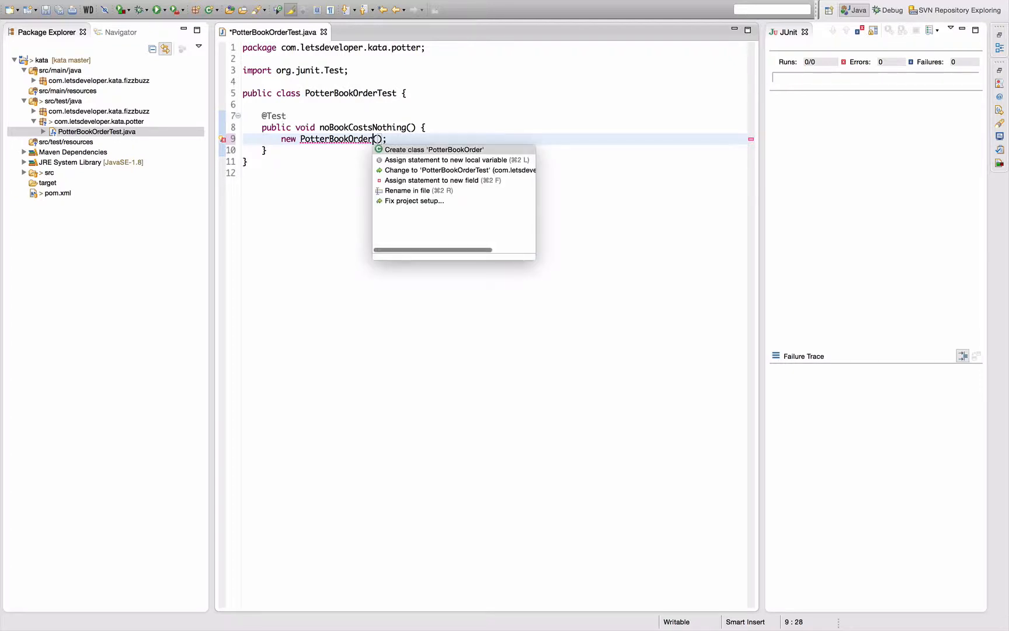
{"action": "mouse_move", "coordinate": [434, 150]}
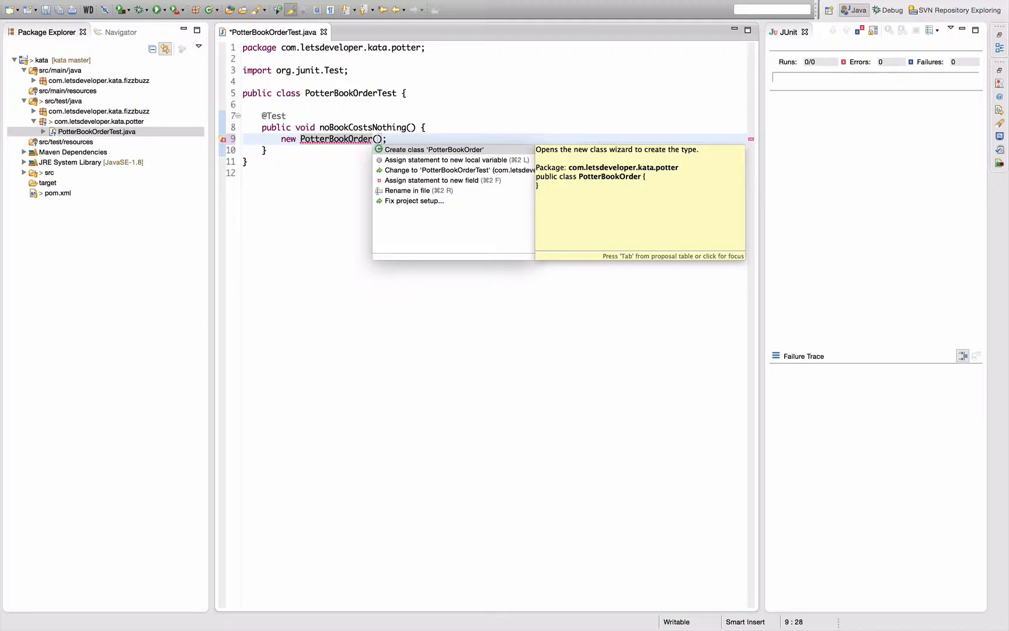
Quick-fix PotterBookOrder into a new class under src/main/java.
{"action": "key", "text": "Escape"}
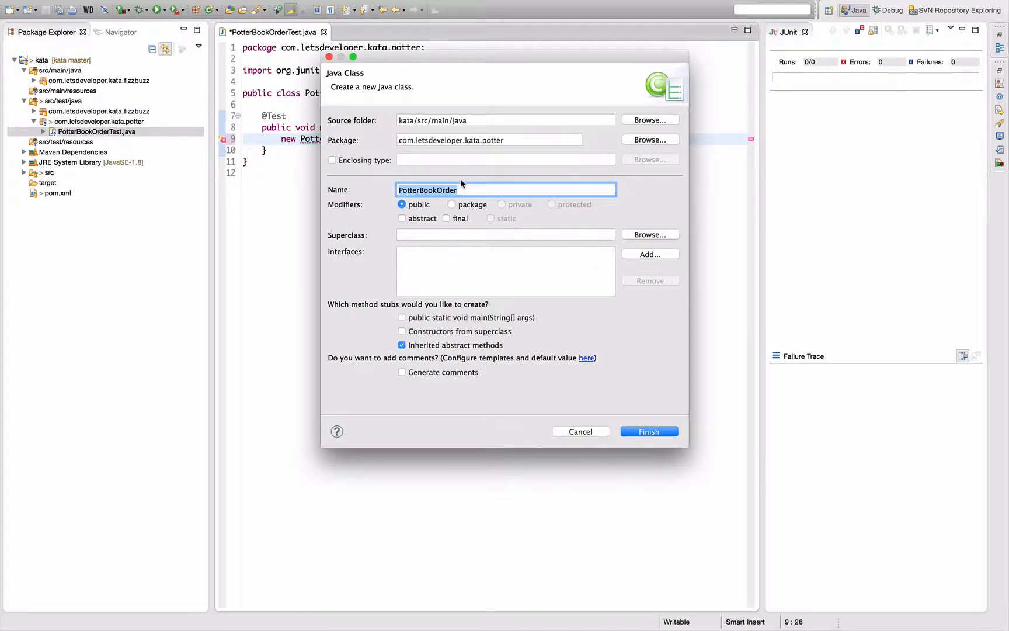
{"action": "mouse_move", "coordinate": [434, 131]}
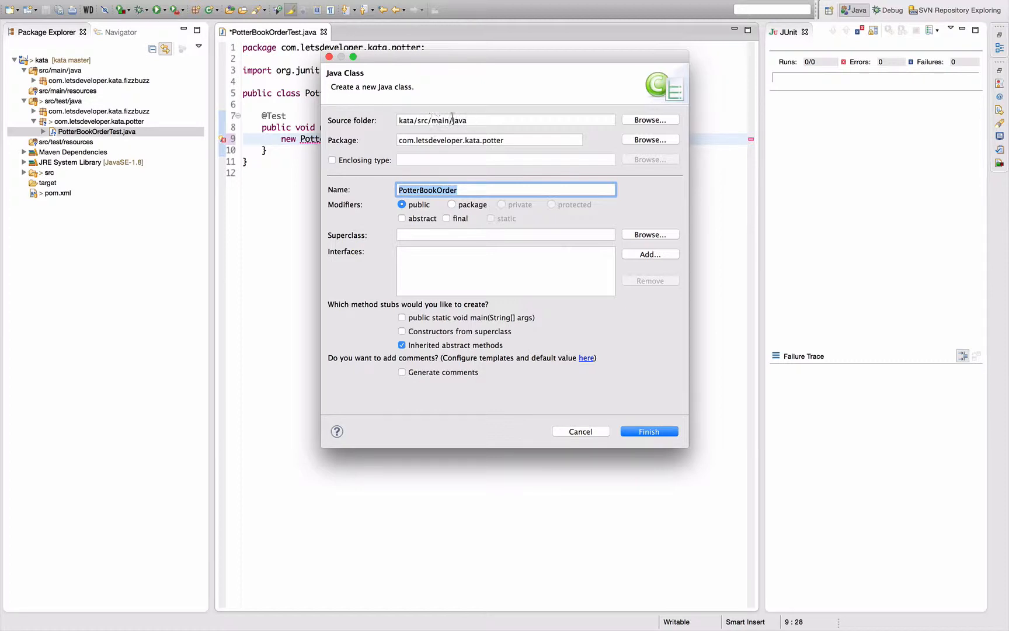
{"action": "mouse_move", "coordinate": [472, 269]}
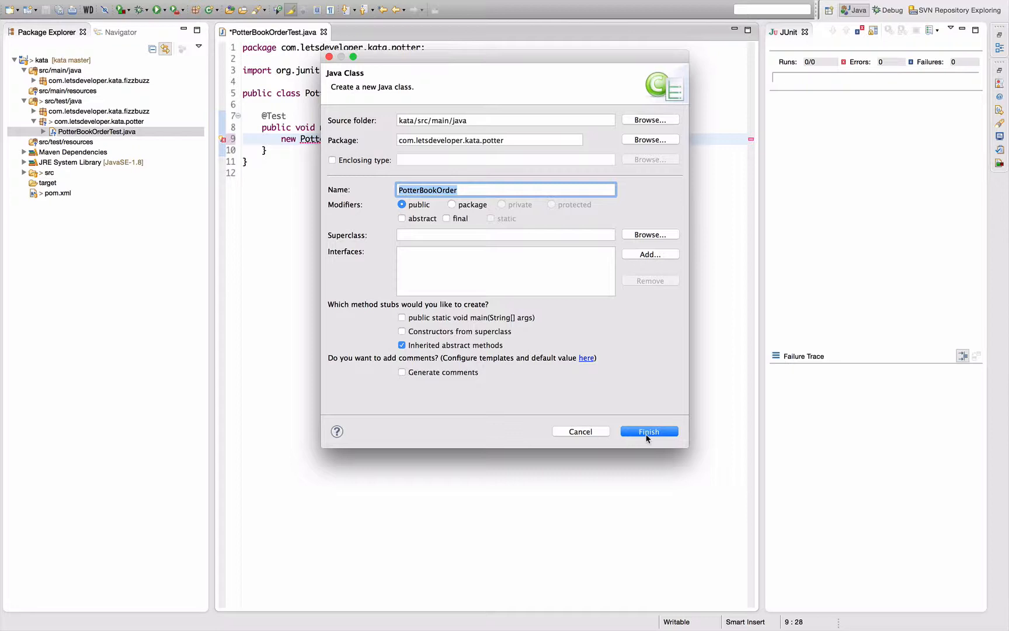
{"action": "left_click", "coordinate": [648, 431]}
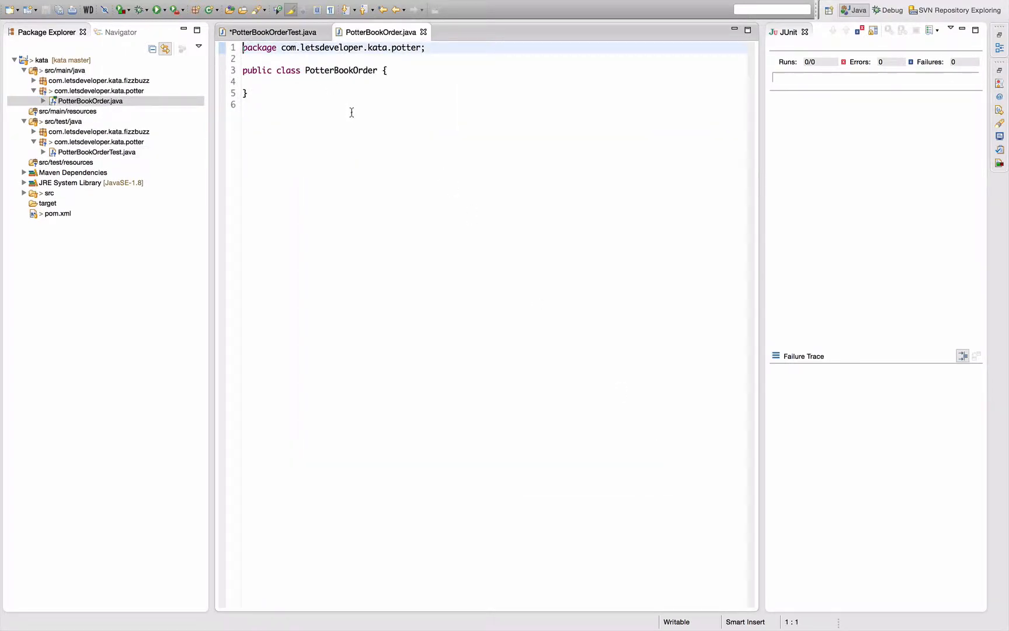
Assign the new order to an 'order' variable and call order.getTotal().
{"action": "left_click", "coordinate": [270, 32]}
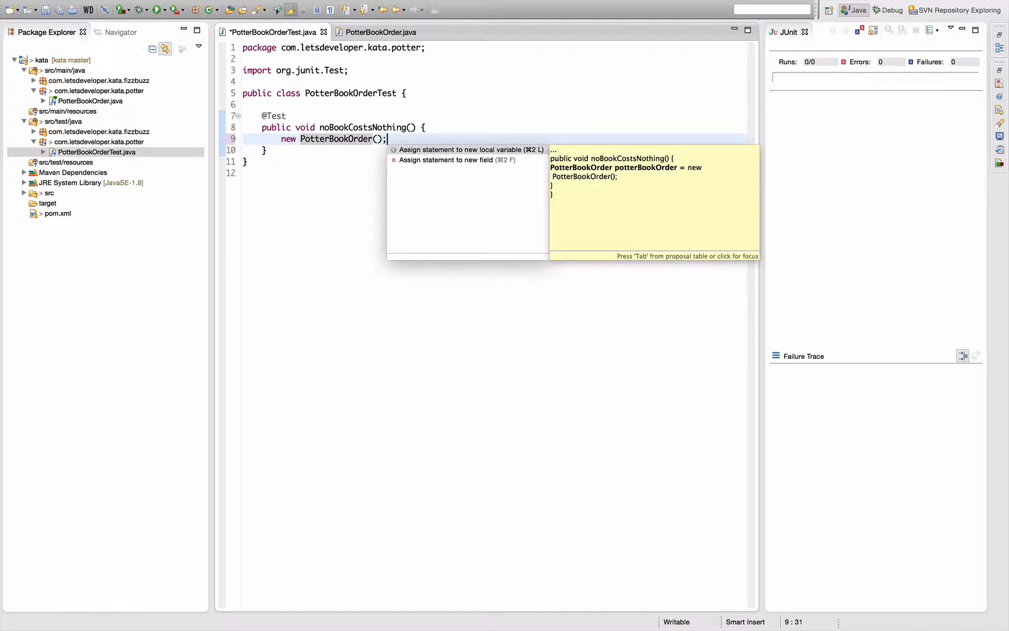
{"action": "left_click", "coordinate": [470, 150]}
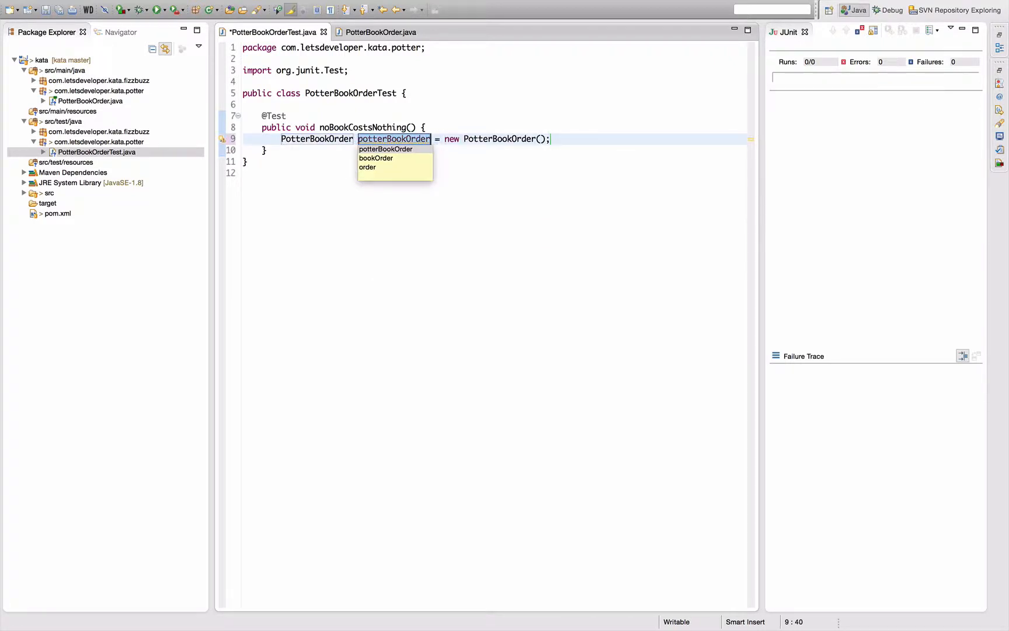
{"action": "left_click", "coordinate": [368, 167]}
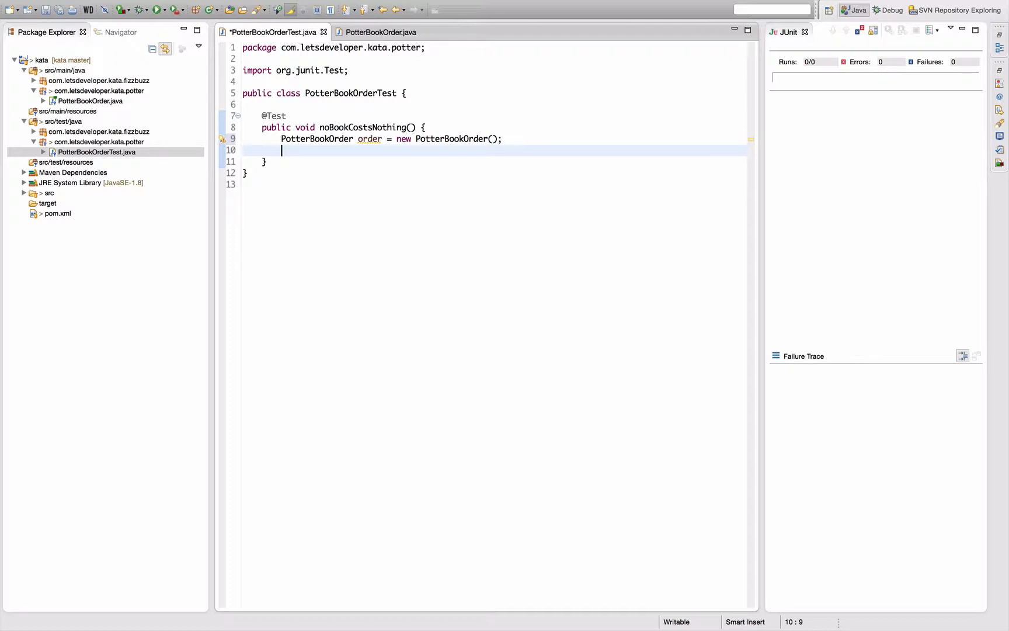
{"action": "type", "text": "order."}
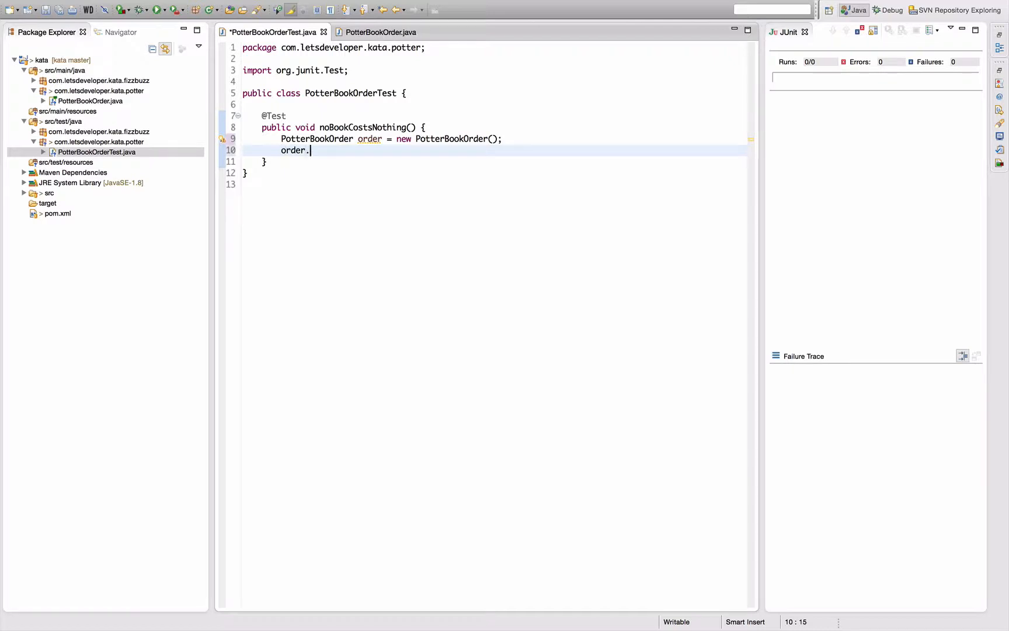
{"action": "type", "text": "getT"}
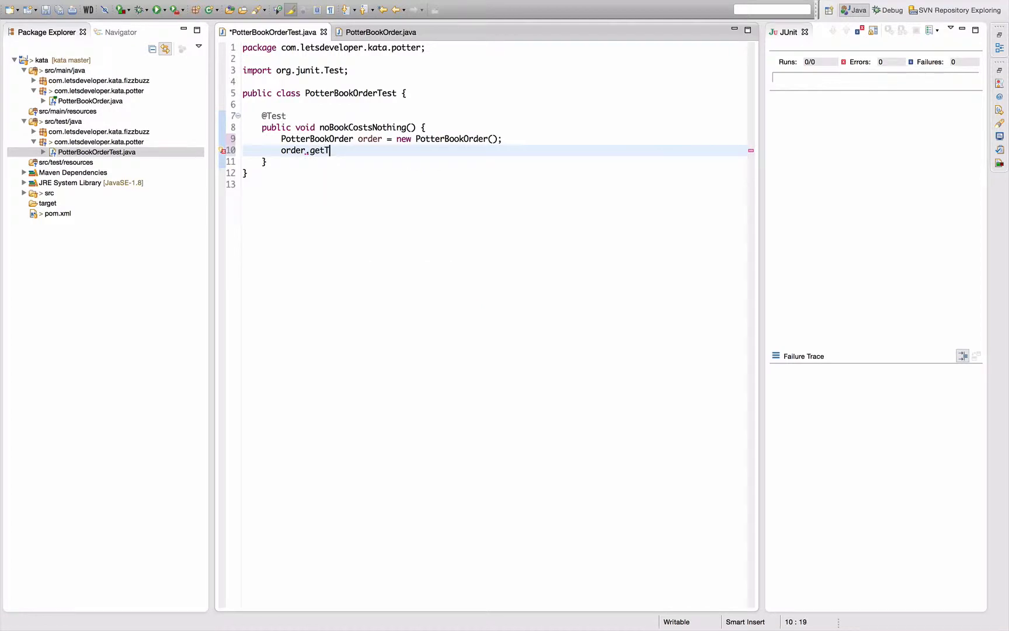
{"action": "type", "text": "otal()"}
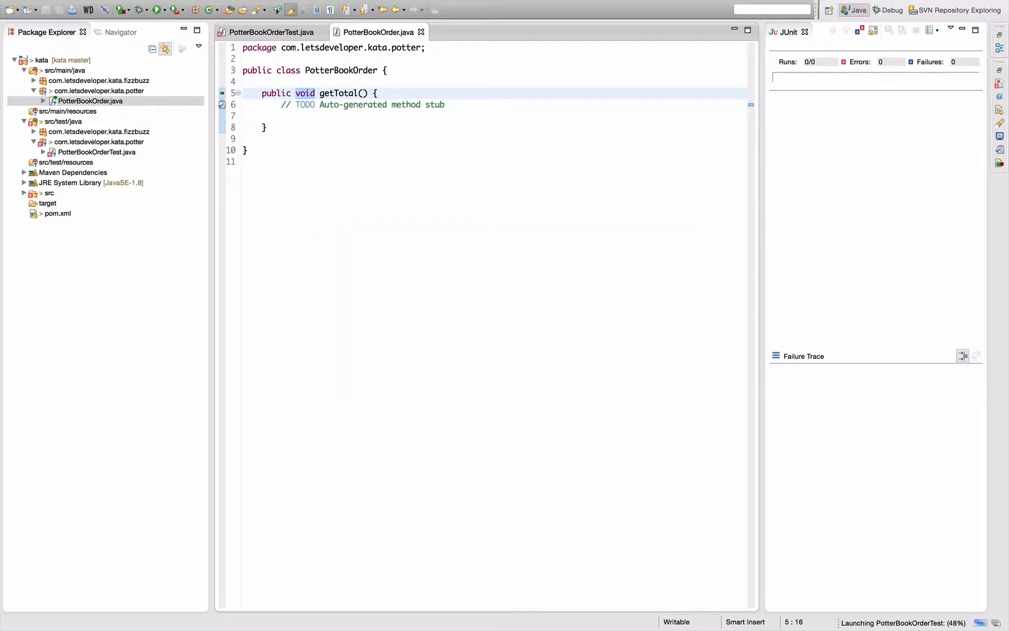
Create the getTotal() stub, add the test's missing semicolon, and save.
{"action": "left_click", "coordinate": [270, 32]}
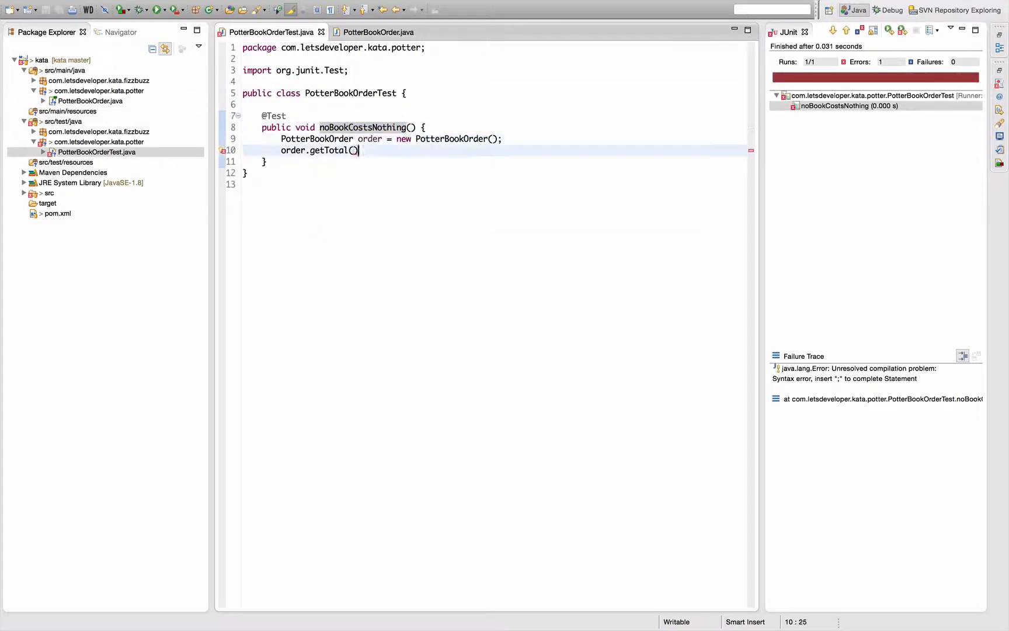
{"action": "type", "text": ";"}
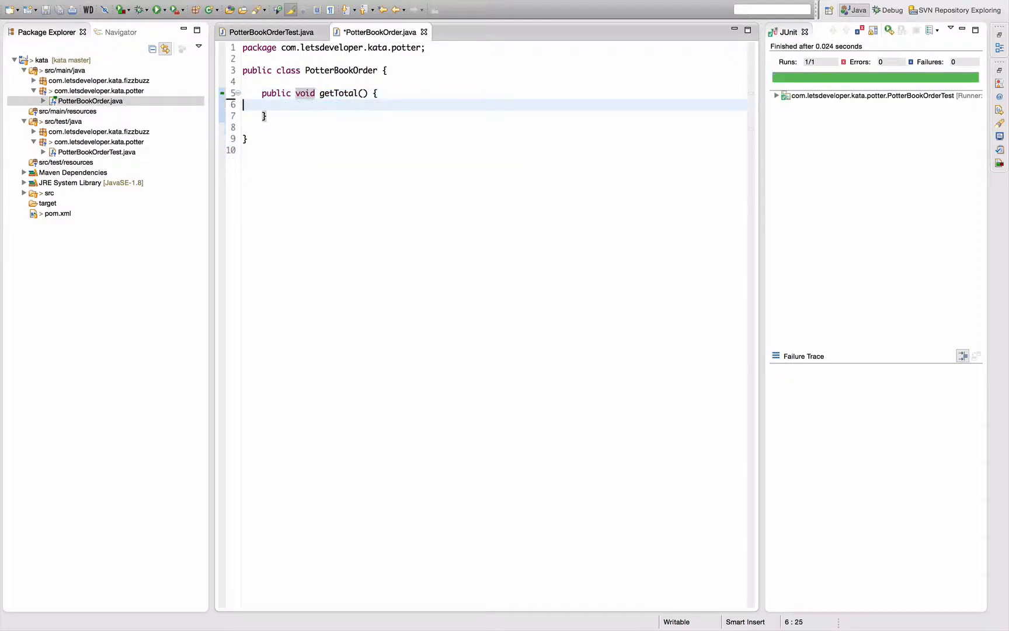
{"action": "key", "text": "ctrl+s"}
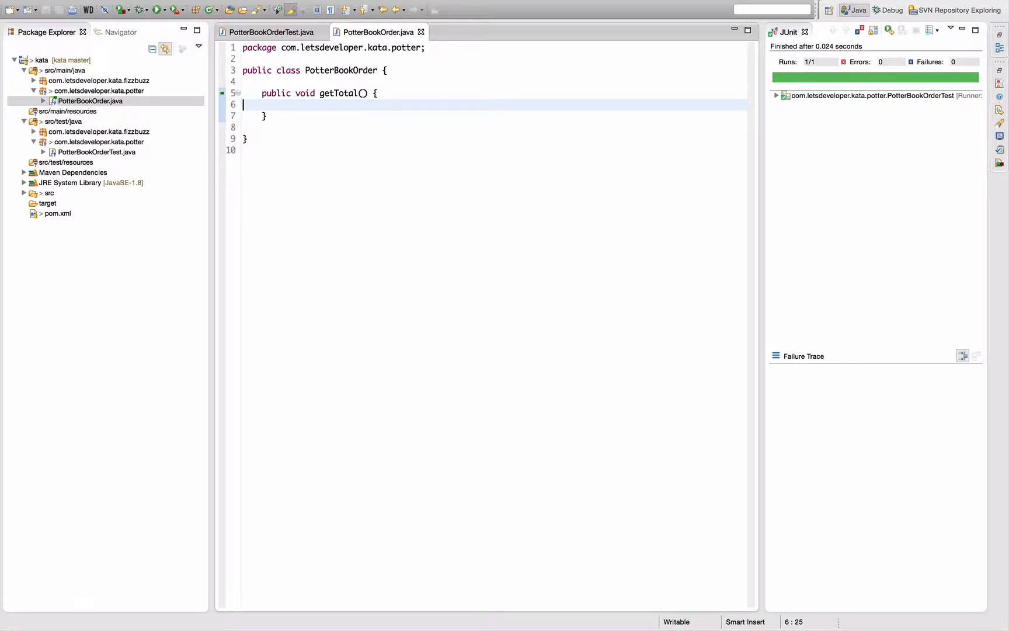
{"action": "left_click", "coordinate": [270, 32]}
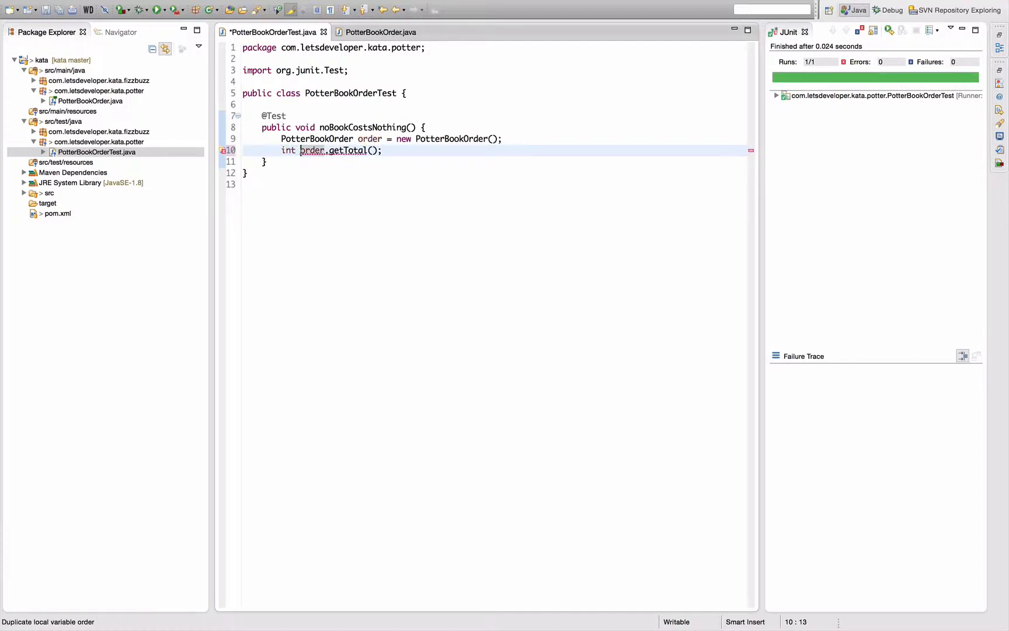
Store the total in int actualPriceInCents; getTotal becomes getTotalInCents returning 0.
{"action": "type", "text": "actualPriceInCents ="}
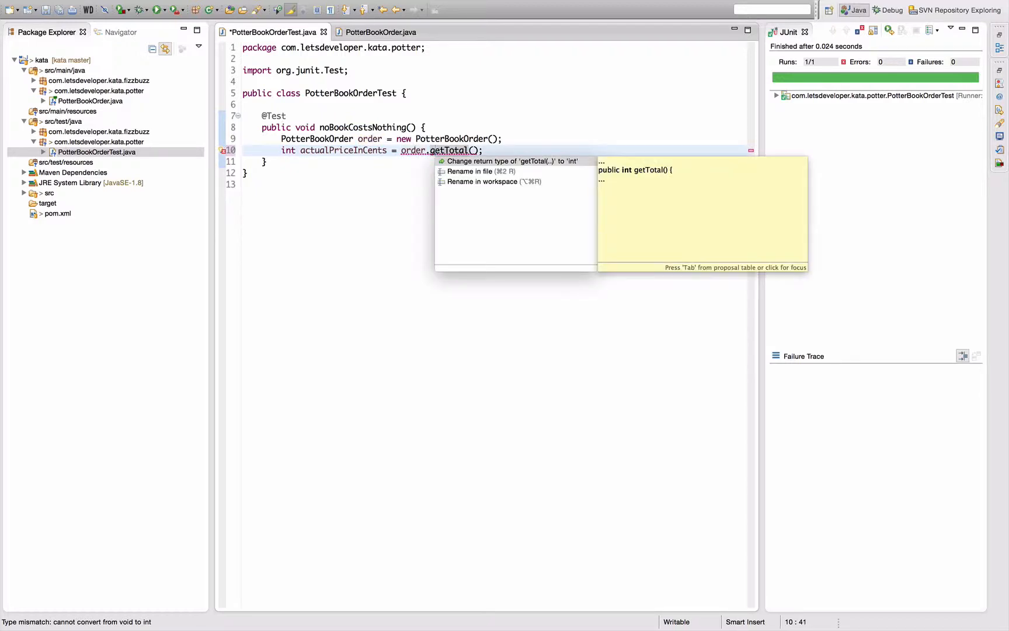
{"action": "left_click", "coordinate": [509, 161]}
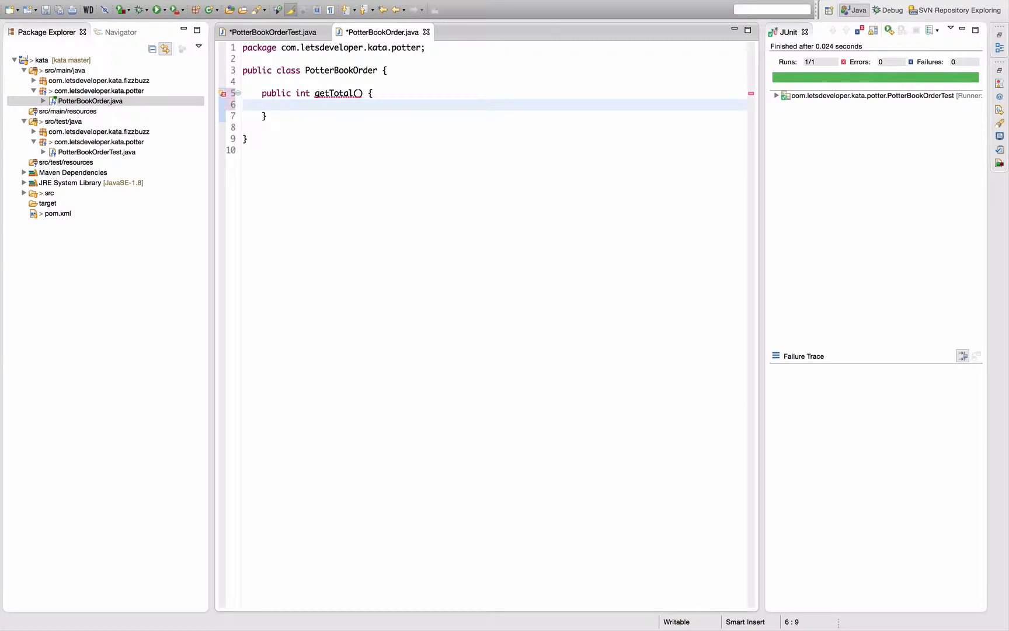
{"action": "type", "text": "return 0;"}
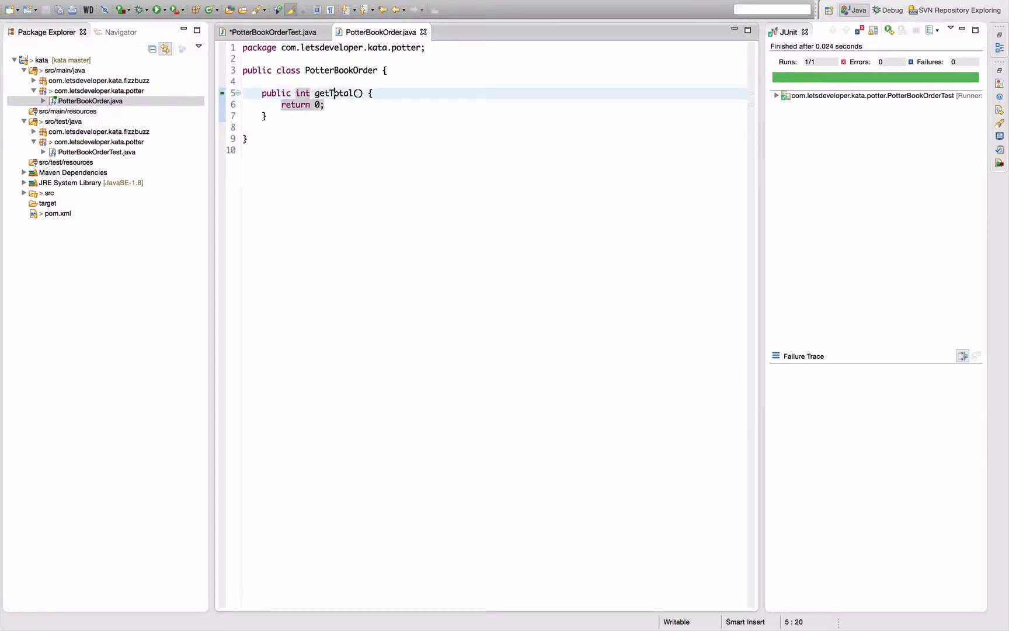
{"action": "double_click", "coordinate": [335, 93]}
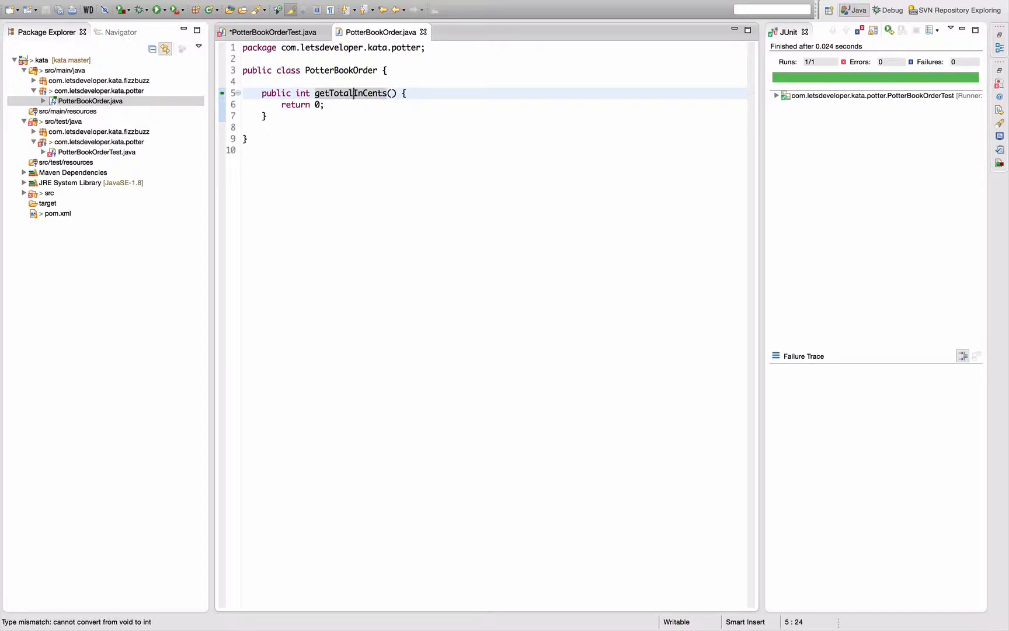
{"action": "left_click", "coordinate": [270, 32]}
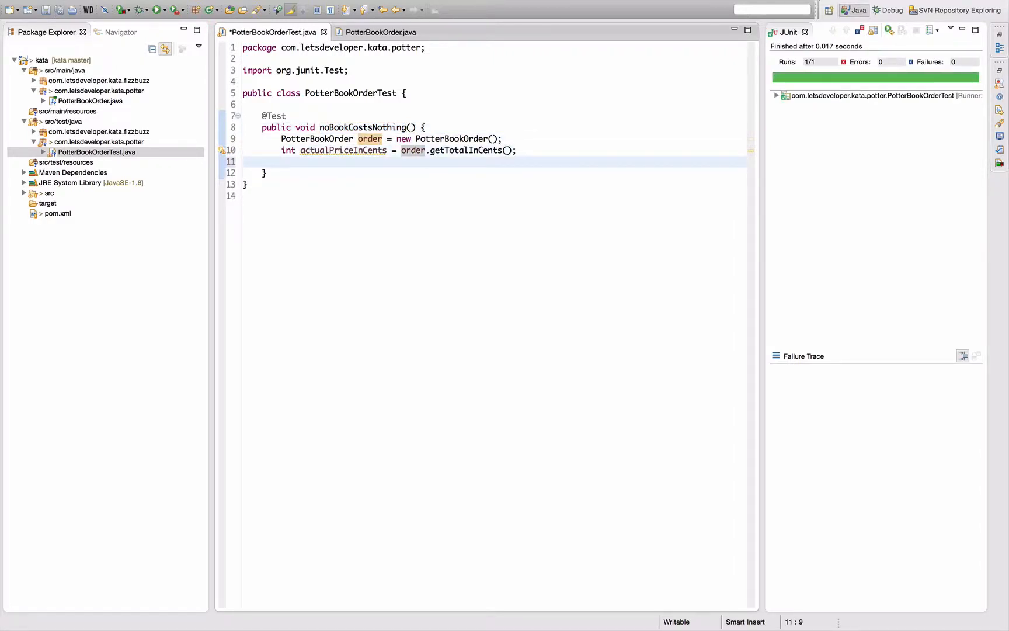
Write assertThat(actualPriceInCents, is(0)) at the end of noBookCostsNothing.
{"action": "type", "text": "assertTha"}
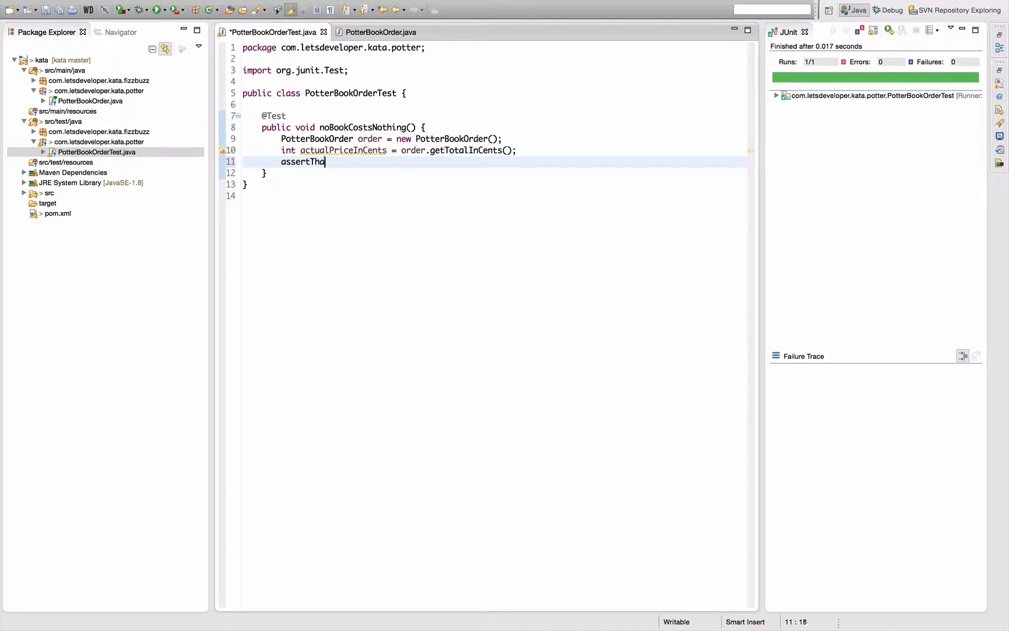
{"action": "type", "text": "t(0,"}
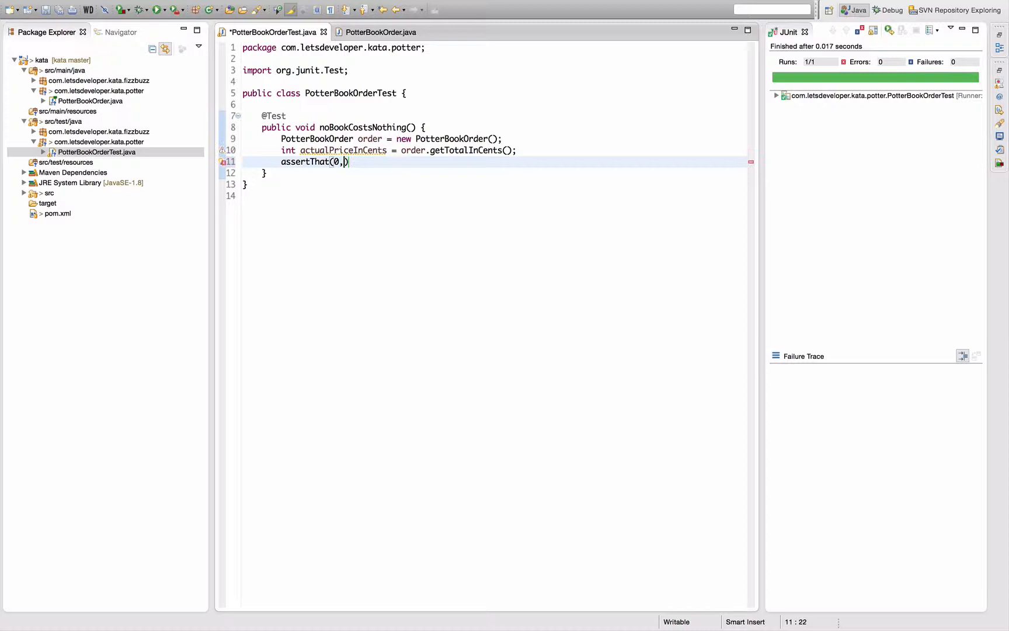
{"action": "key", "text": "BackSpace"}
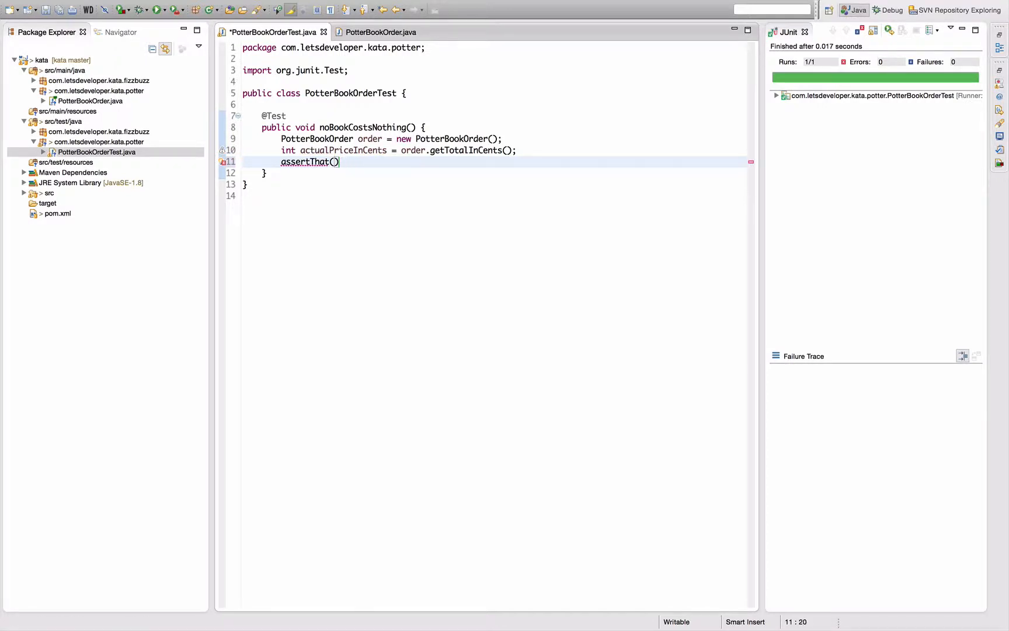
{"action": "type", "text": "actualPriceInCents, is(0"}
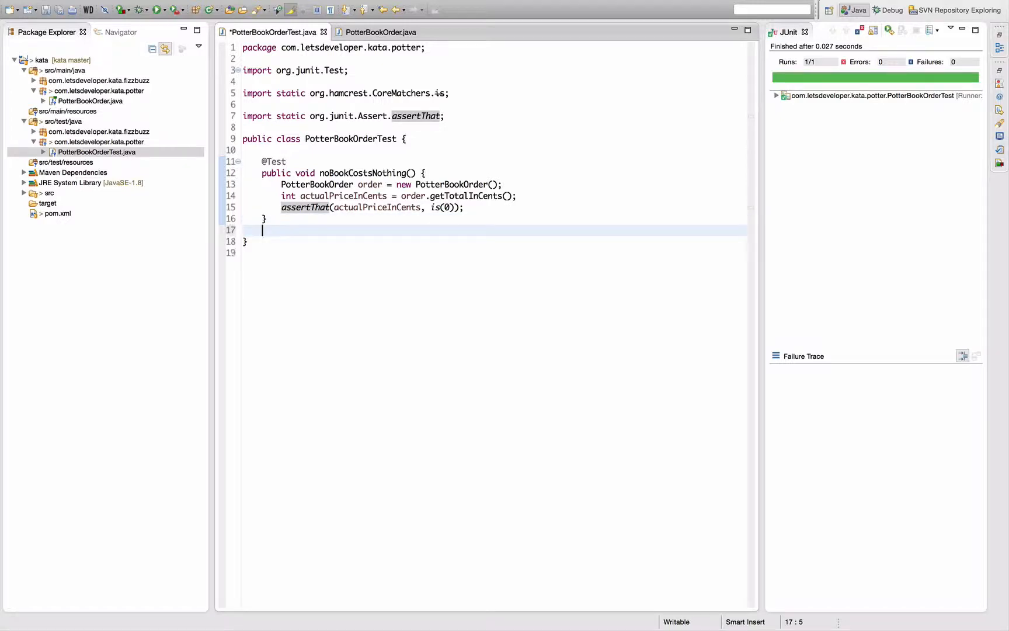
{"action": "type", "text": "@Test"}
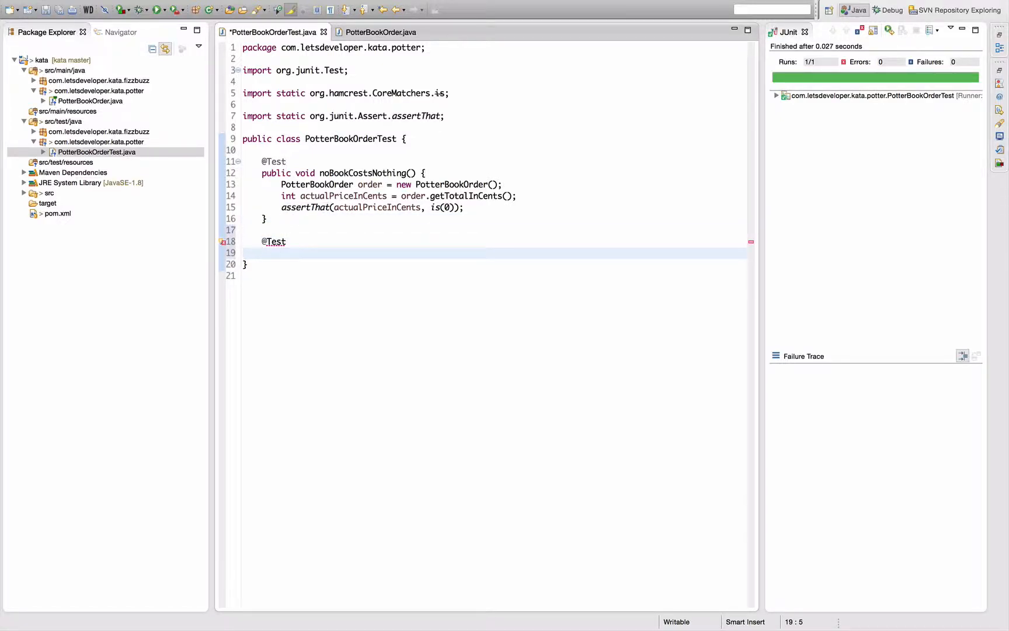
{"action": "type", "text": "public"}
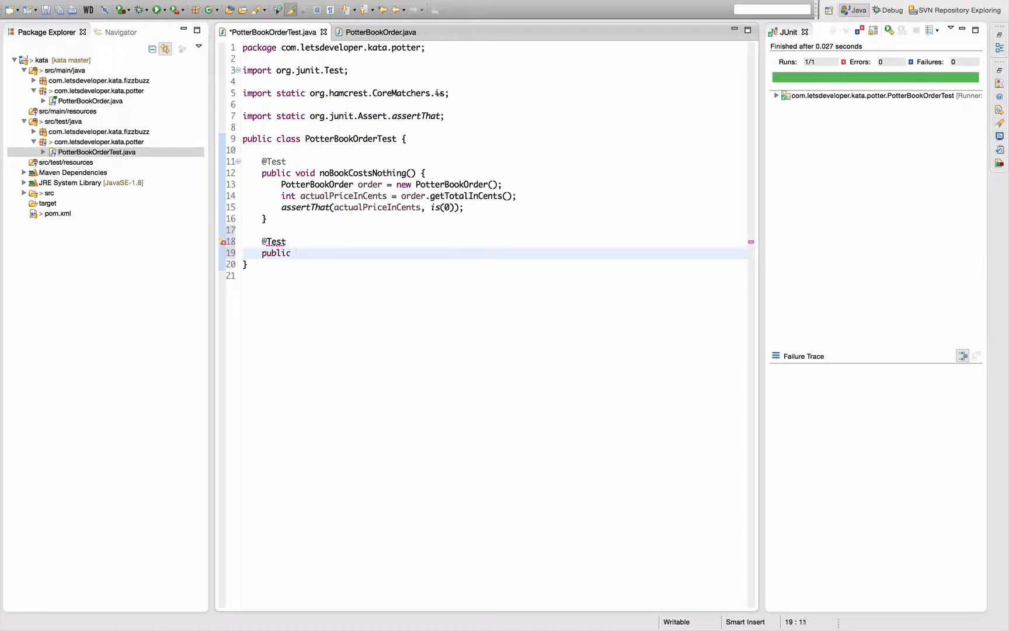
{"action": "type", "text": "void"}
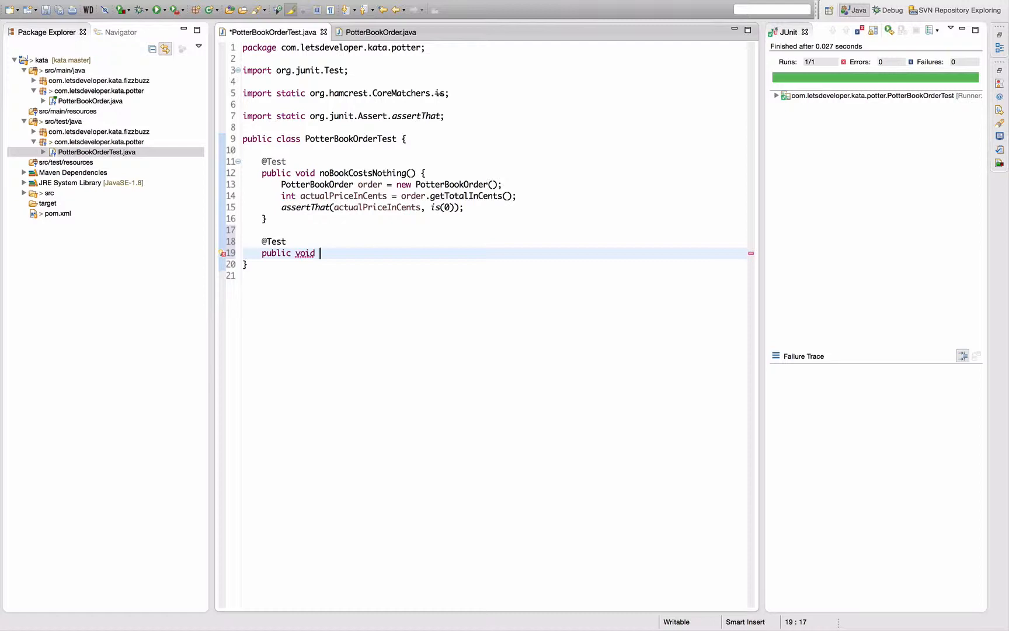
{"action": "type", "text": "oneBookCos"}
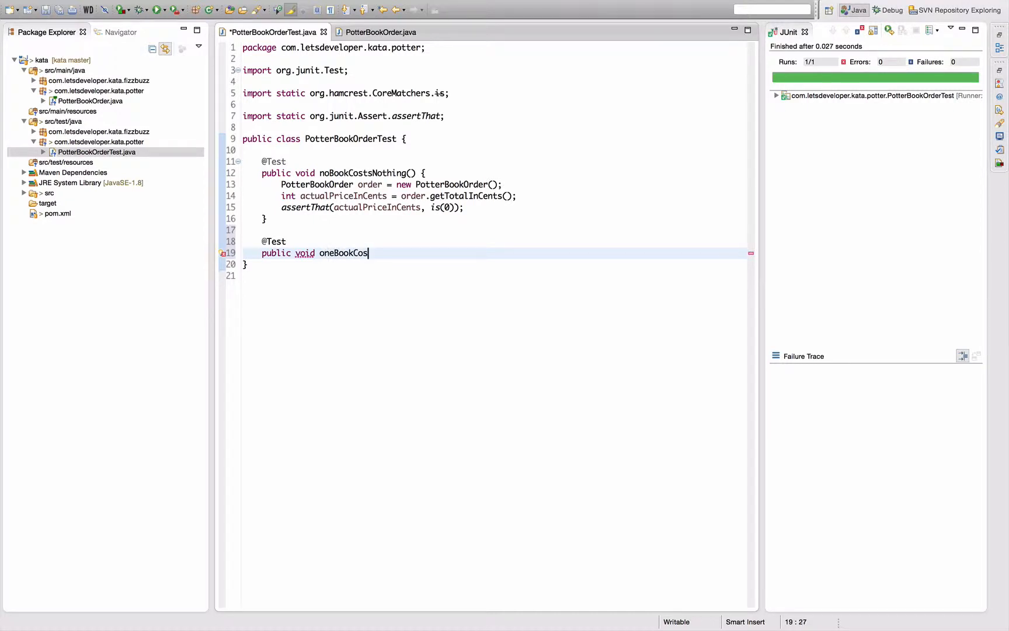
{"action": "type", "text": "ts8Euro"}
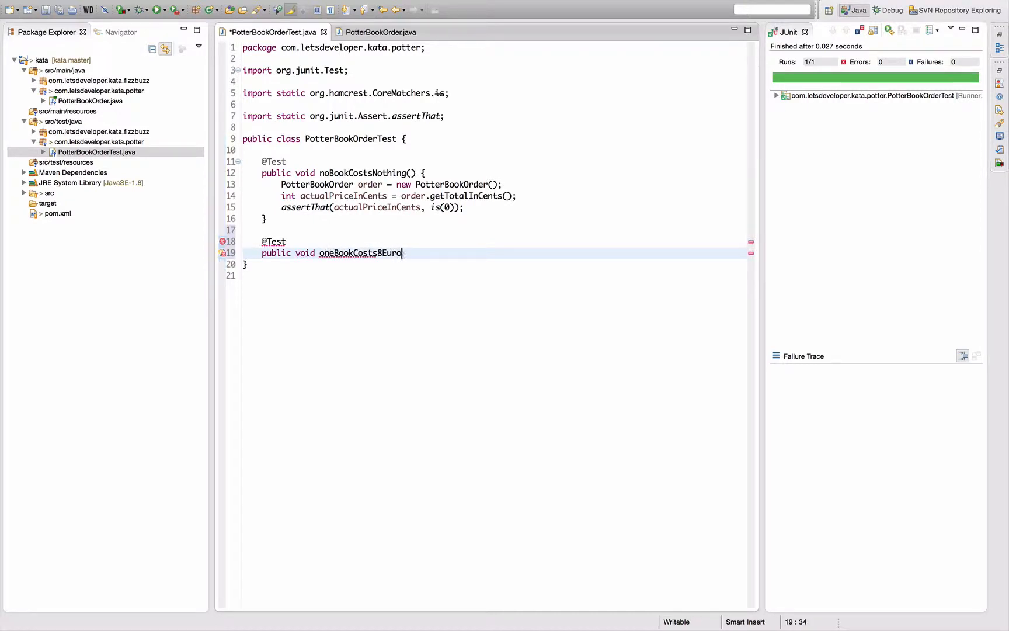
{"action": "type", "text": "s() {"}
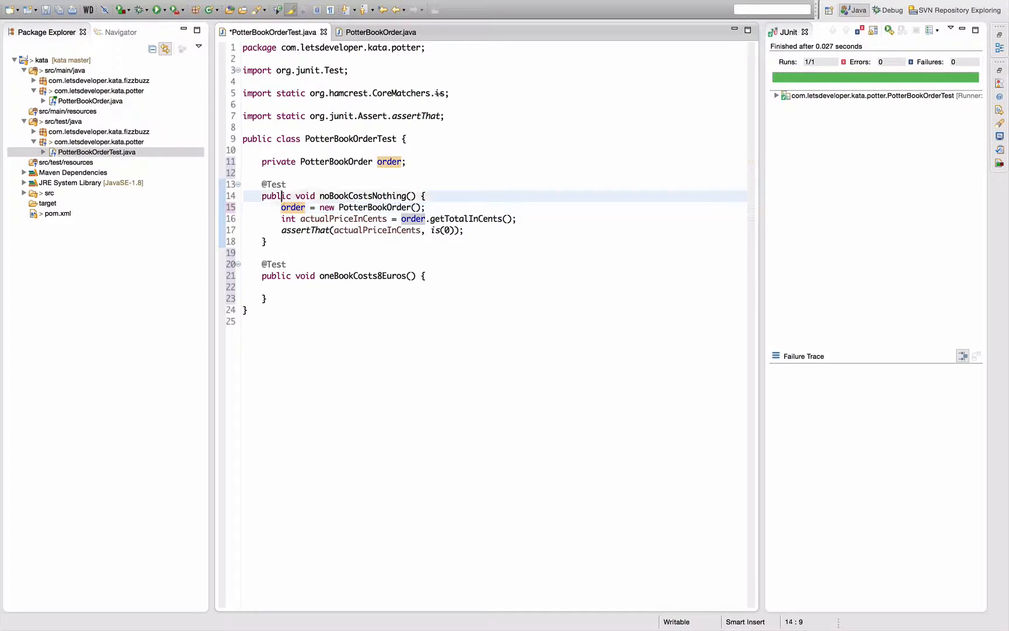
{"action": "type", "text": "@B"}
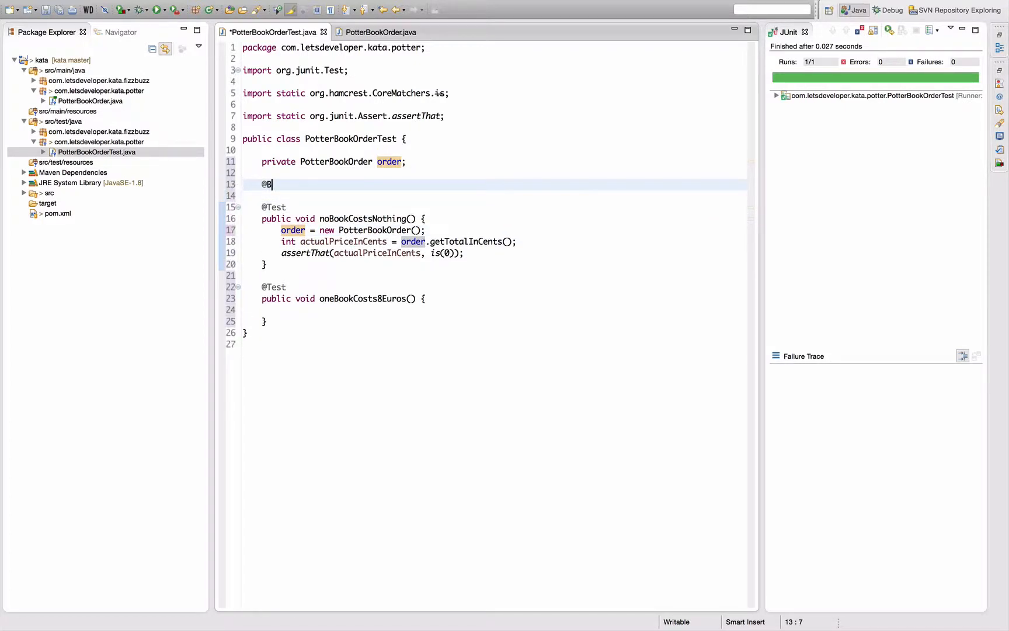
{"action": "type", "text": "efore"}
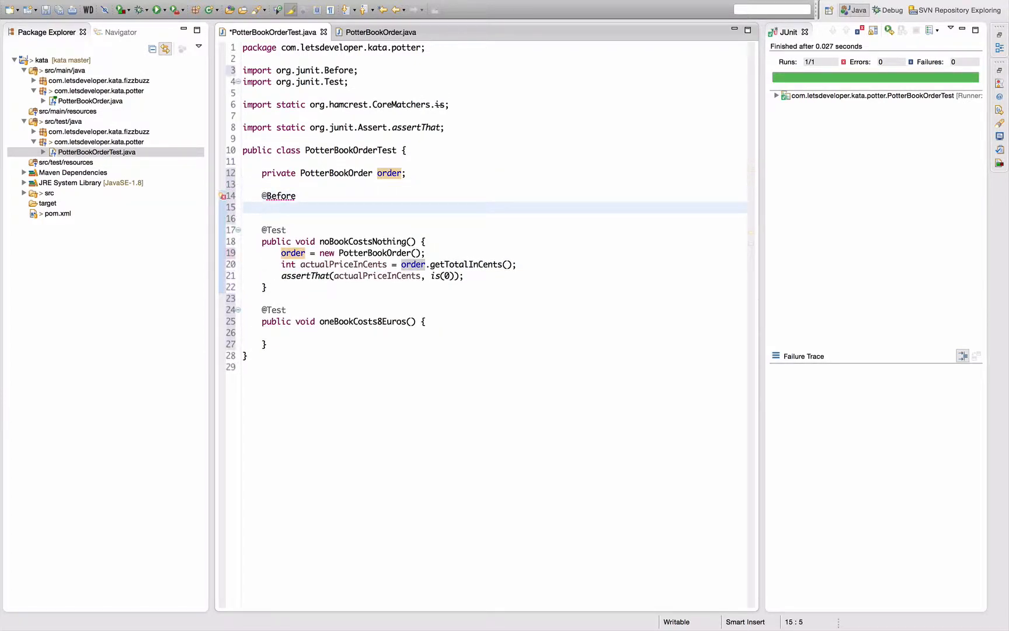
{"action": "type", "text": "public void se"}
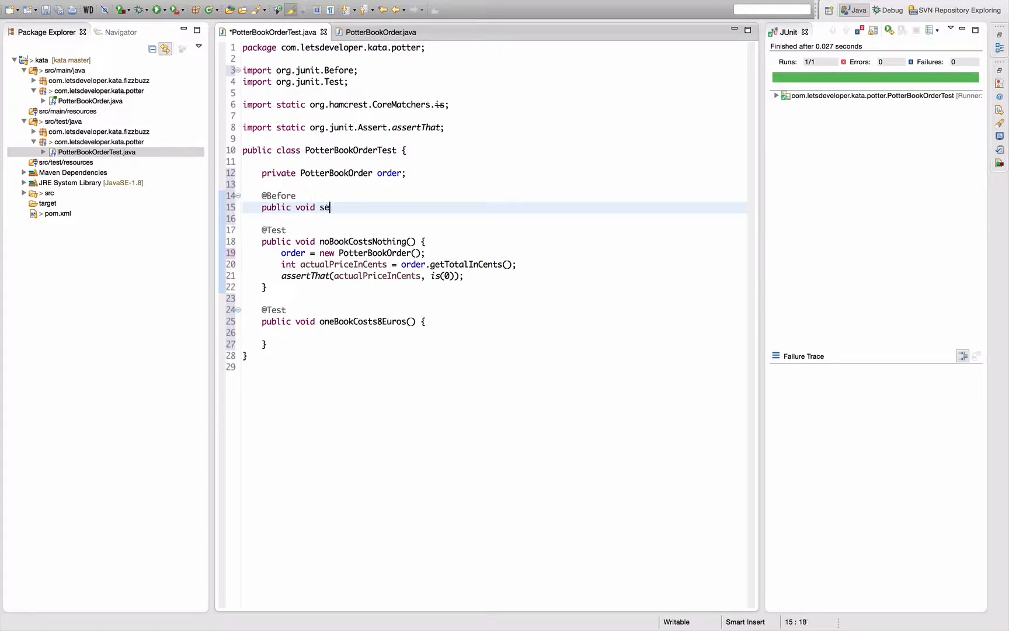
{"action": "type", "text": "tUp() {"}
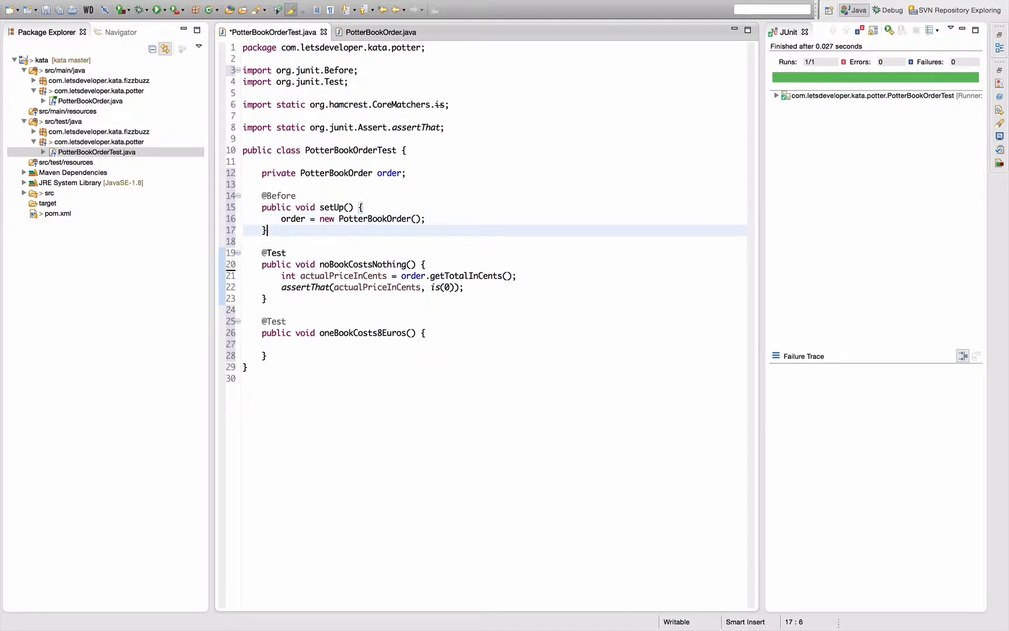
{"action": "left_click", "coordinate": [413, 276]}
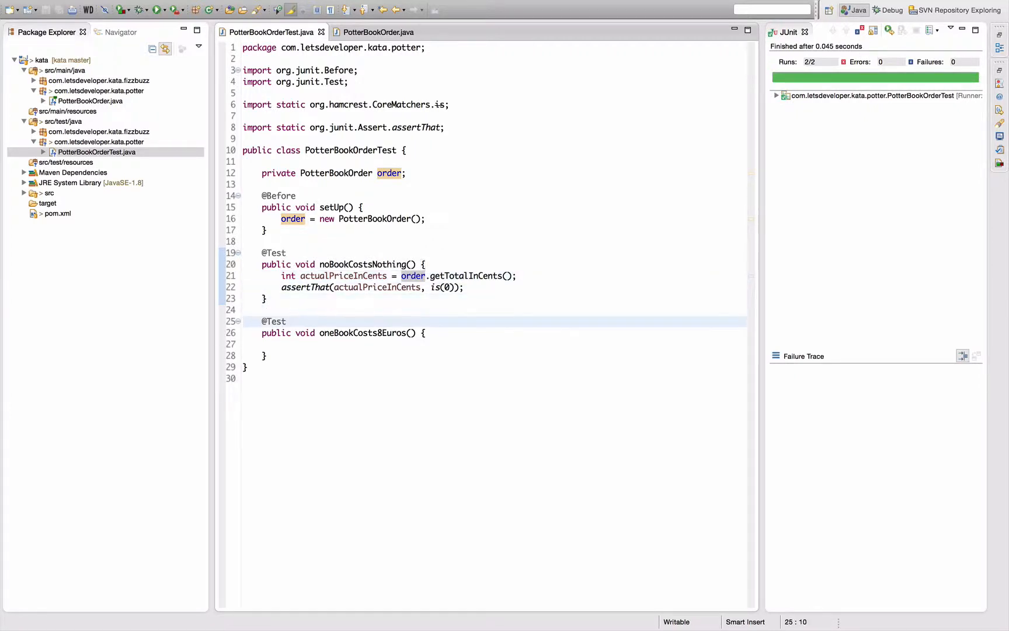
Make oneBookCosts8Euros call order.addBook() and add an empty addBook stub to PotterBookOrder.
{"action": "key", "text": "enter"}
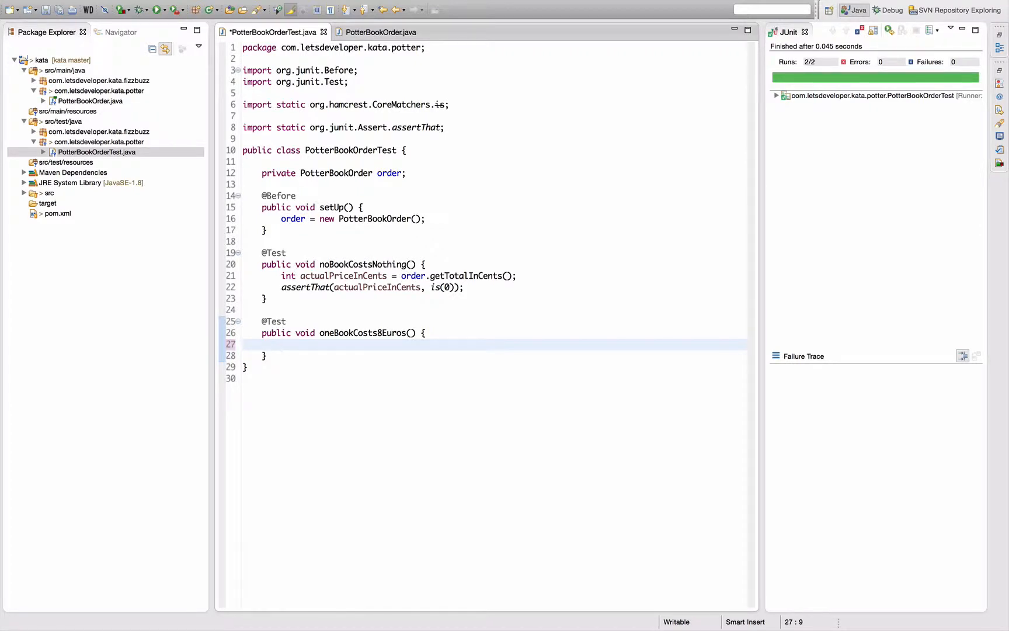
{"action": "type", "text": "order.d"}
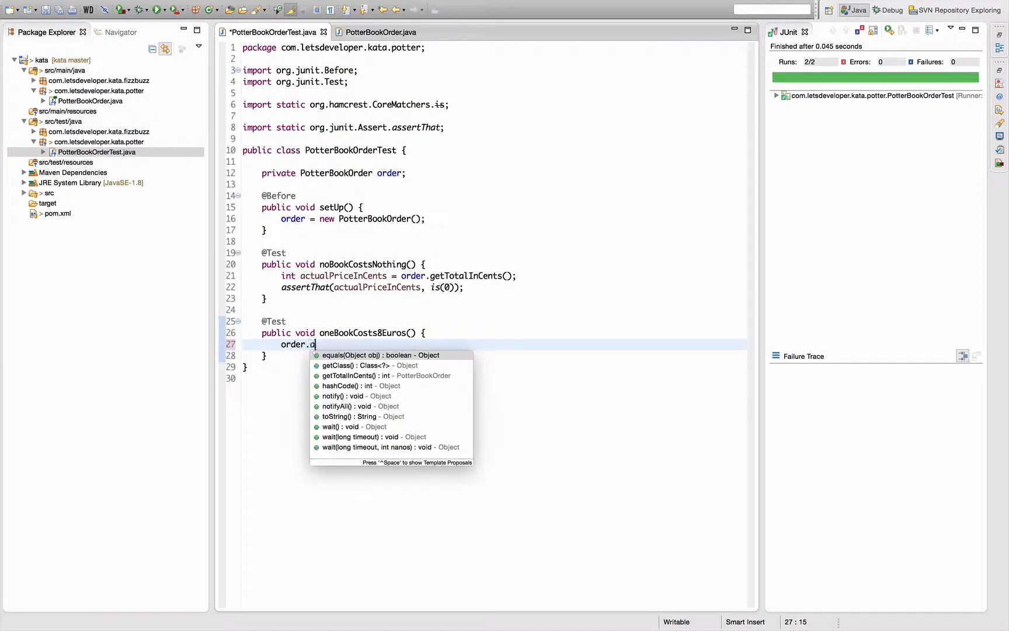
{"action": "type", "text": "ddBook("}
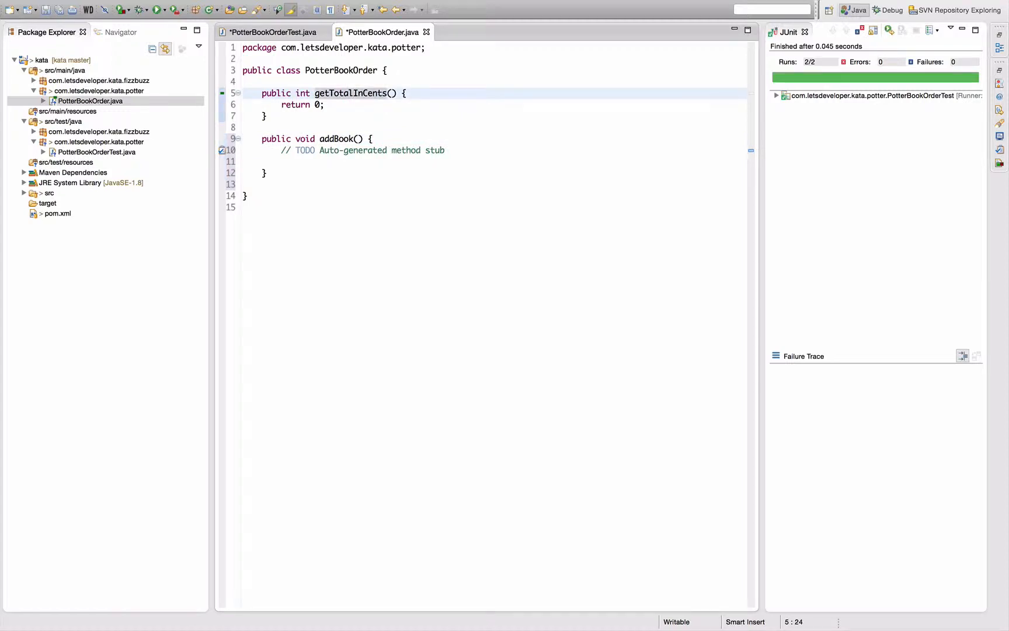
{"action": "left_click", "coordinate": [271, 32]}
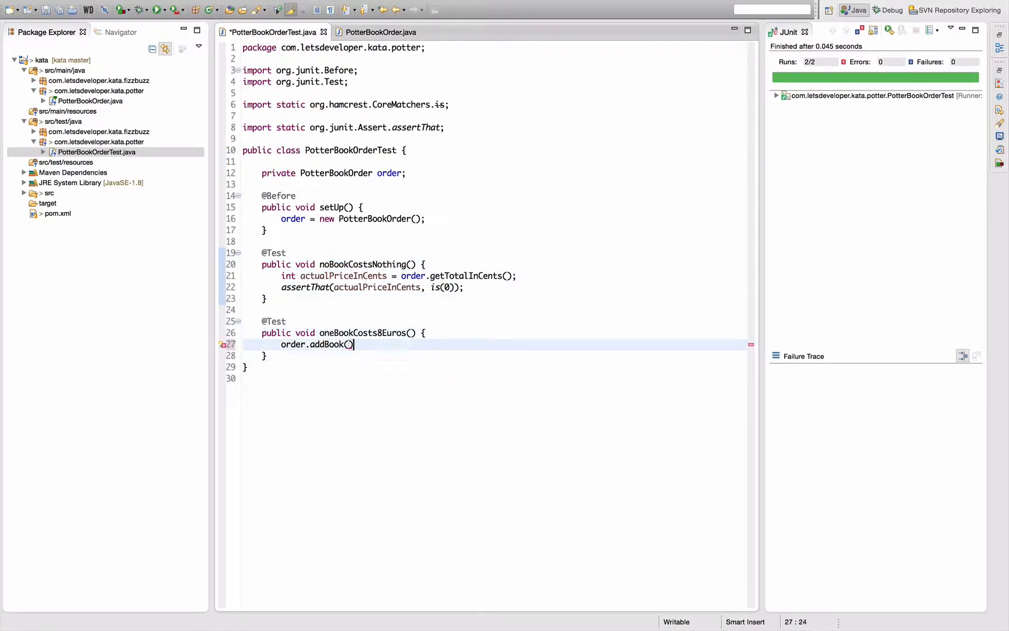
{"action": "type", "text": ";"}
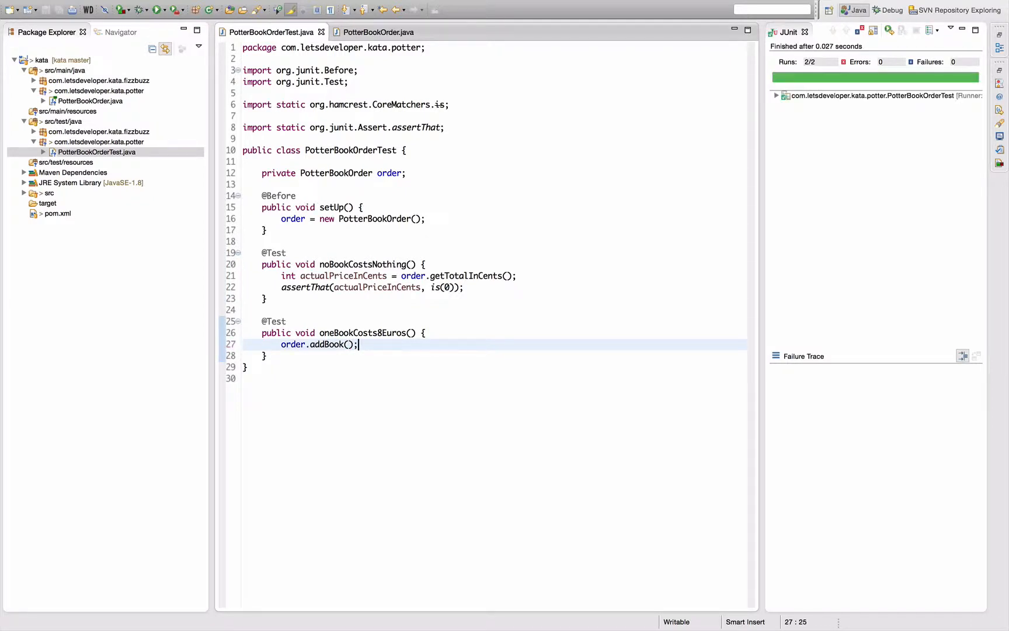
{"action": "left_click", "coordinate": [377, 32]}
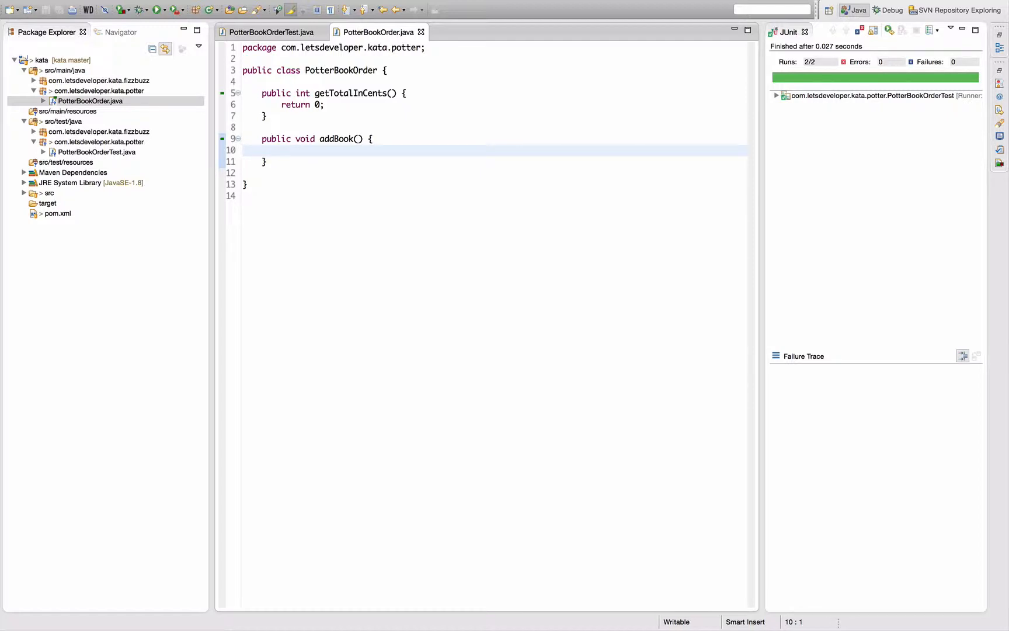
Pass PotterBook.FIRST as the argument to order.addBook() in oneBookCosts8Euros.
{"action": "left_click", "coordinate": [269, 32]}
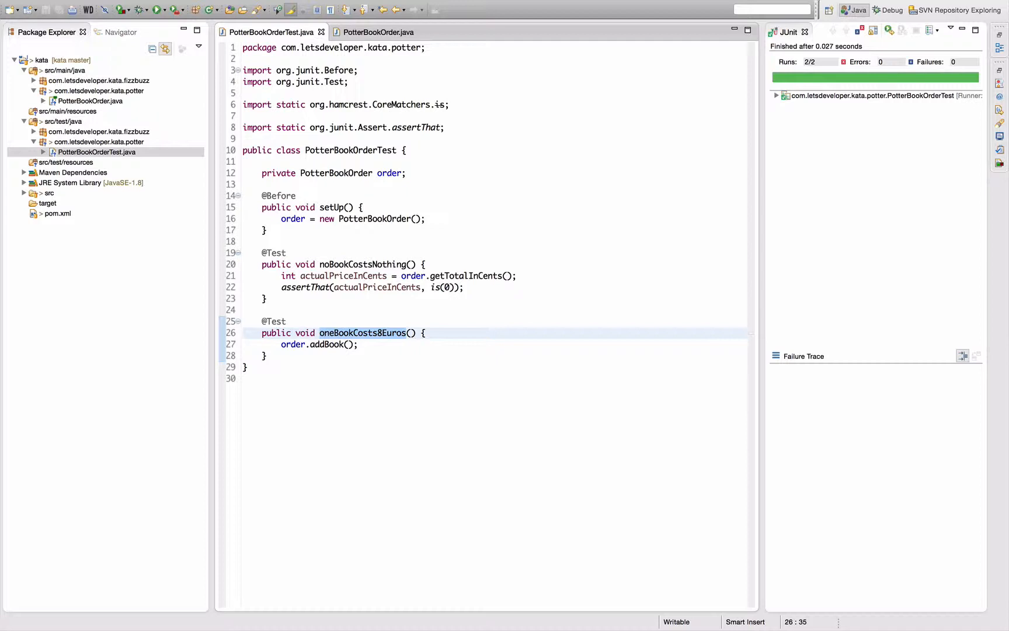
{"action": "left_click", "coordinate": [316, 344]}
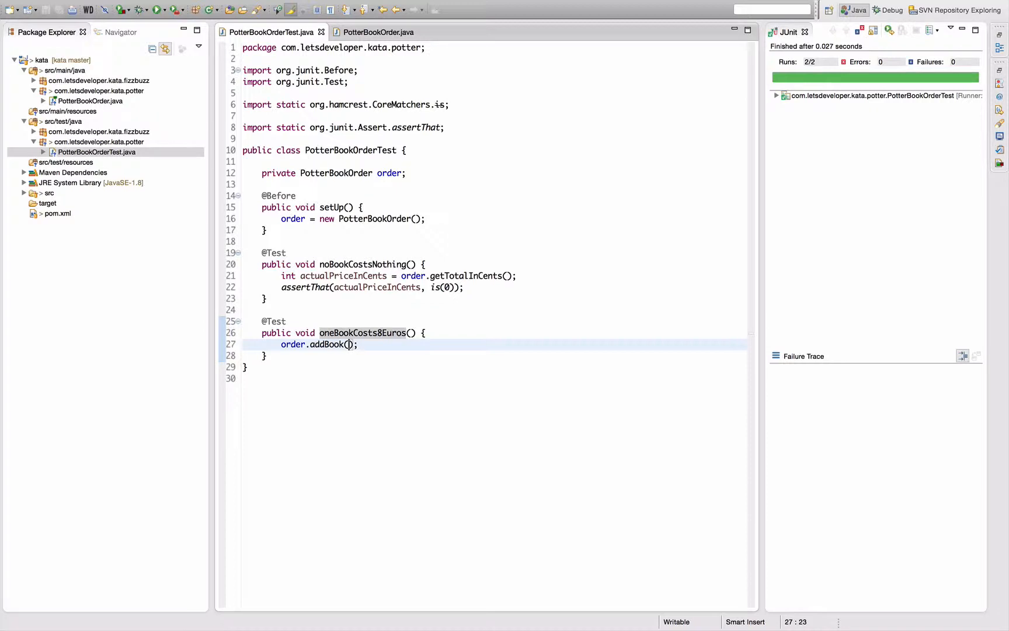
{"action": "type", "text": "P"}
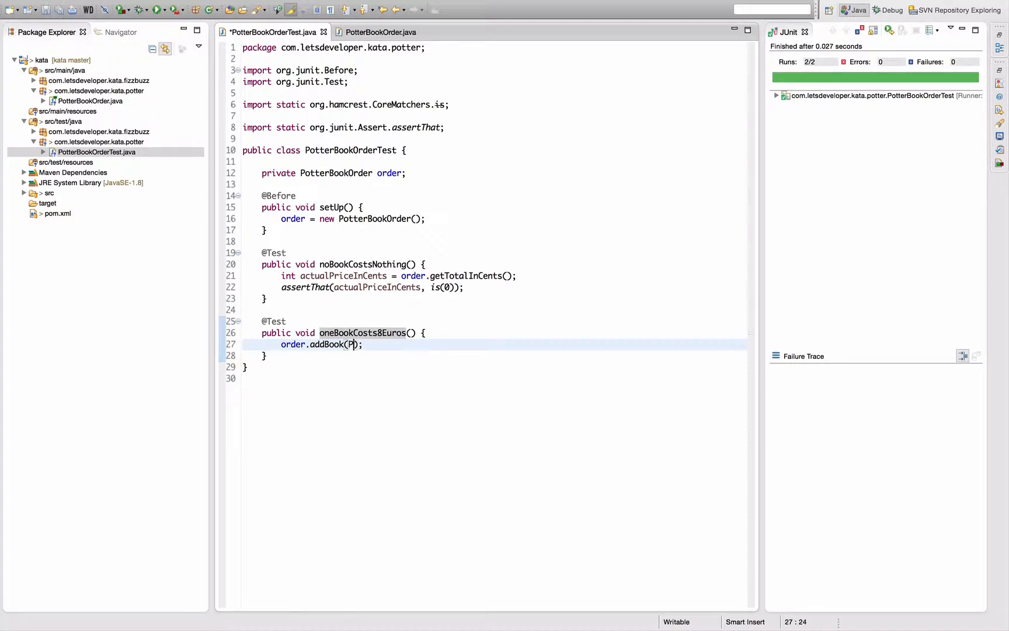
{"action": "type", "text": "otterBook"}
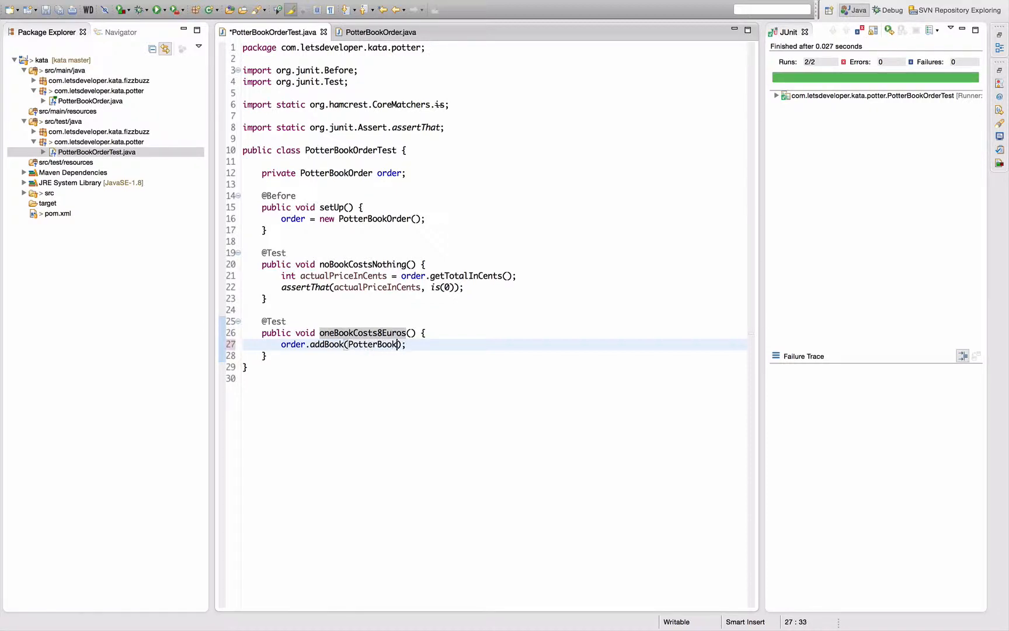
{"action": "type", "text": ".FIR"}
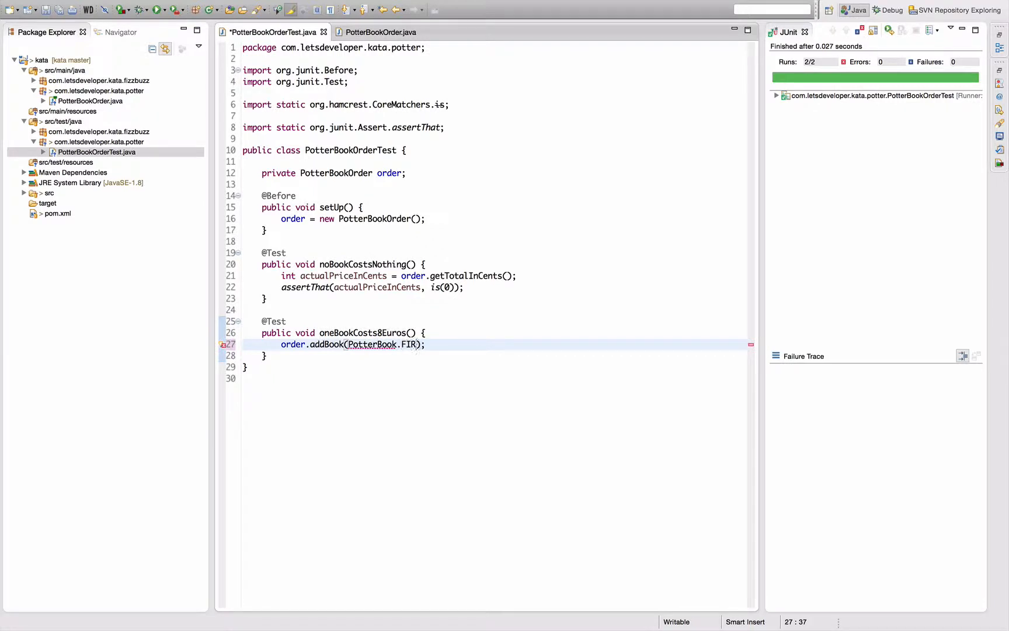
{"action": "type", "text": "ST"}
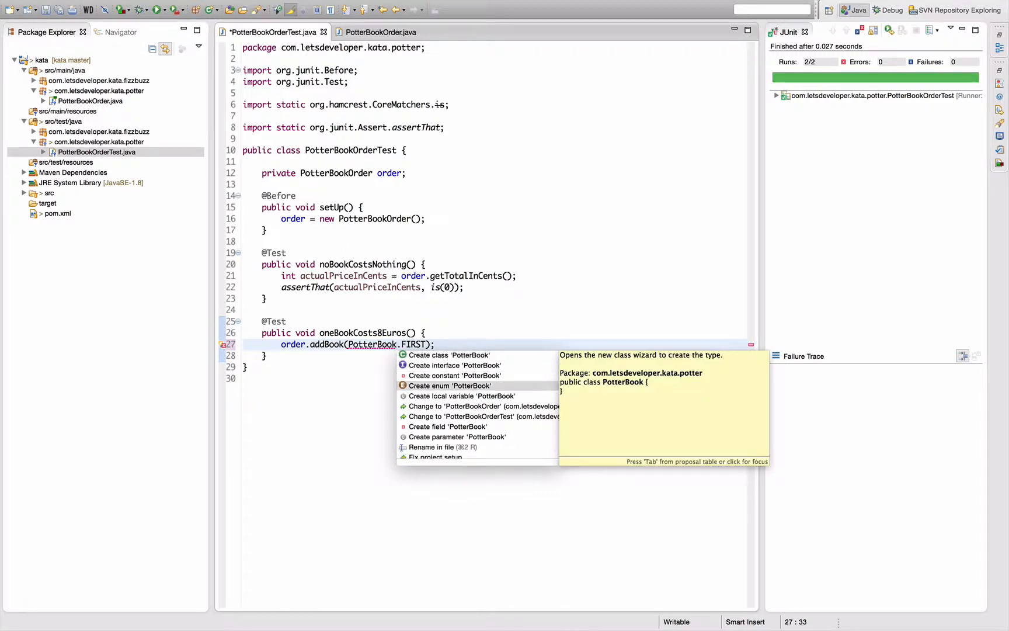
Create the PotterBook enum in src/main/java's potter package and add a FIRST constant.
{"action": "left_click", "coordinate": [449, 385]}
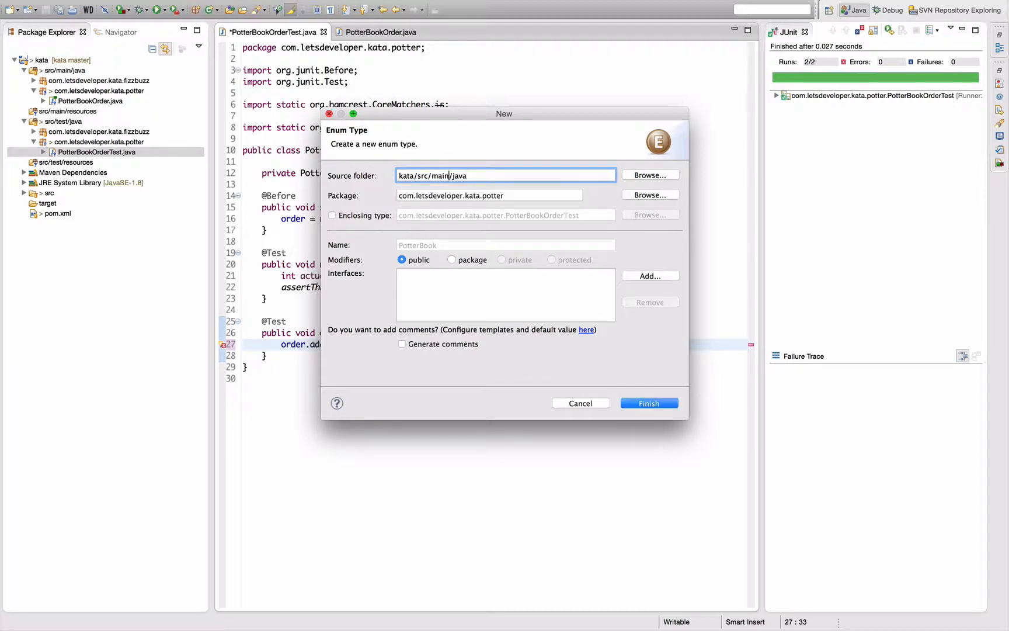
{"action": "left_click", "coordinate": [489, 195]}
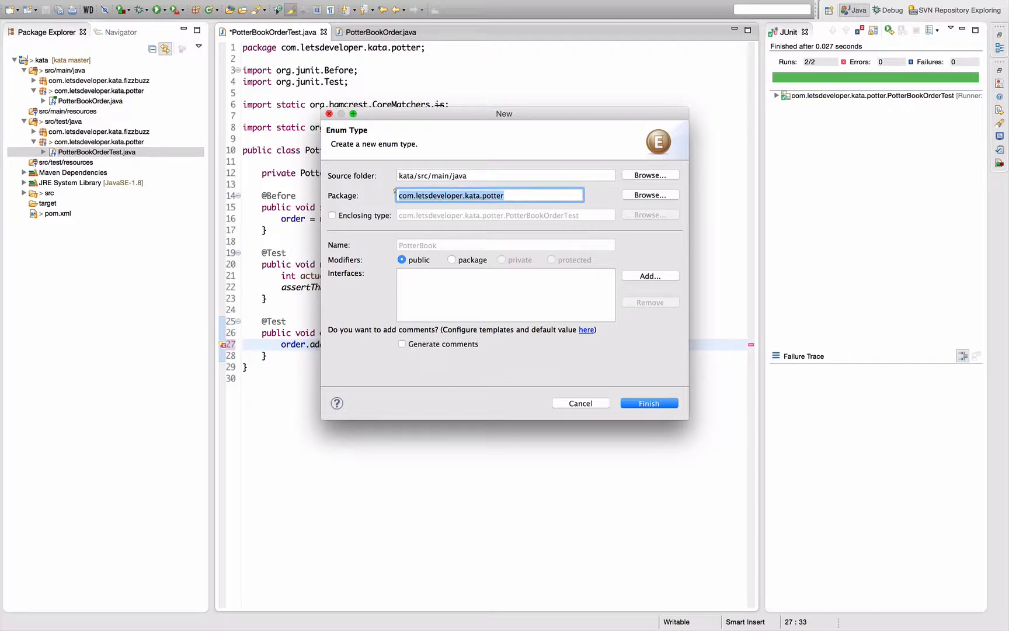
{"action": "left_click", "coordinate": [648, 403]}
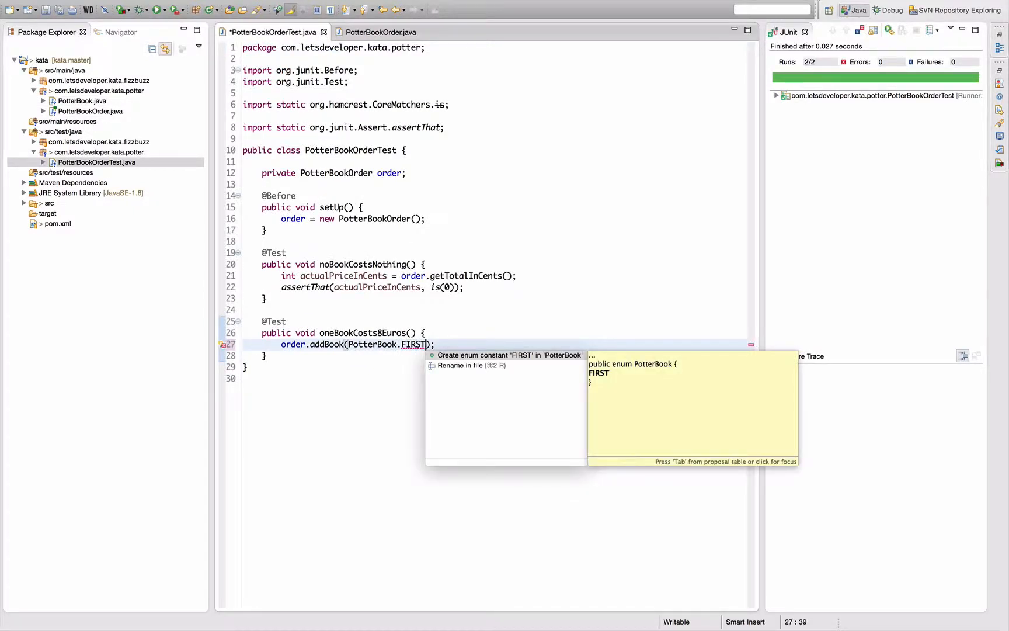
{"action": "left_click", "coordinate": [509, 354]}
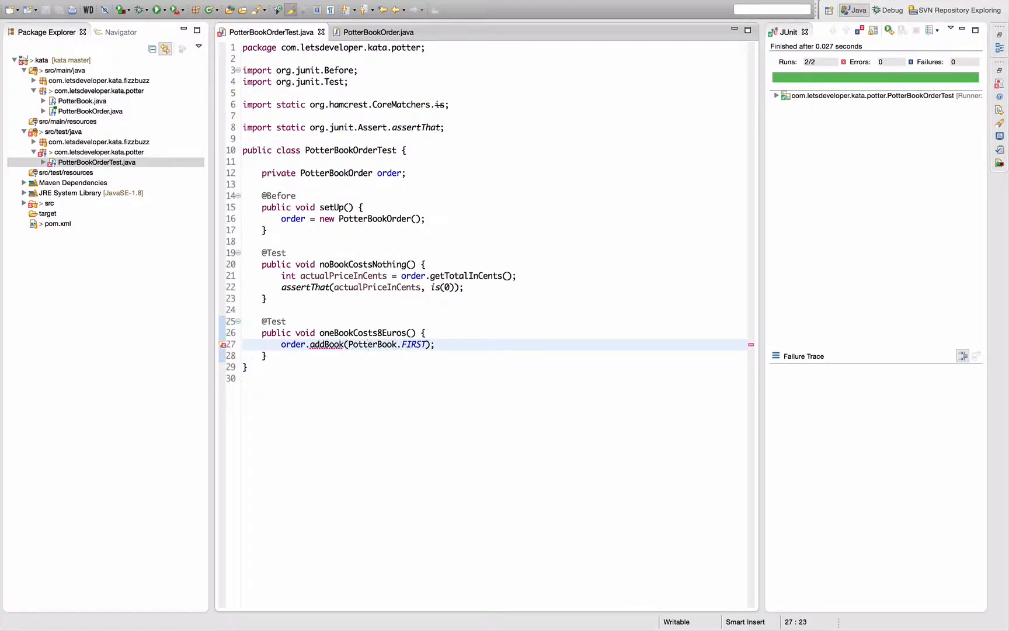
Add a PotterBook parameter to addBook and begin extracting the no-book test's expected 0.
{"action": "left_click", "coordinate": [327, 345]}
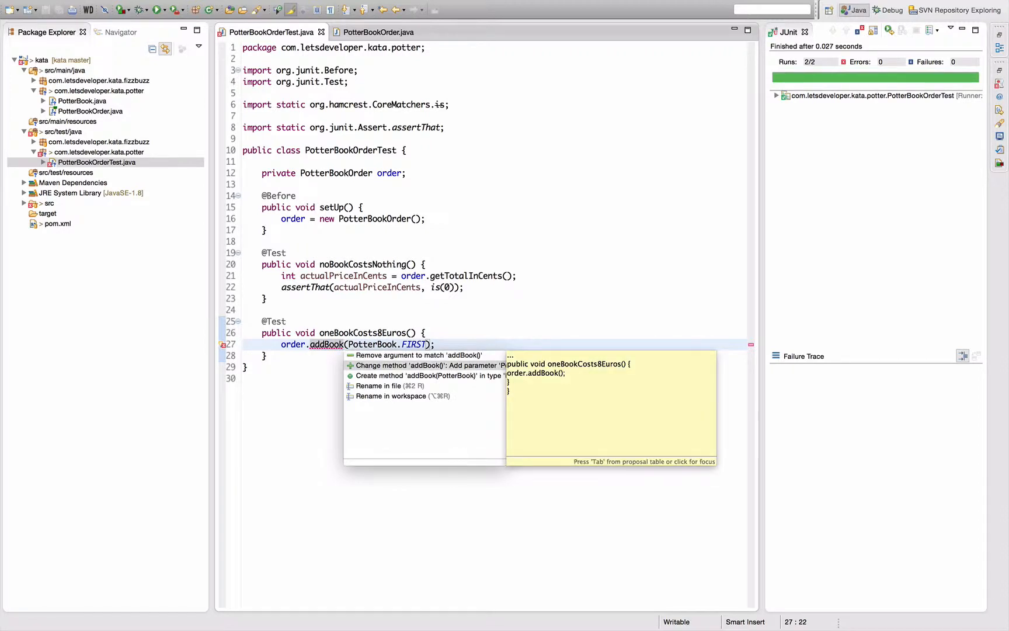
{"action": "left_click", "coordinate": [417, 375]}
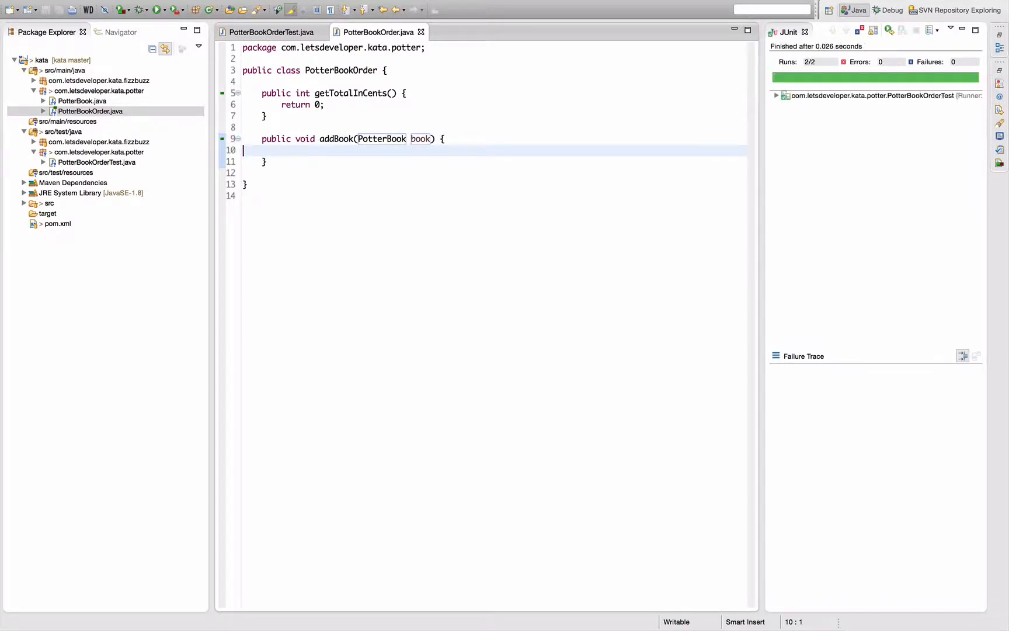
{"action": "left_click", "coordinate": [269, 32]}
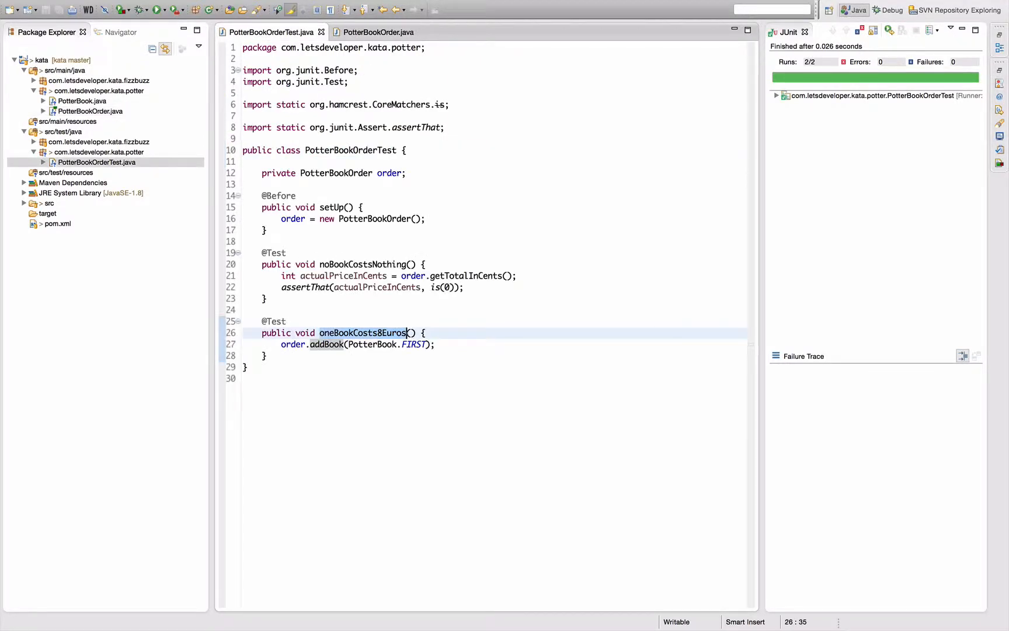
{"action": "key", "text": "enter"}
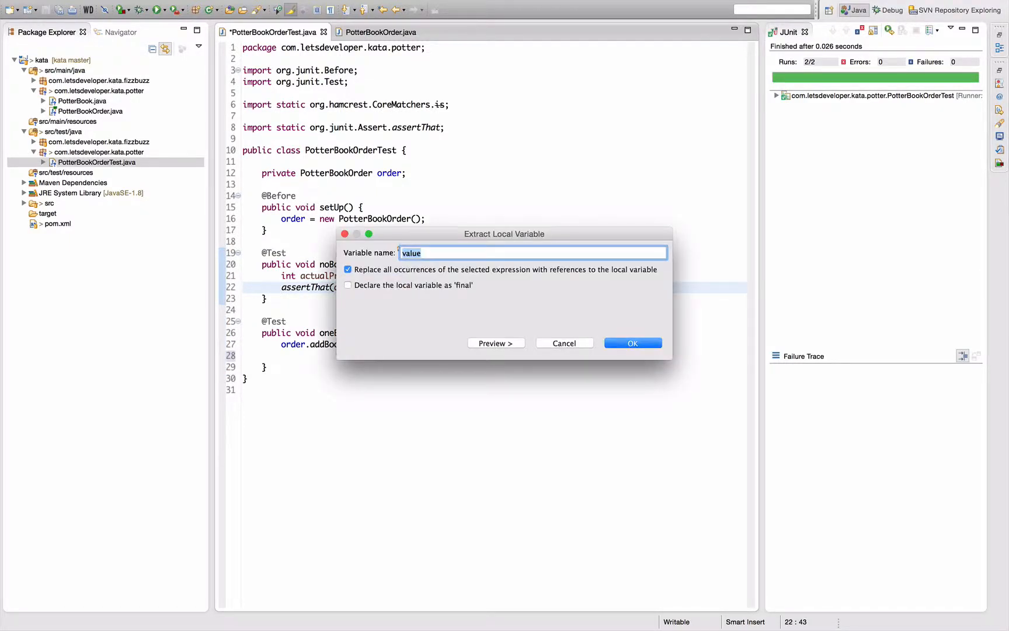
Extract the 0 as variable value and move the assertion into assertThatTotalInCentsIs(int value).
{"action": "left_click", "coordinate": [631, 342]}
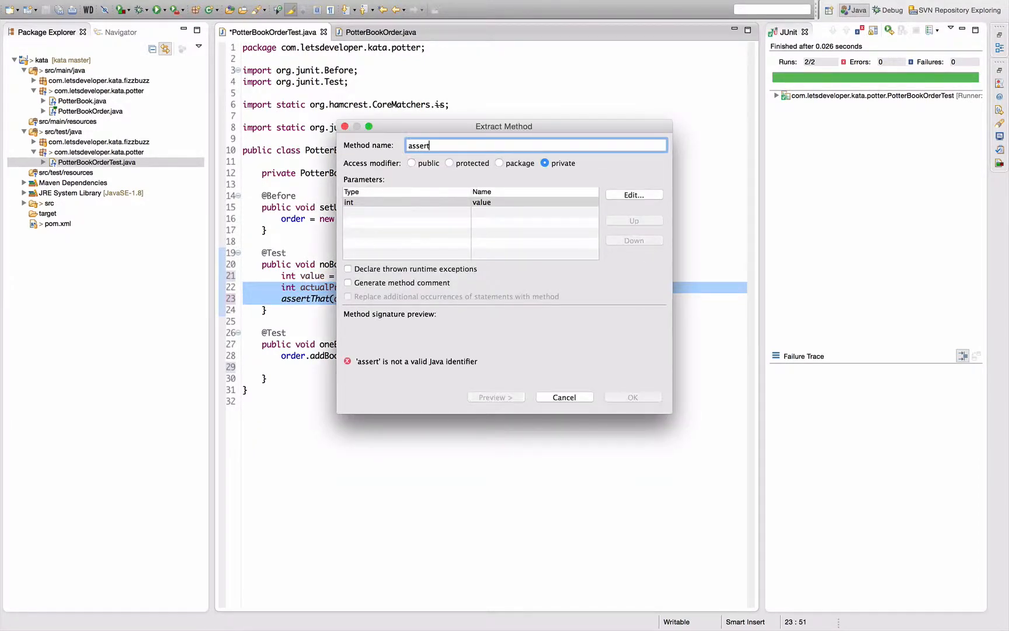
{"action": "type", "text": "ThatTot"}
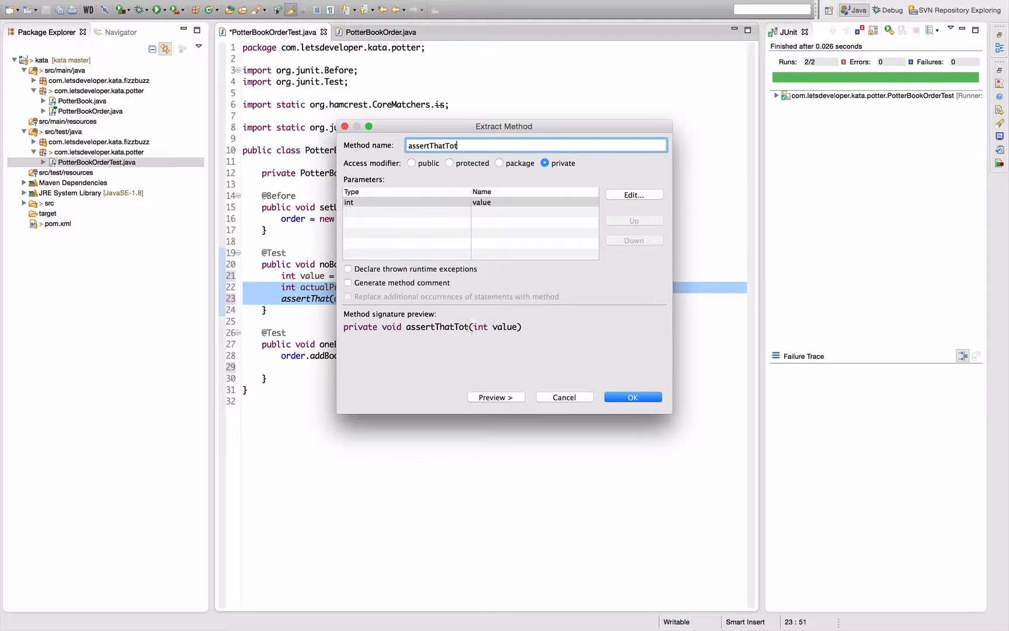
{"action": "type", "text": "alInCentsIs"}
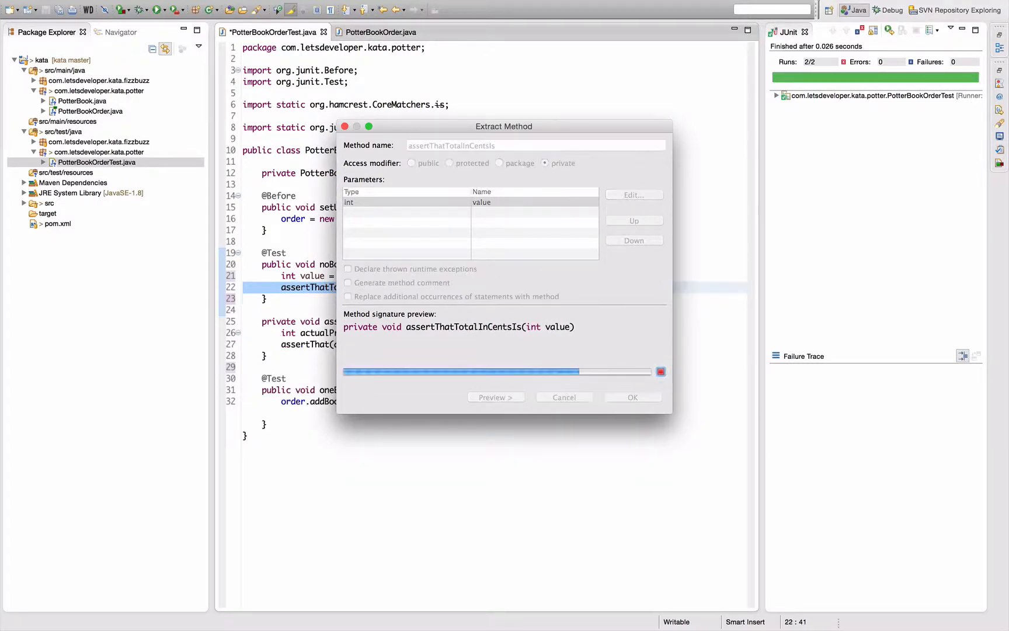
{"action": "left_click", "coordinate": [632, 396]}
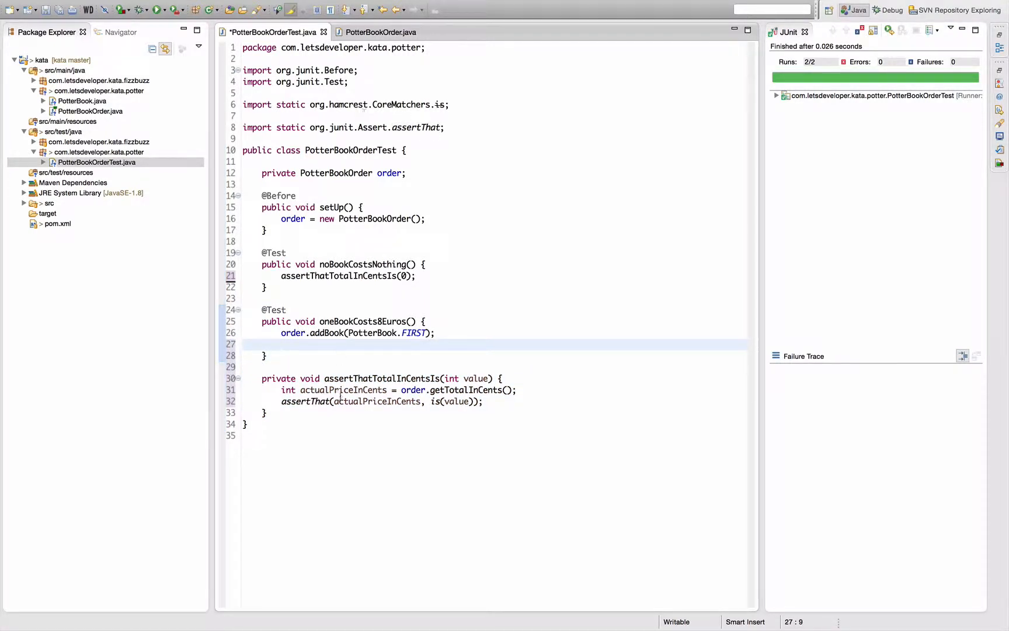
Make oneBookCosts8Euros order PotterBook.FIRST and assert 800 cents via assertThatTotalInCentsIs.
{"action": "left_click", "coordinate": [281, 345]}
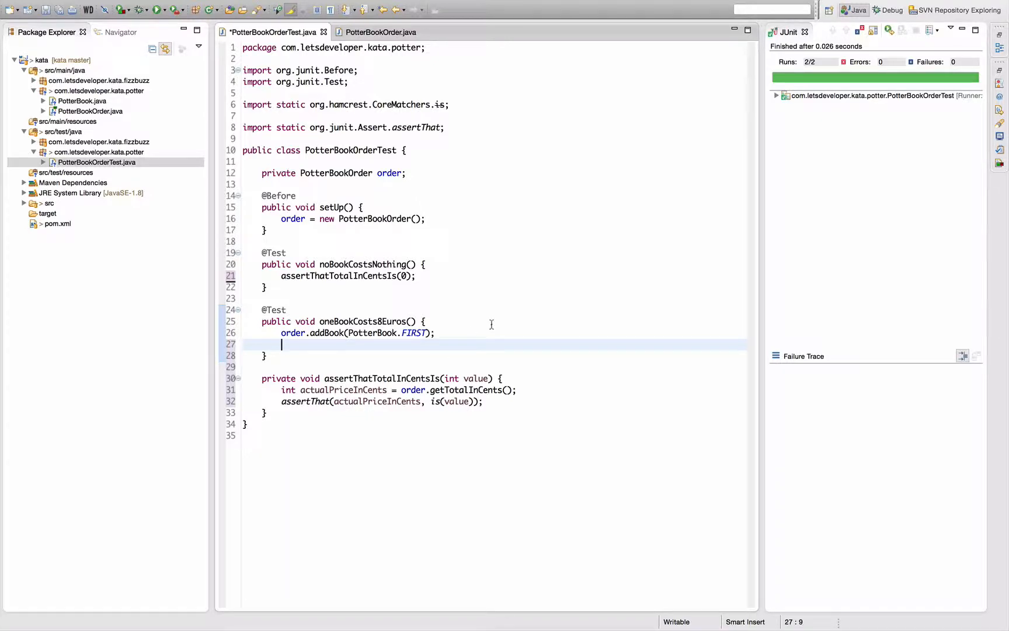
{"action": "mouse_move", "coordinate": [513, 301]}
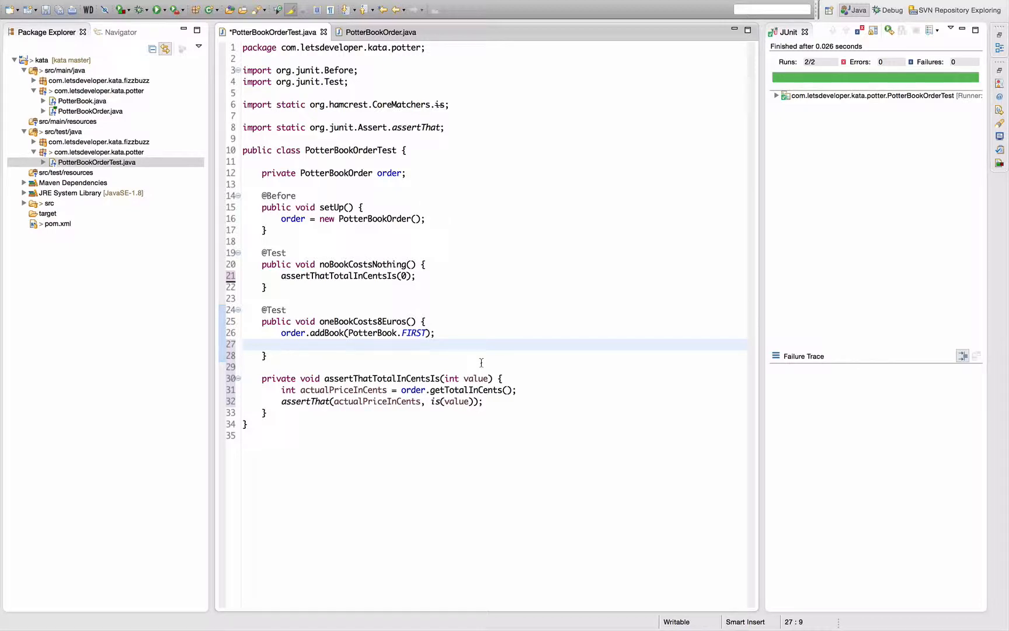
{"action": "type", "text": "assert"}
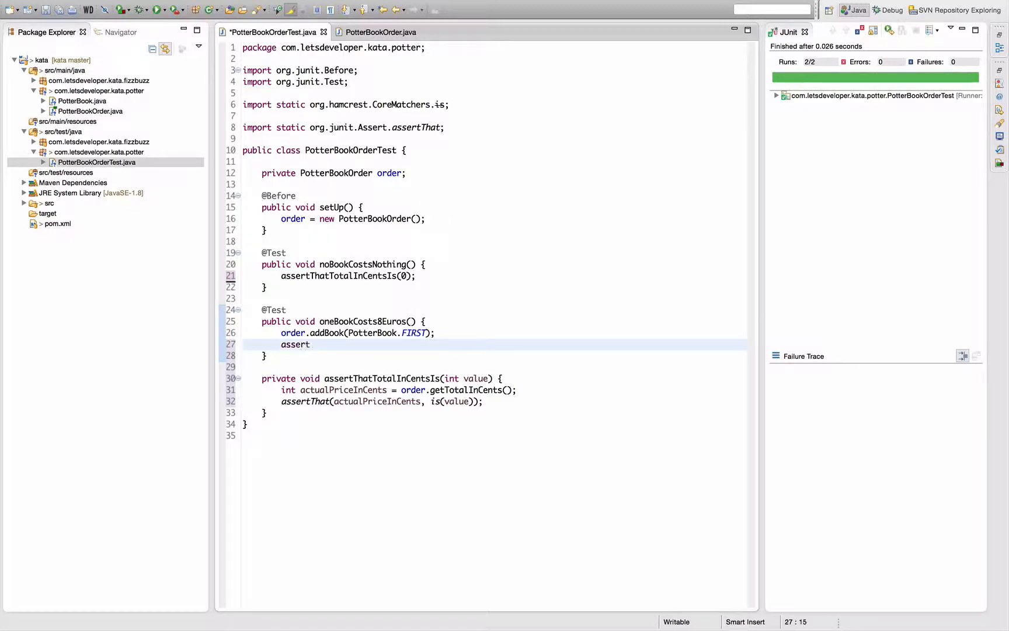
{"action": "type", "text": "ThatTotalInCentsIs(800);"}
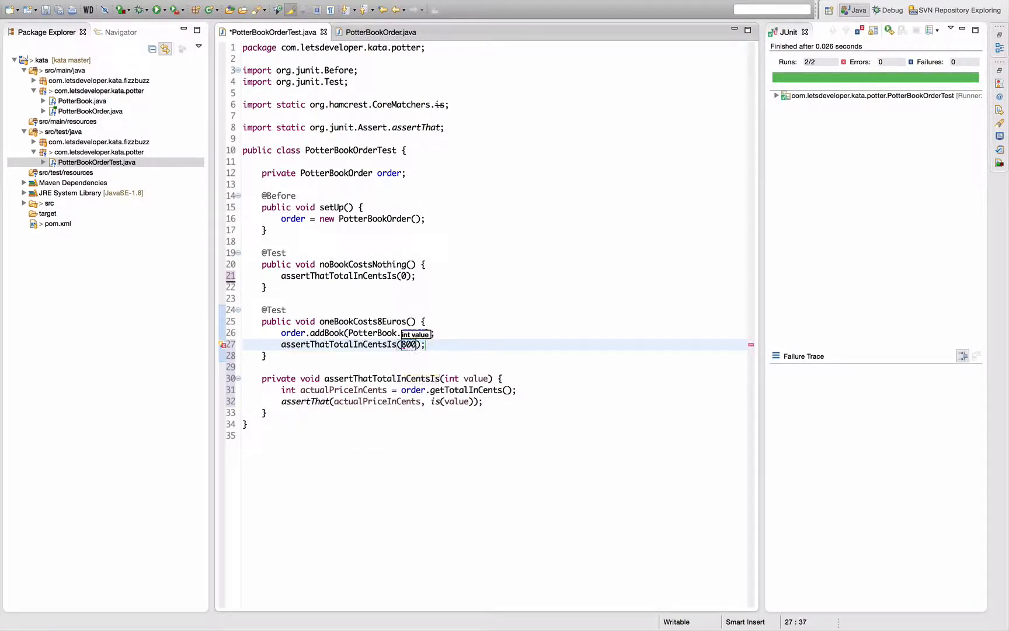
{"action": "type", "text": "FIRST"}
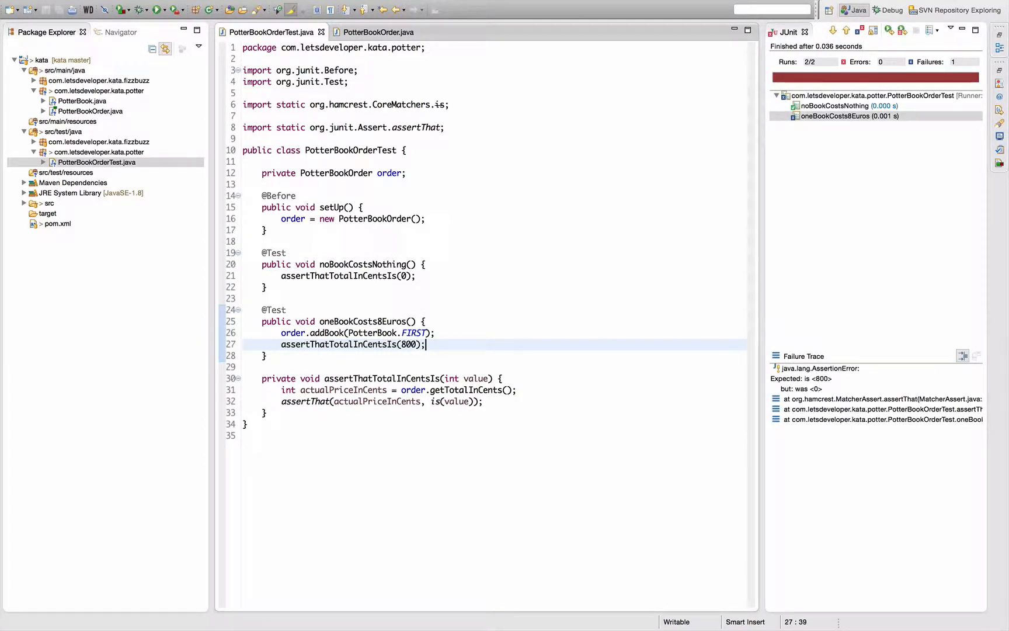
{"action": "left_click", "coordinate": [378, 32]}
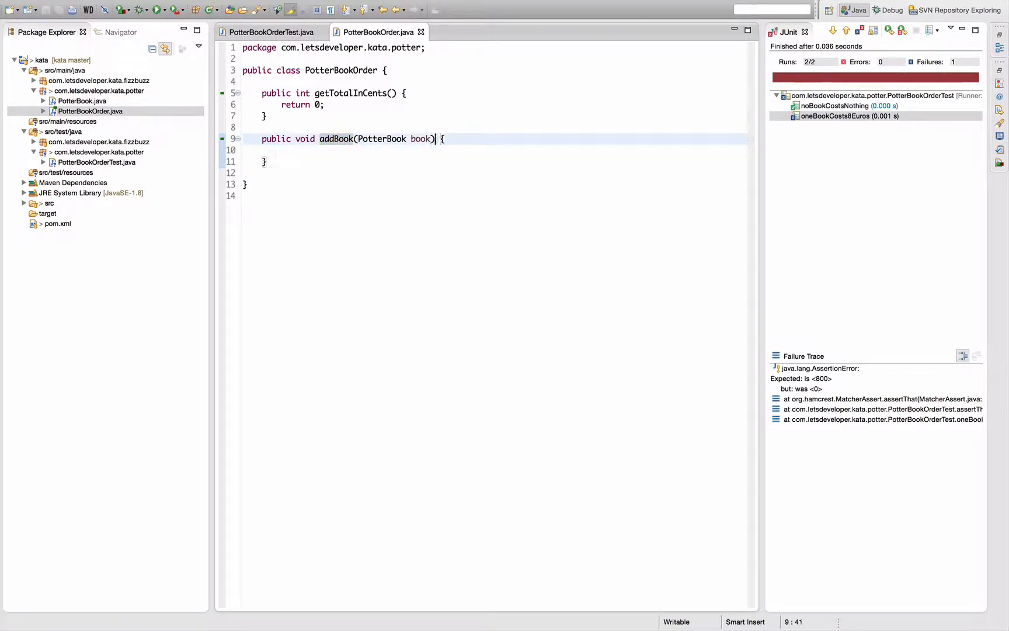
Store the added book in a field, return book == null ? 0 : 800, and rerun tests.
{"action": "double_click", "coordinate": [422, 139]}
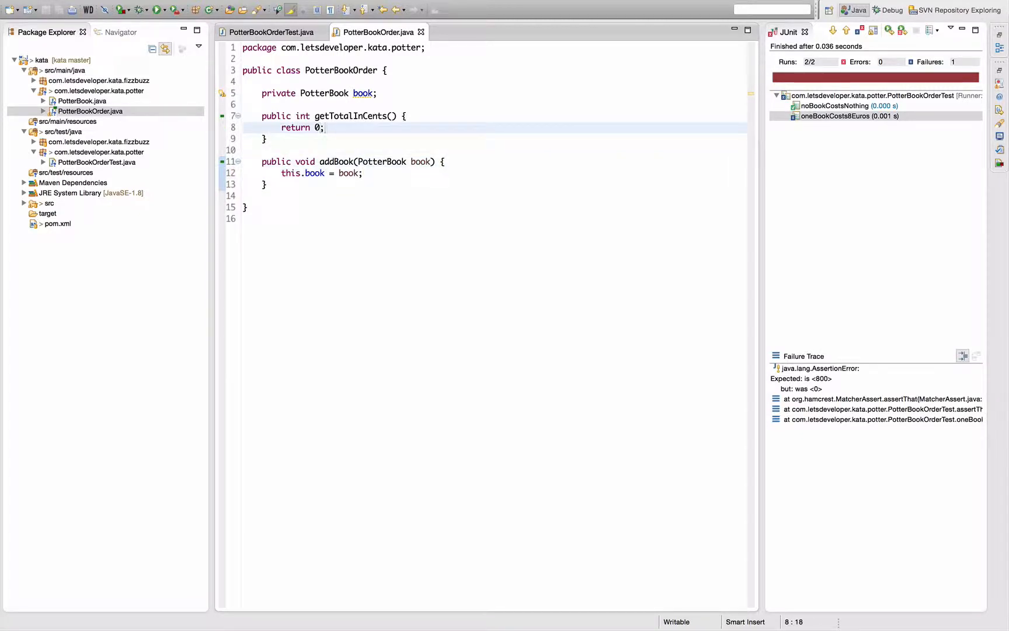
{"action": "type", "text": "book"}
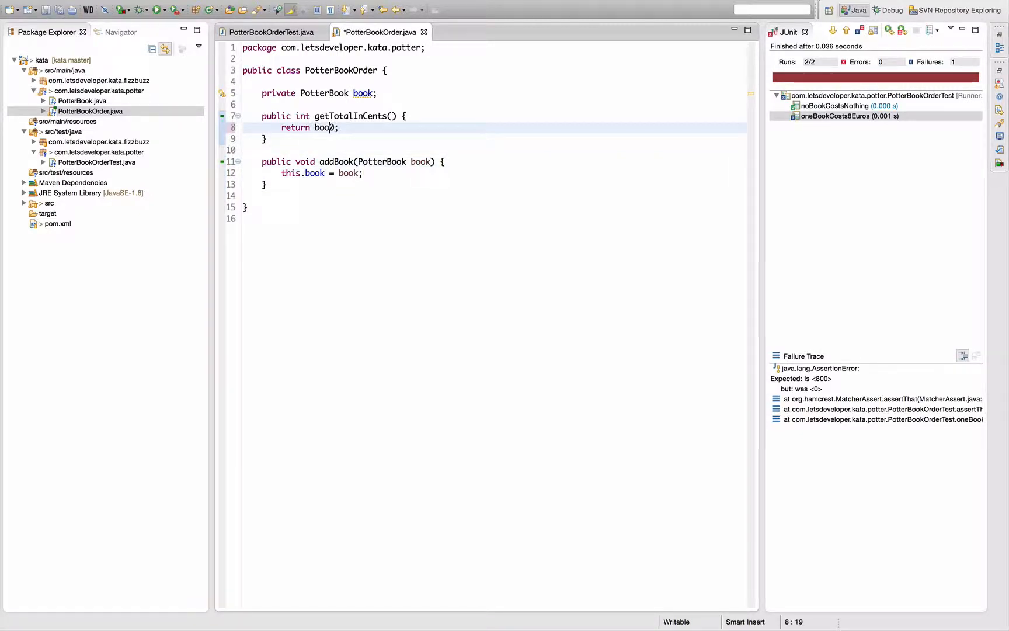
{"action": "type", "text": "== 0"}
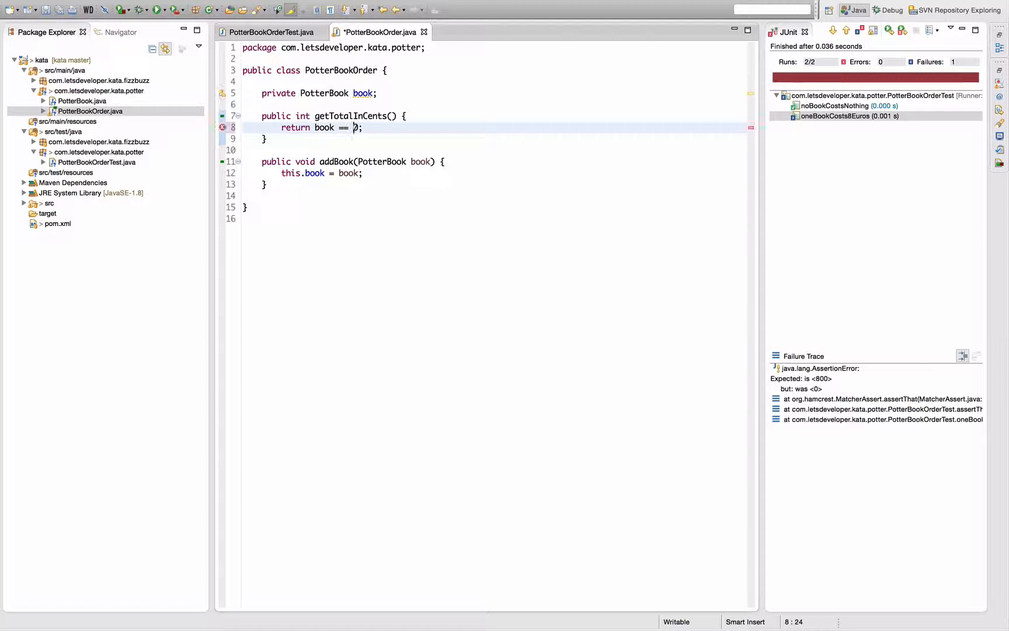
{"action": "type", "text": "null"}
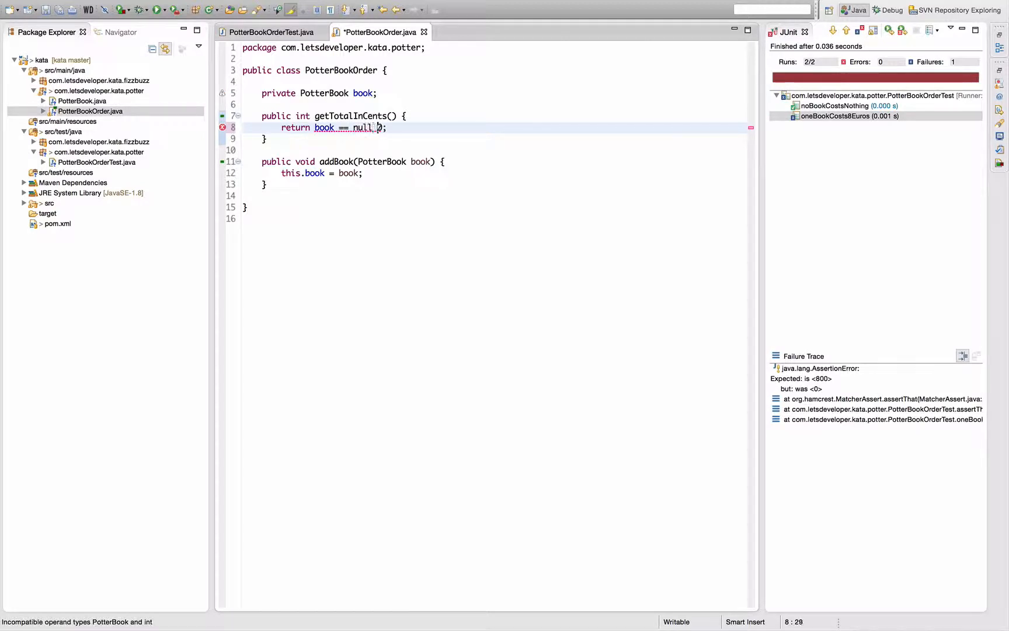
{"action": "type", "text": "? 0 :"}
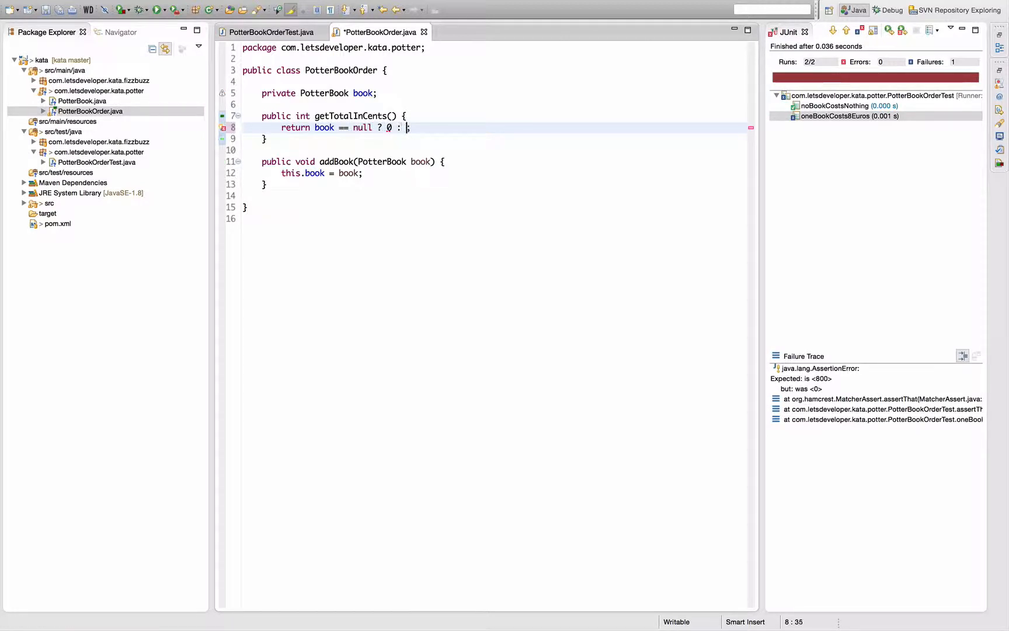
{"action": "type", "text": "800"}
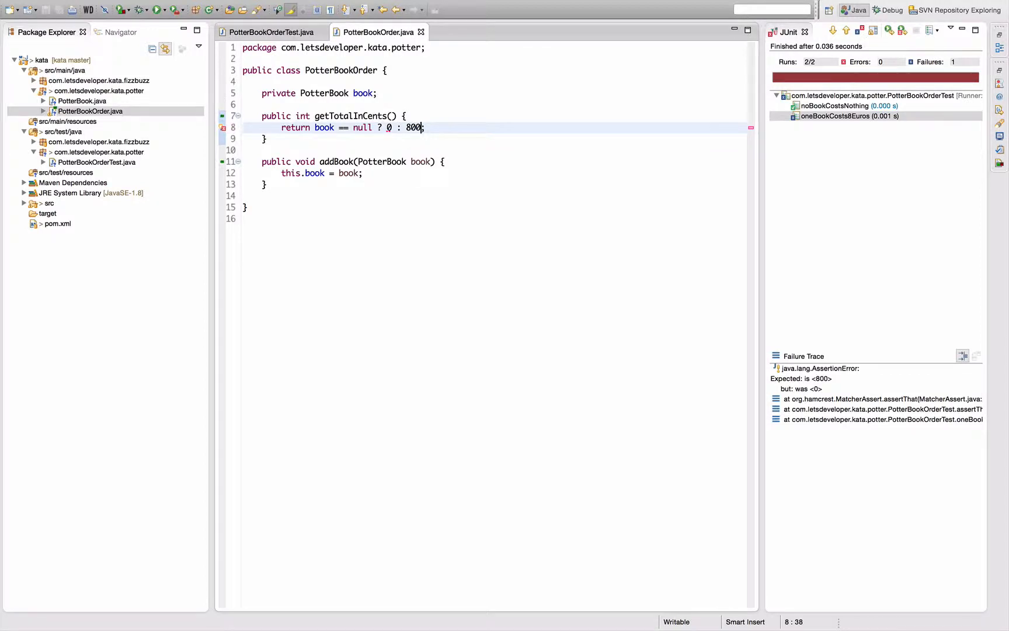
{"action": "left_click", "coordinate": [269, 32]}
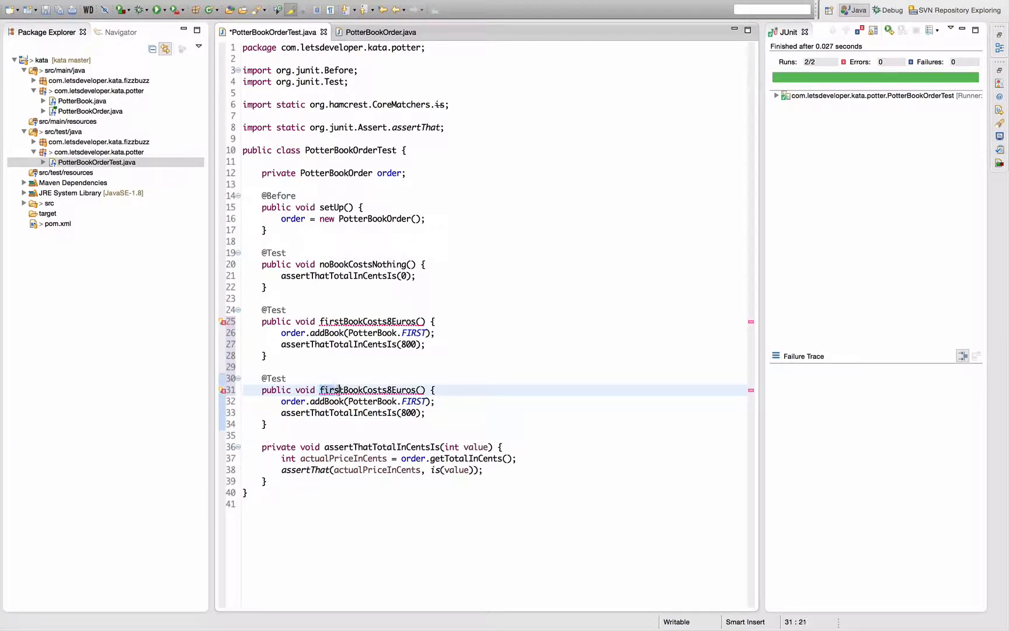
Rename the copied test secondBookCosts8Euros and make it order PotterBook.SECOND.
{"action": "type", "text": "secondBookCosts8Euros"}
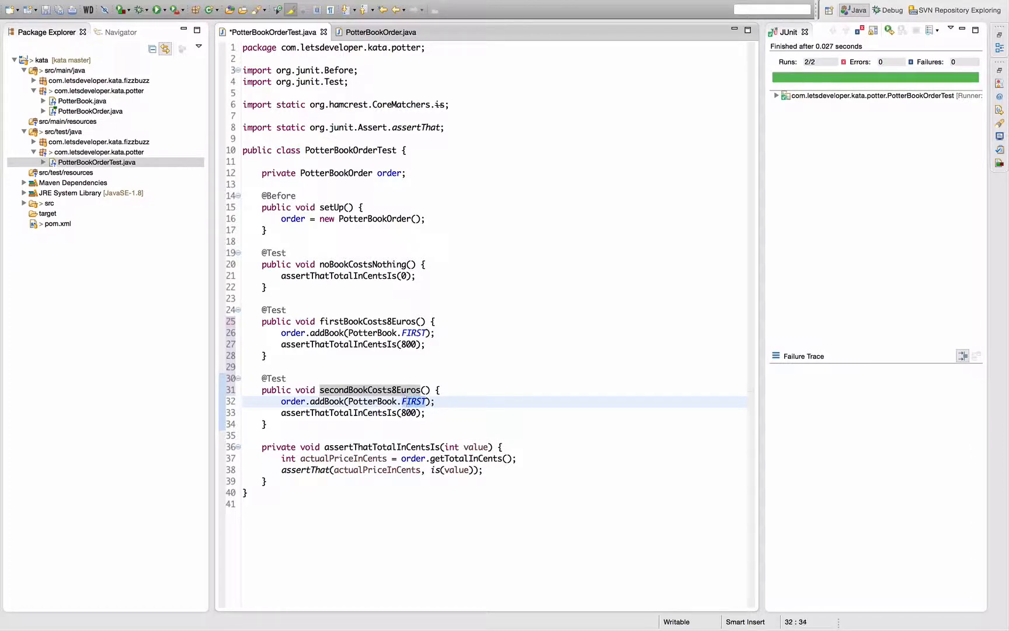
{"action": "type", "text": "SECOND"}
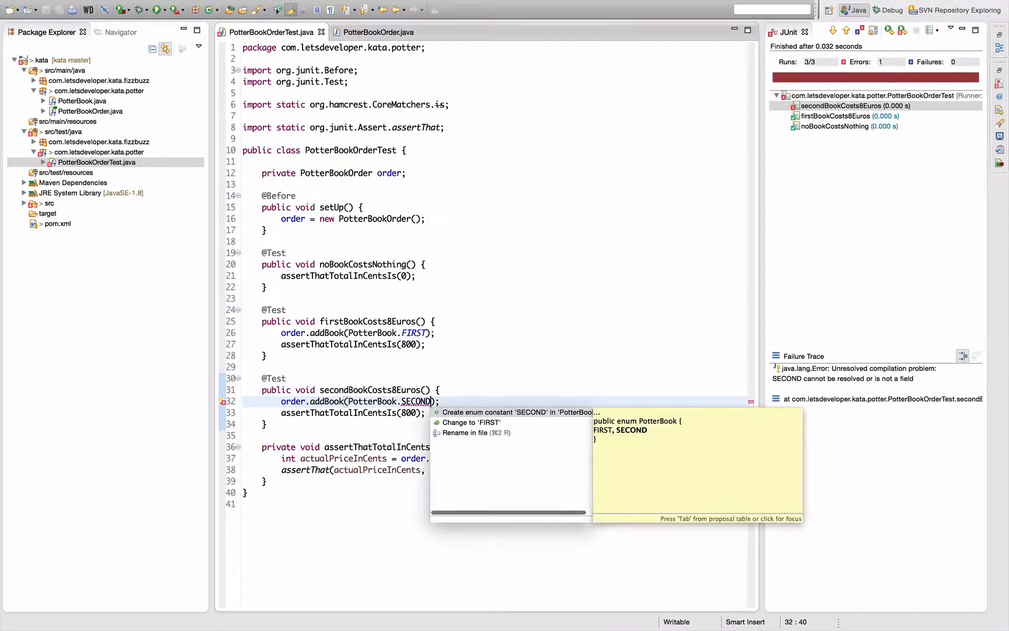
Add the missing SECOND constant to the PotterBook enum via Quick Fix.
{"action": "left_click", "coordinate": [518, 411]}
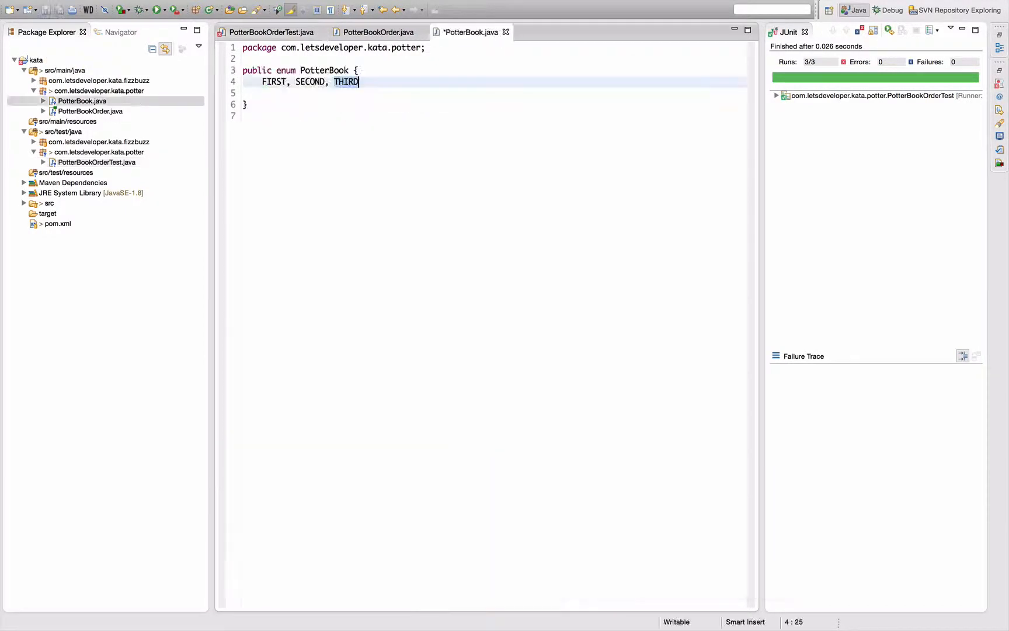
{"action": "left_click", "coordinate": [270, 32]}
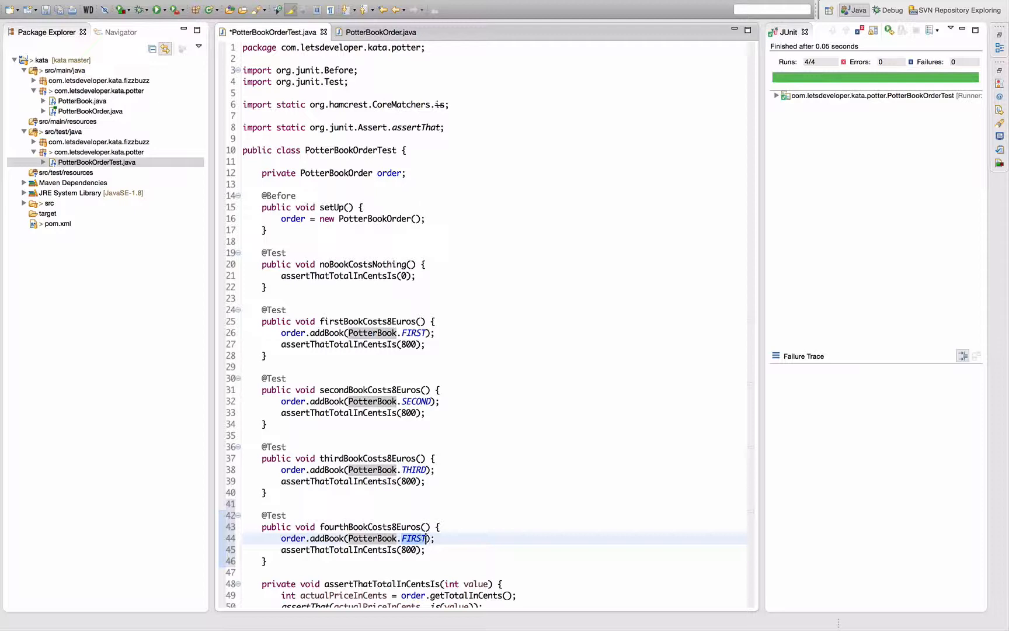
Add the FOURTH constant and a fifthBookCosts8Euros test ordering PotterBook.FIFTH.
{"action": "type", "text": "FOURTH"}
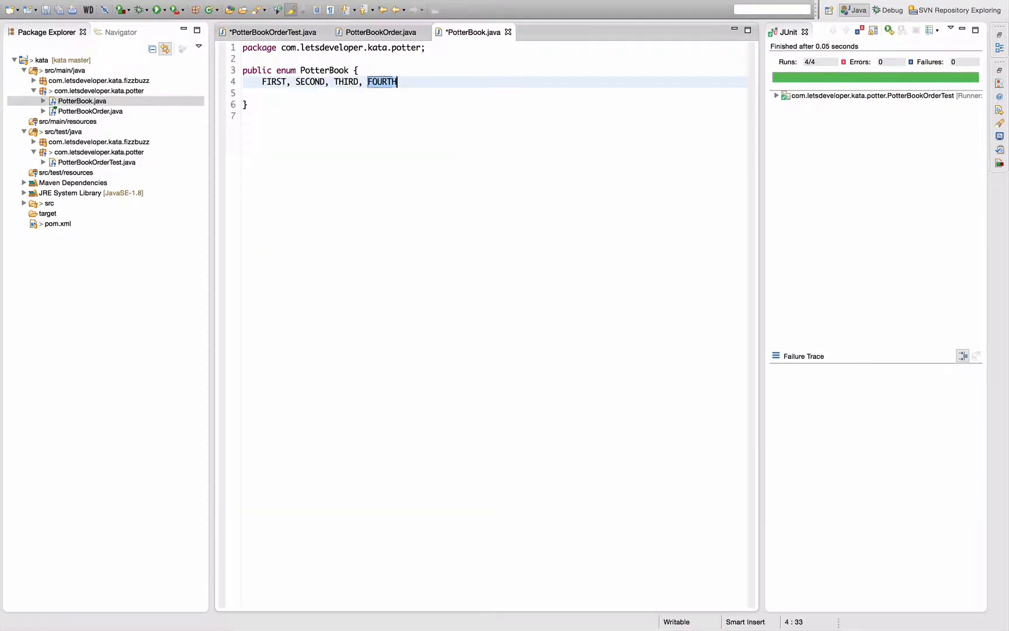
{"action": "left_click", "coordinate": [271, 32]}
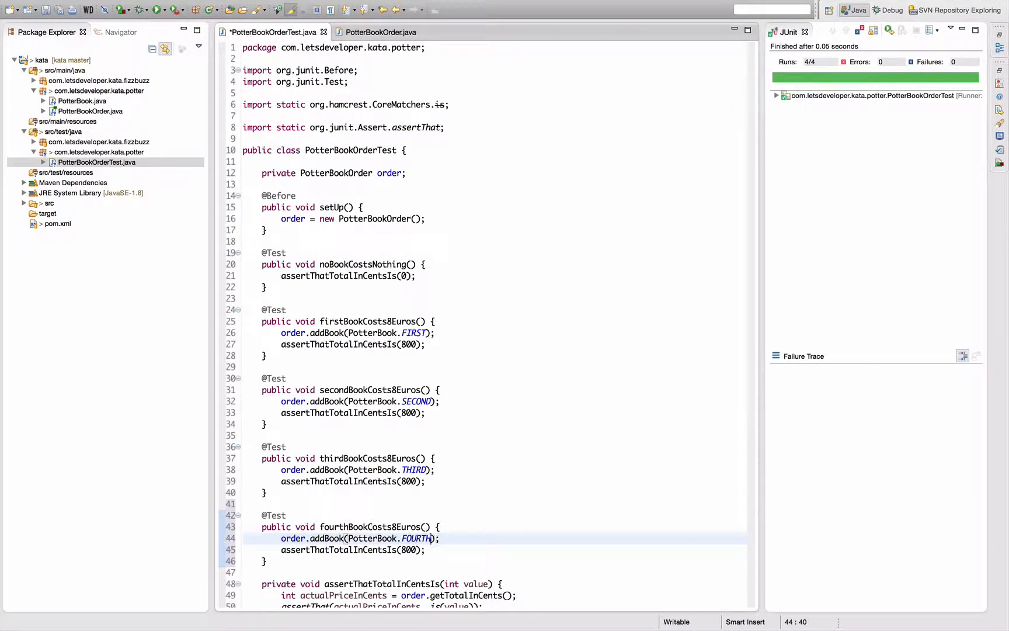
{"action": "key", "text": "ctrl+s"}
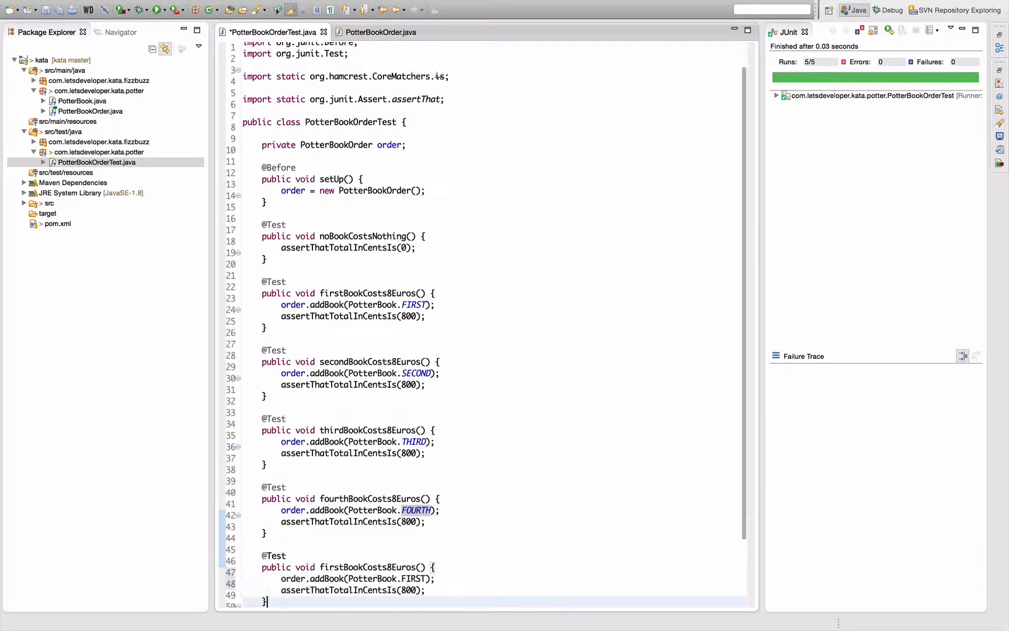
{"action": "scroll", "scroll_direction": "down", "scroll_amount": 3}
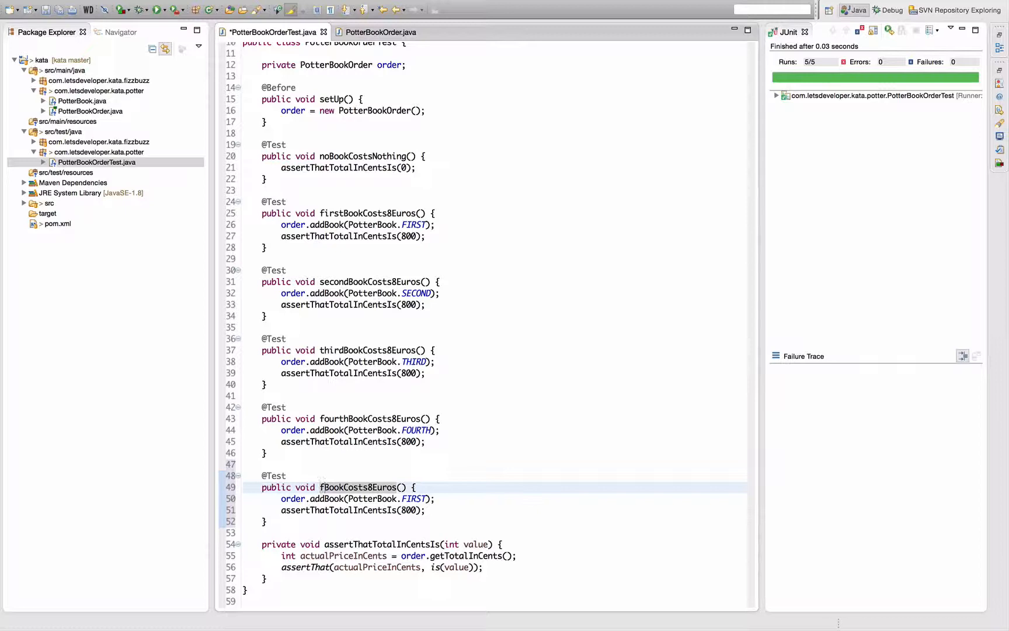
{"action": "type", "text": "ifth"}
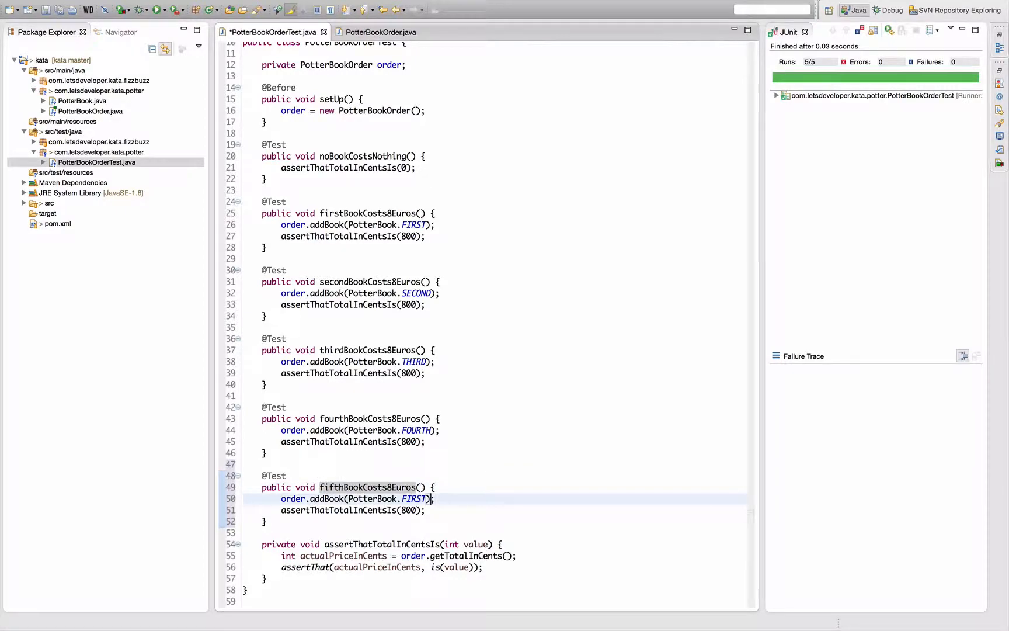
{"action": "type", "text": "FIFTH"}
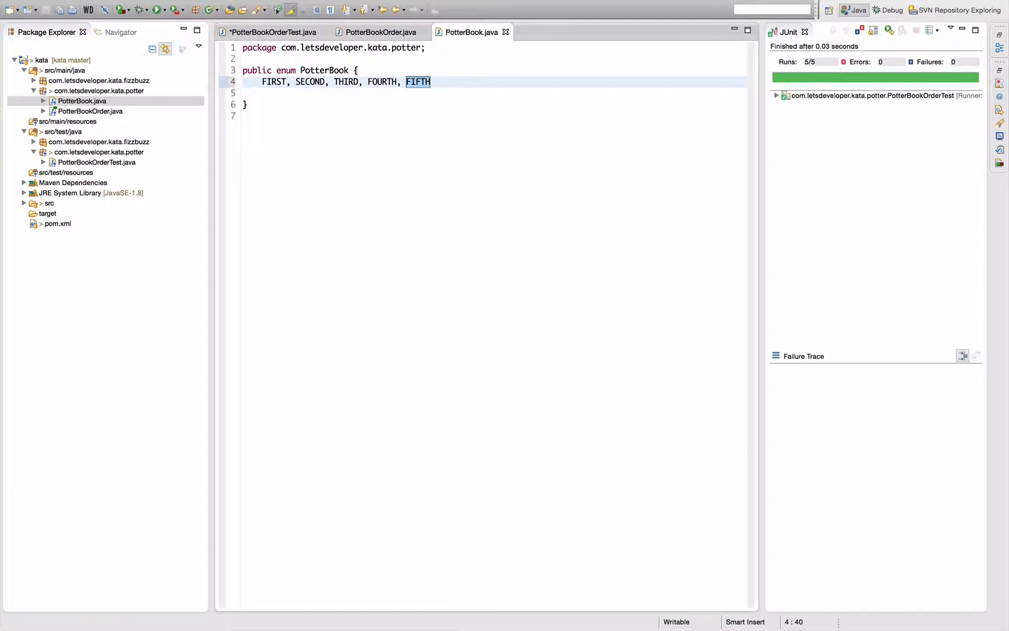
{"action": "left_click", "coordinate": [270, 32]}
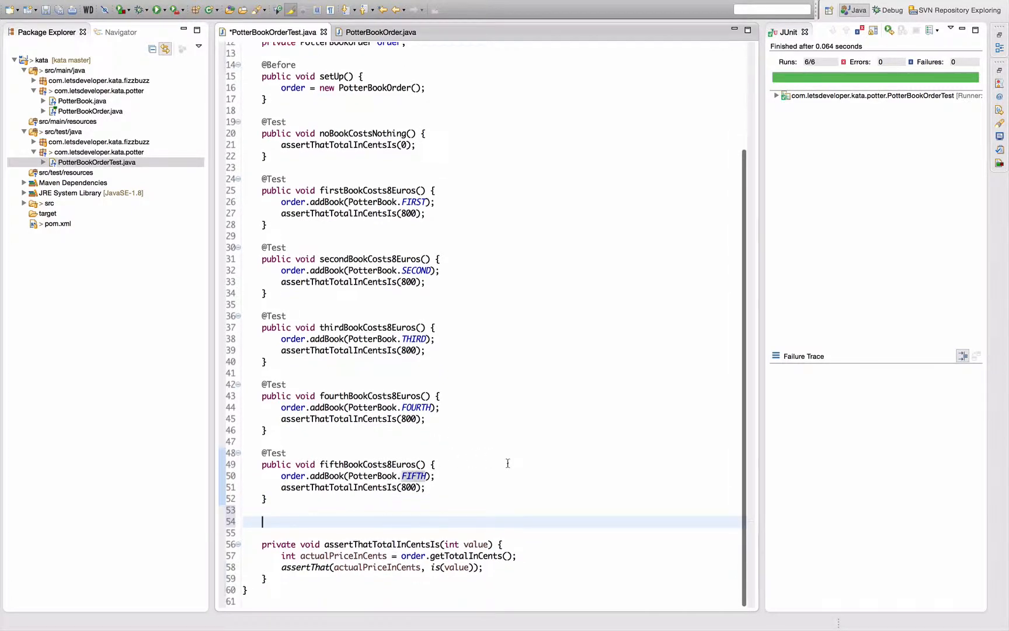
{"action": "type", "text": "@Test"}
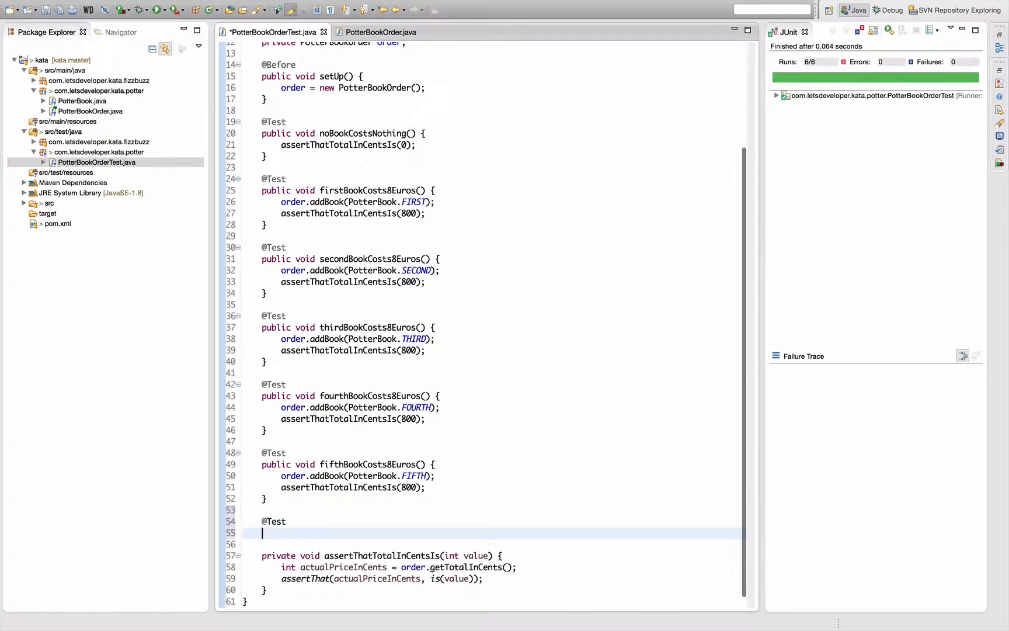
{"action": "type", "text": "public void"}
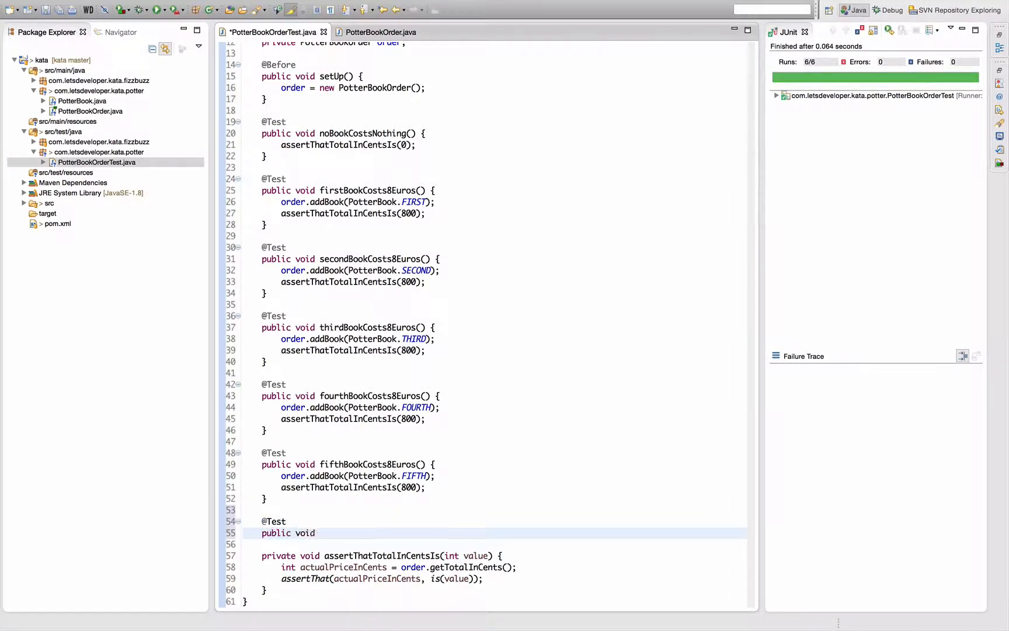
{"action": "type", "text": "t"}
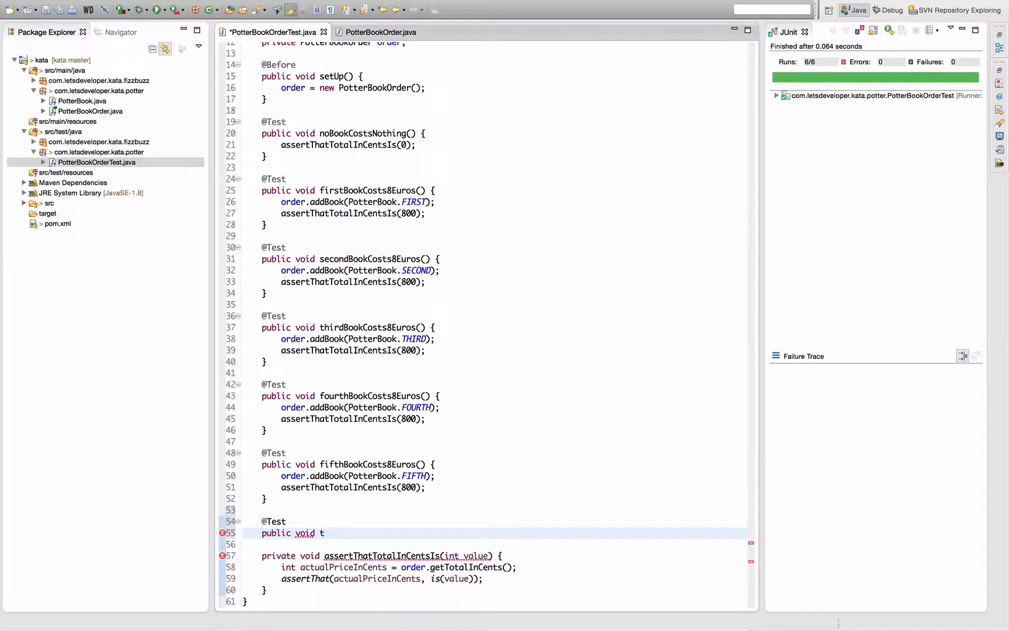
{"action": "type", "text": "wo"}
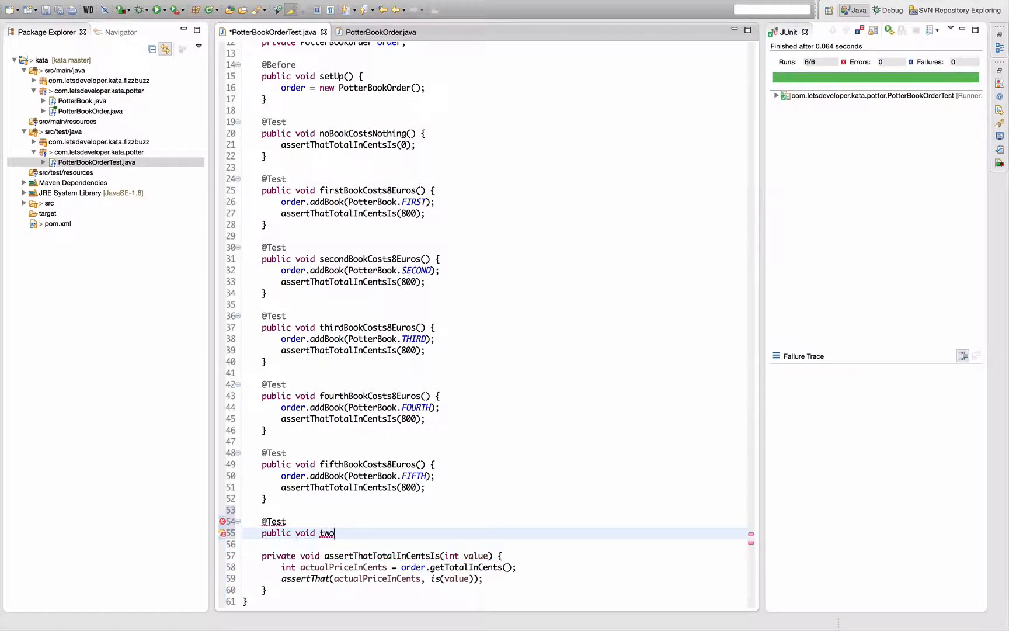
{"action": "type", "text": "Times"}
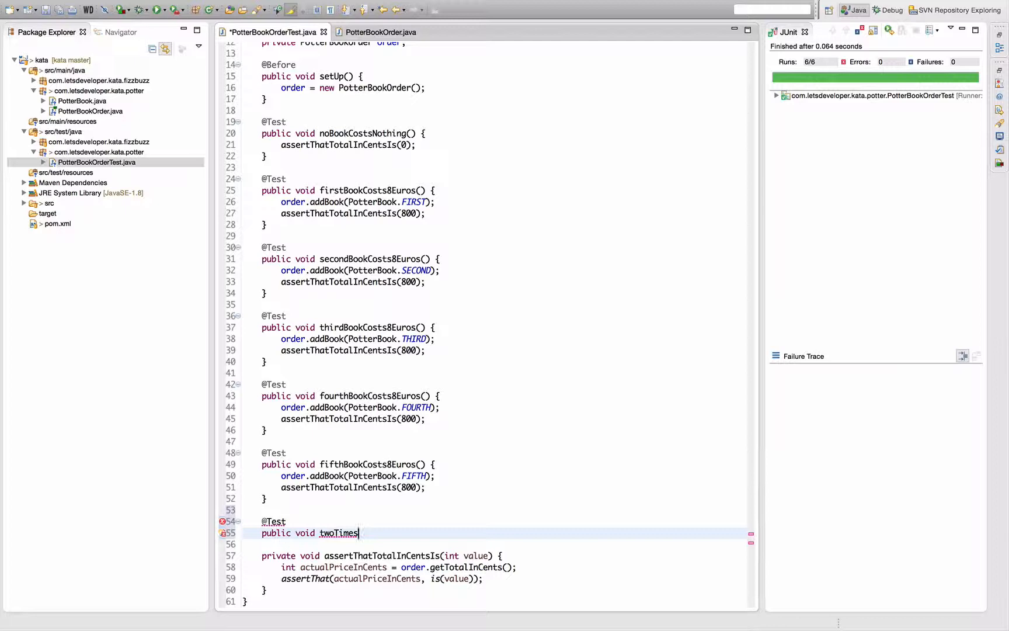
{"action": "type", "text": "Th"}
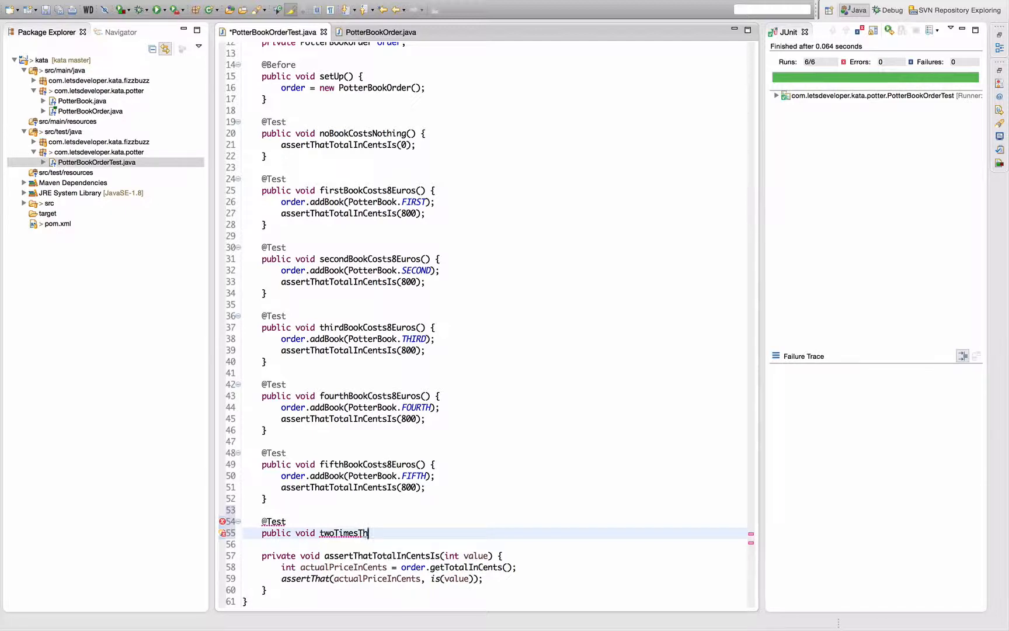
{"action": "type", "text": "so"}
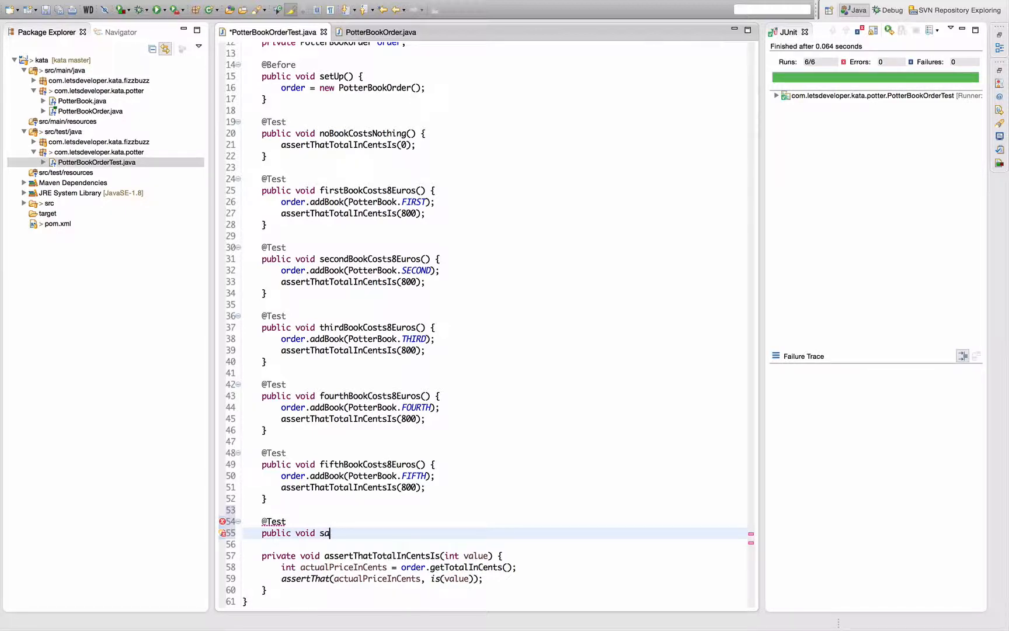
{"action": "type", "text": "ameBookT"}
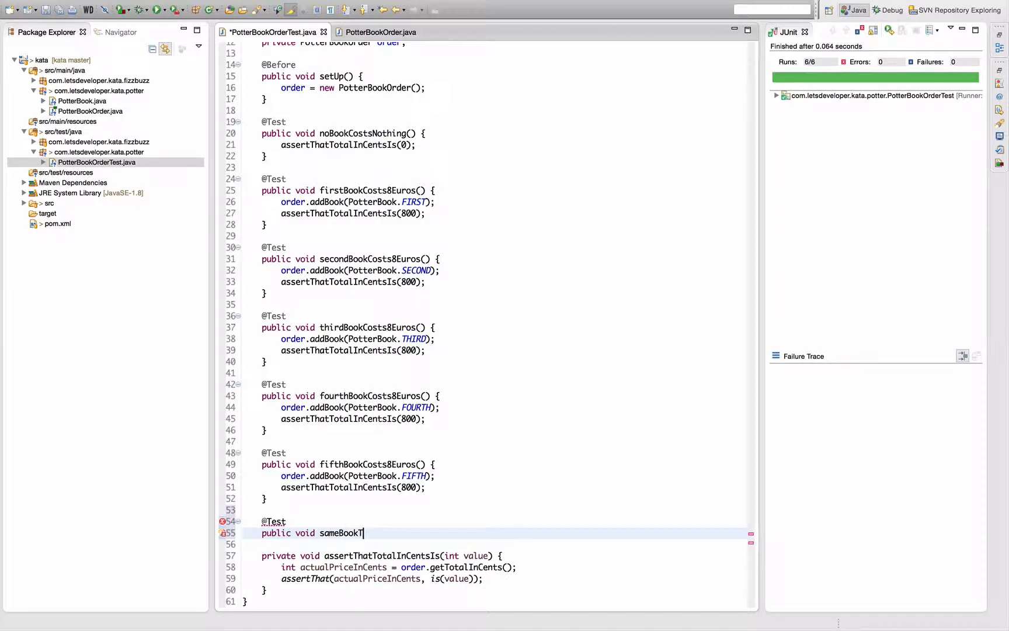
{"action": "type", "text": "wiceCost"}
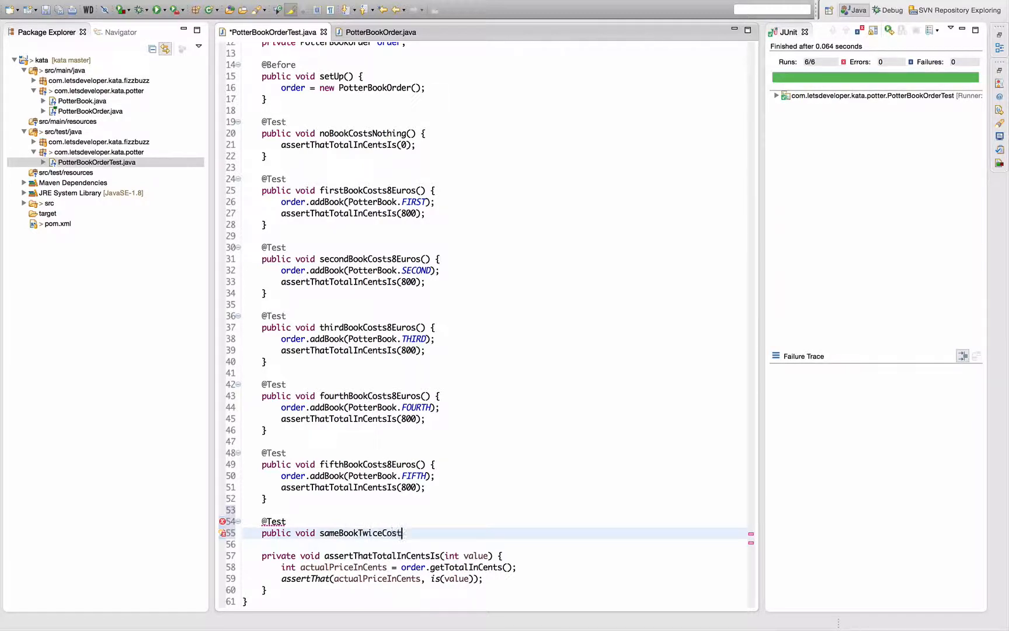
{"action": "type", "text": "s16Eur"}
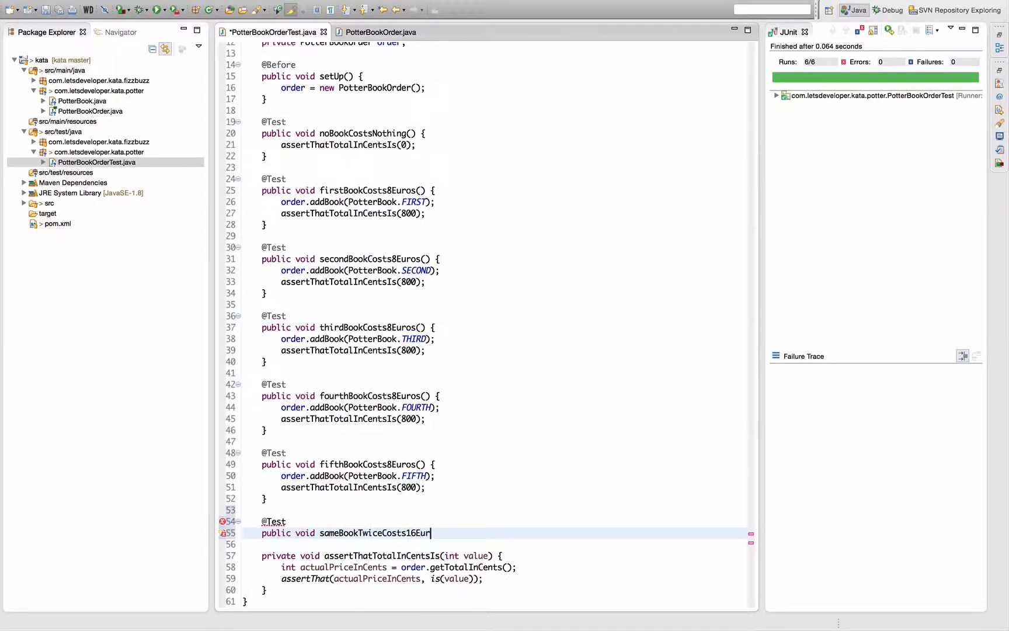
{"action": "type", "text": "os() {"}
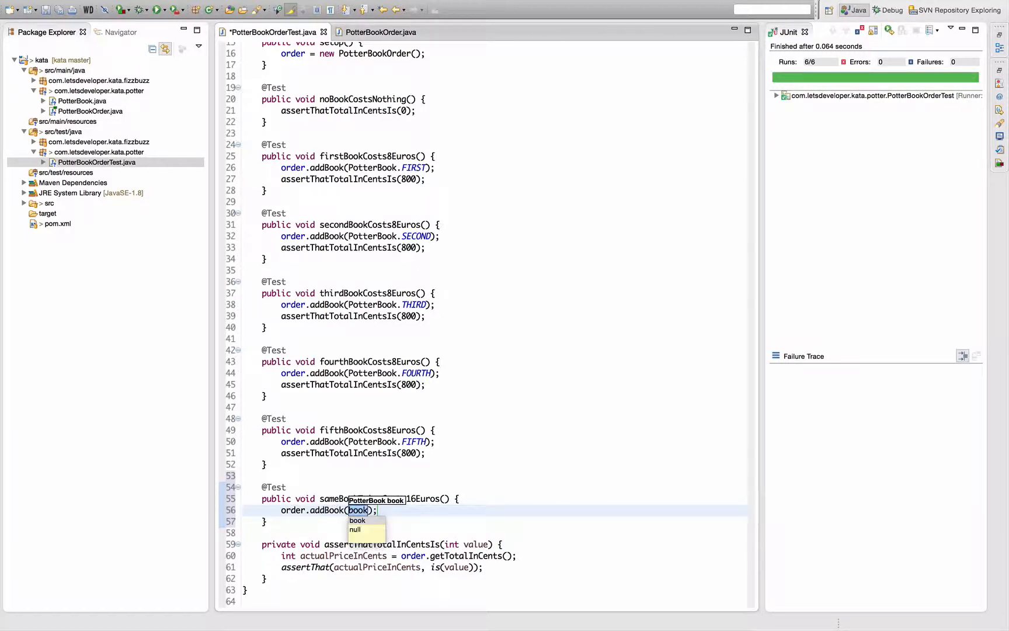
Order PotterBook.FOURTH twice, assert a 1600-cent total, and save to run the tests.
{"action": "type", "text": "Potter"}
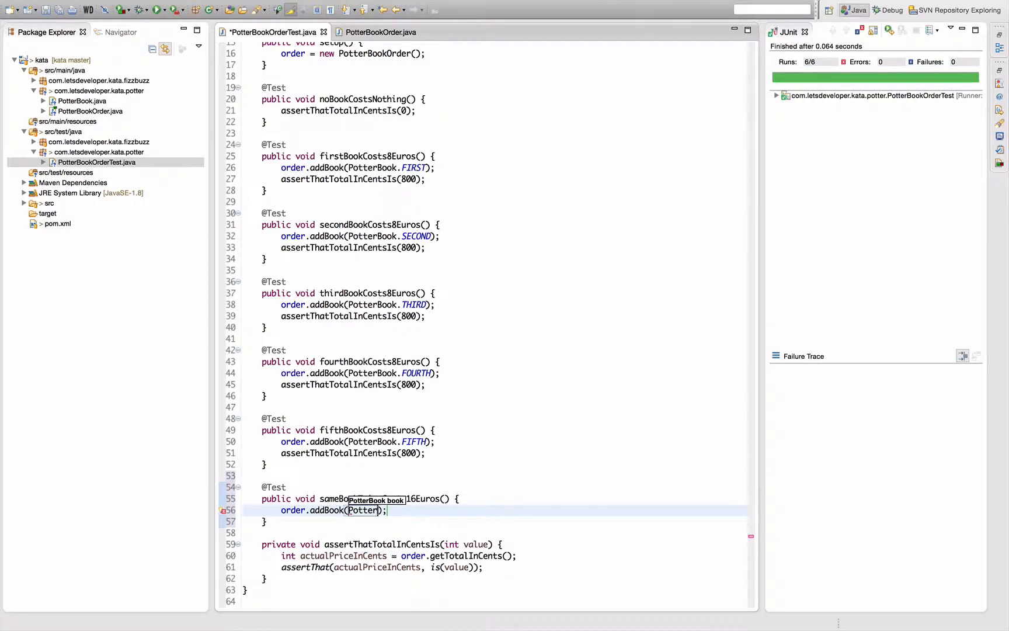
{"action": "type", "text": ","}
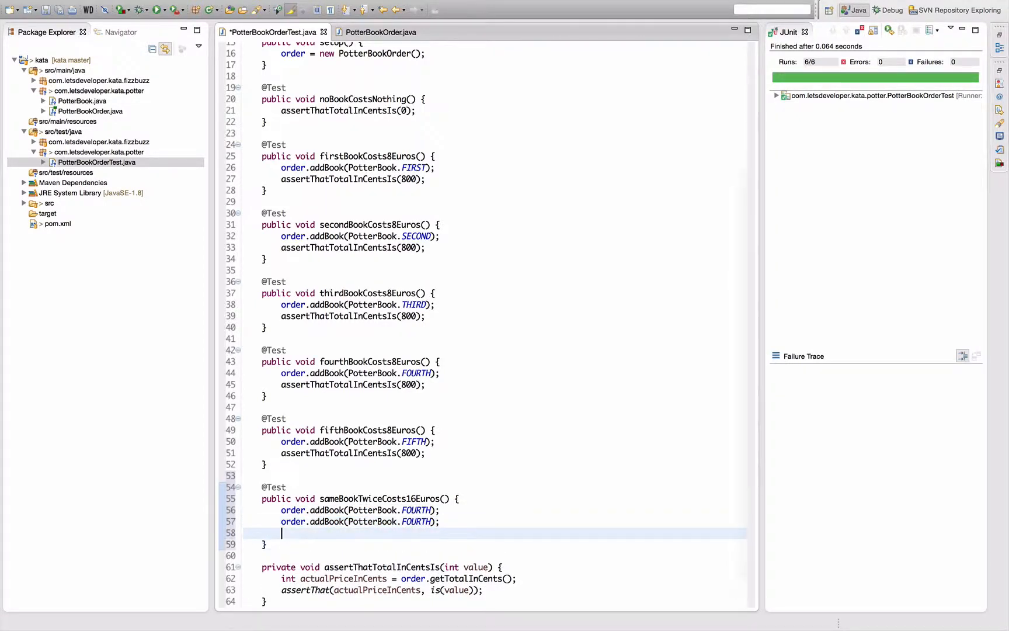
{"action": "type", "text": "assertThatTotalInCentsIs(value);"}
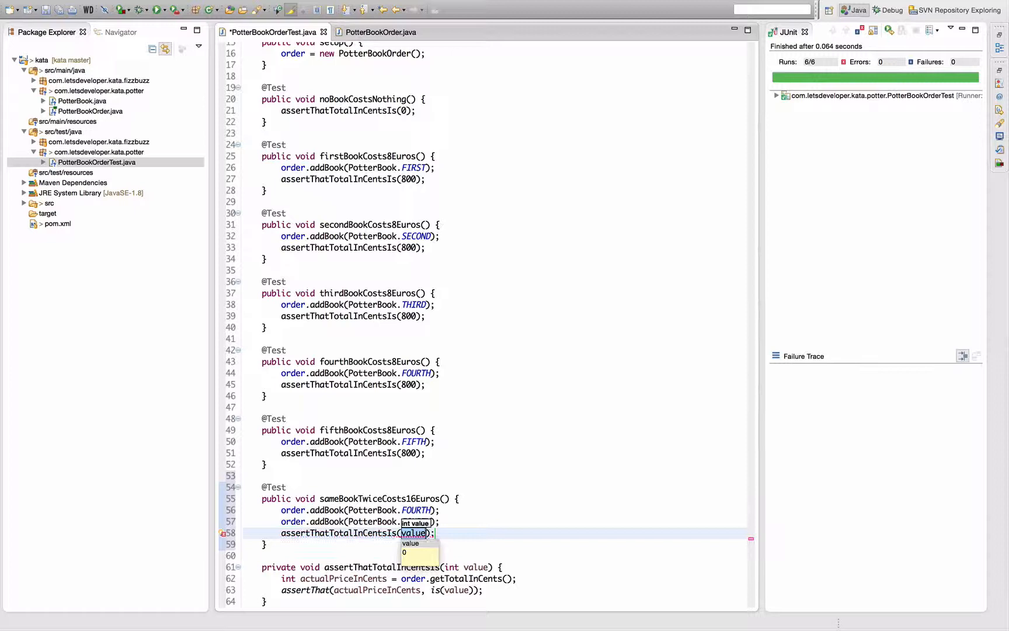
{"action": "type", "text": "1600"}
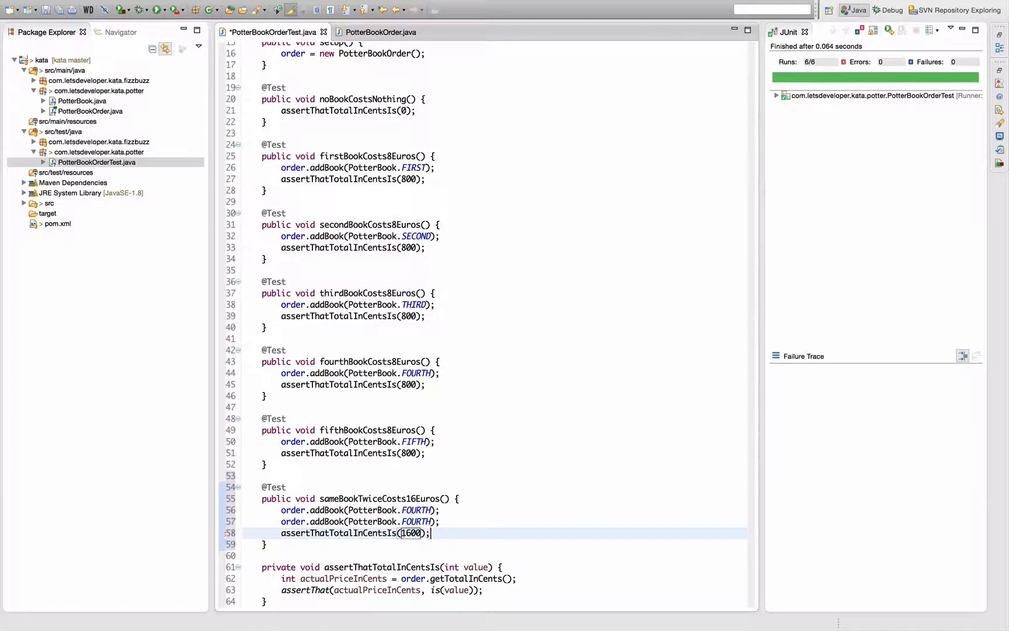
{"action": "key", "text": "ctrl+s"}
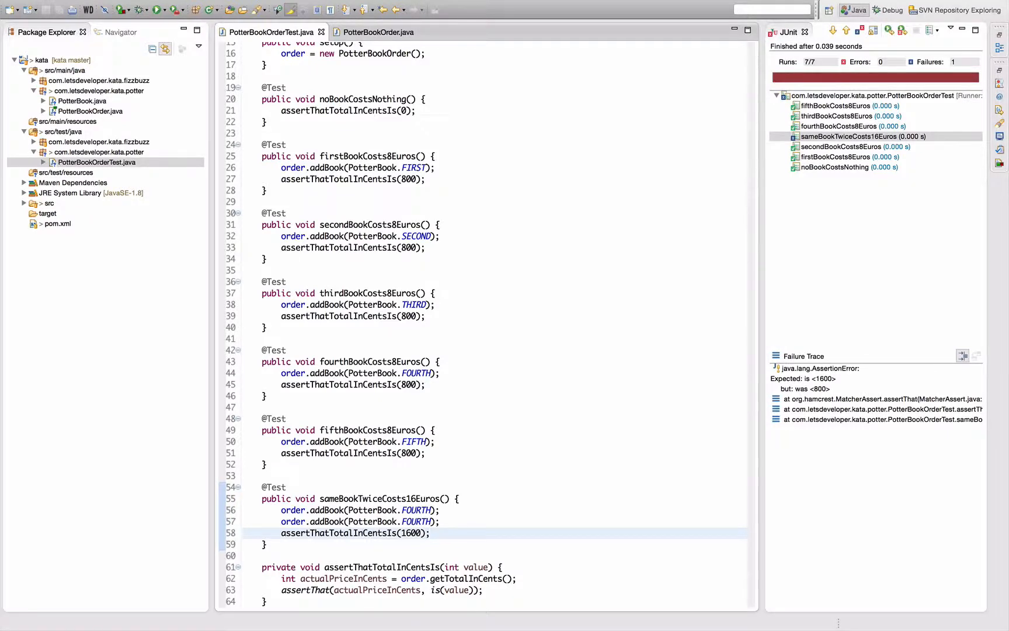
Add a private List<PotterBook> books field to PotterBookOrder.
{"action": "left_click", "coordinate": [379, 32]}
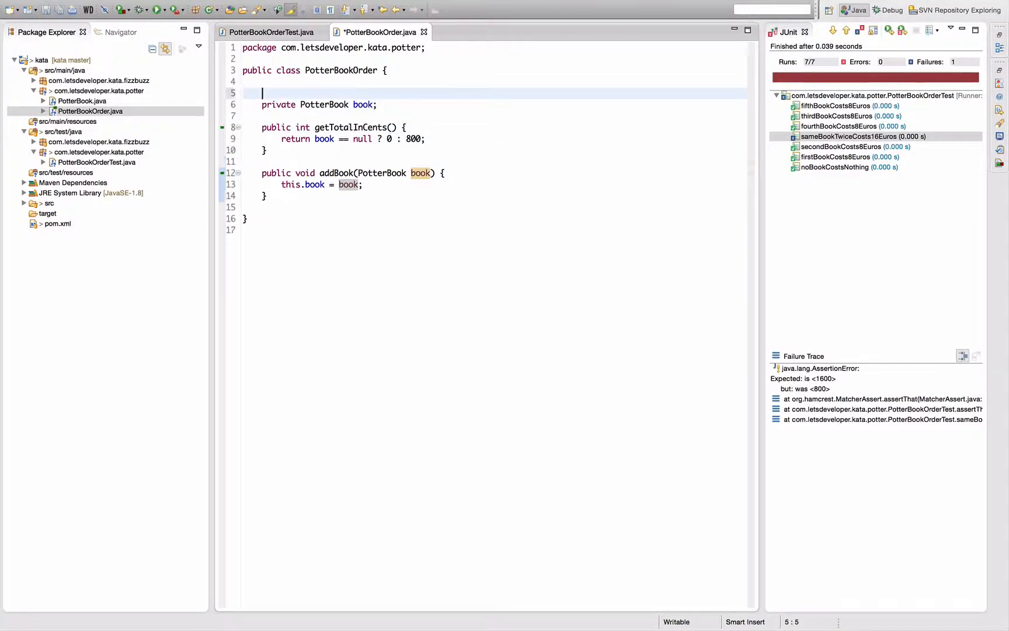
{"action": "type", "text": "private List<E>"}
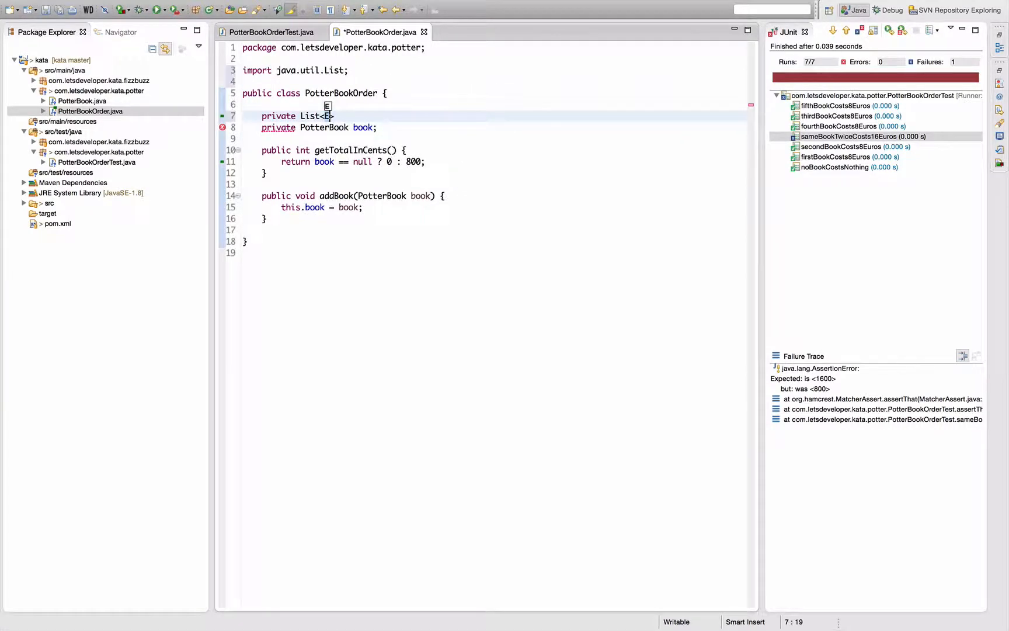
{"action": "type", "text": "PotterBook"}
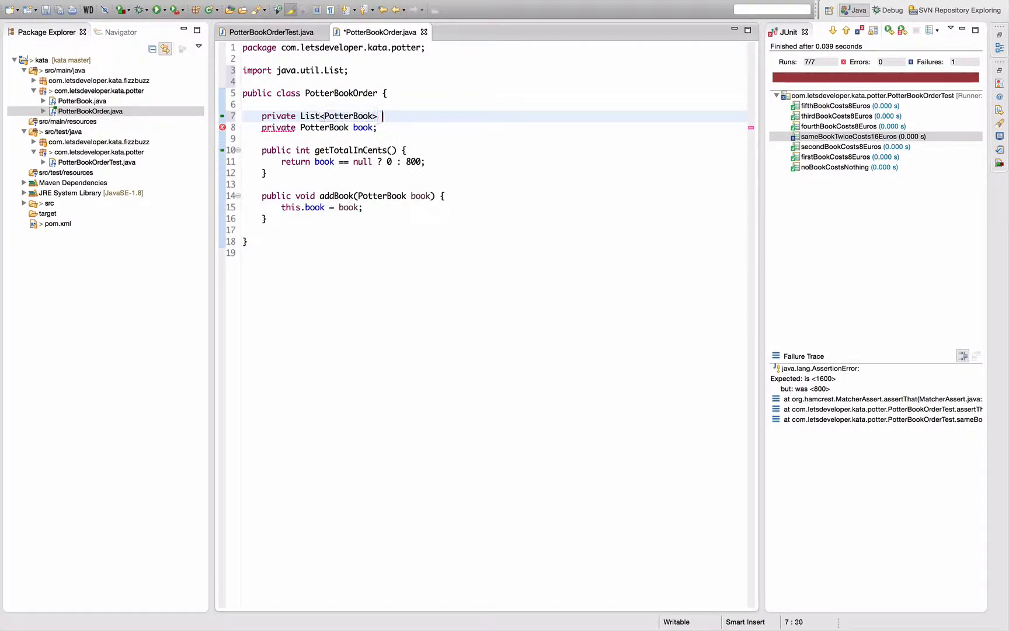
{"action": "type", "text": "books;"}
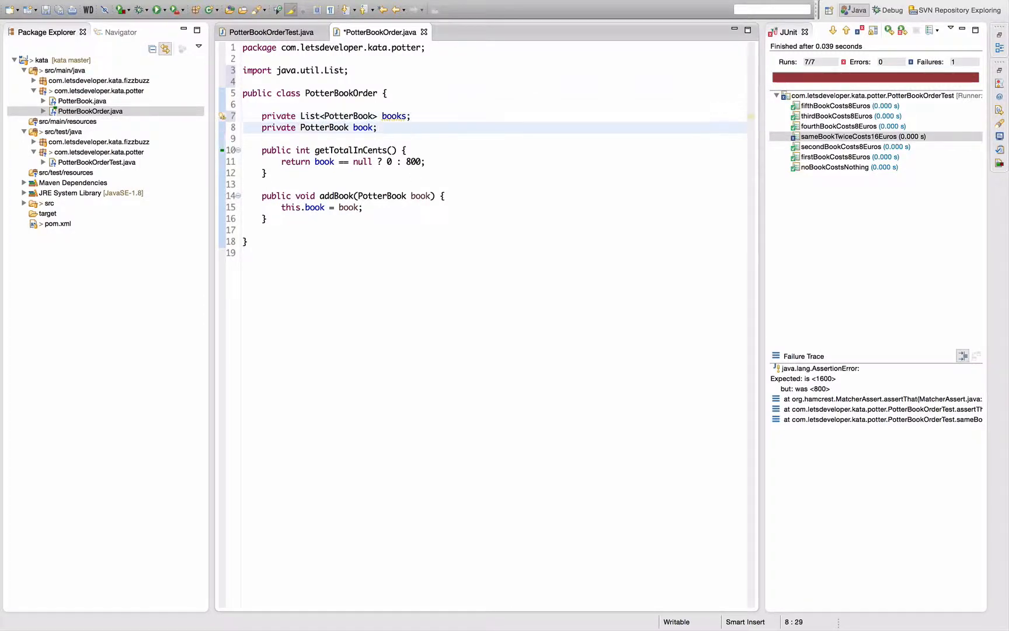
Make addBook append each book to the books list.
{"action": "left_click", "coordinate": [281, 219]}
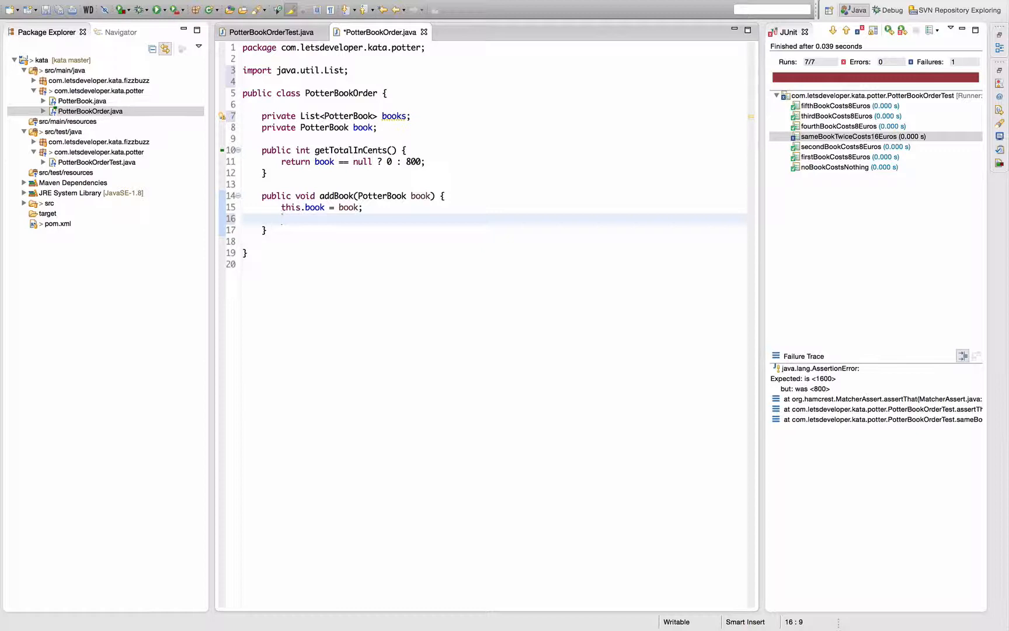
{"action": "type", "text": "books.ad"}
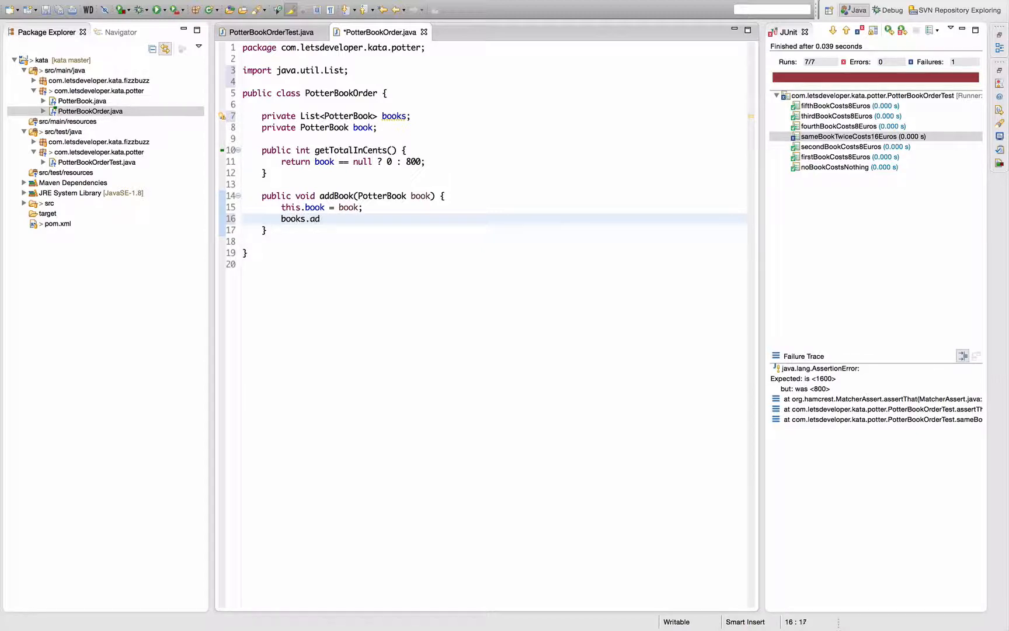
{"action": "type", "text": "d(e"}
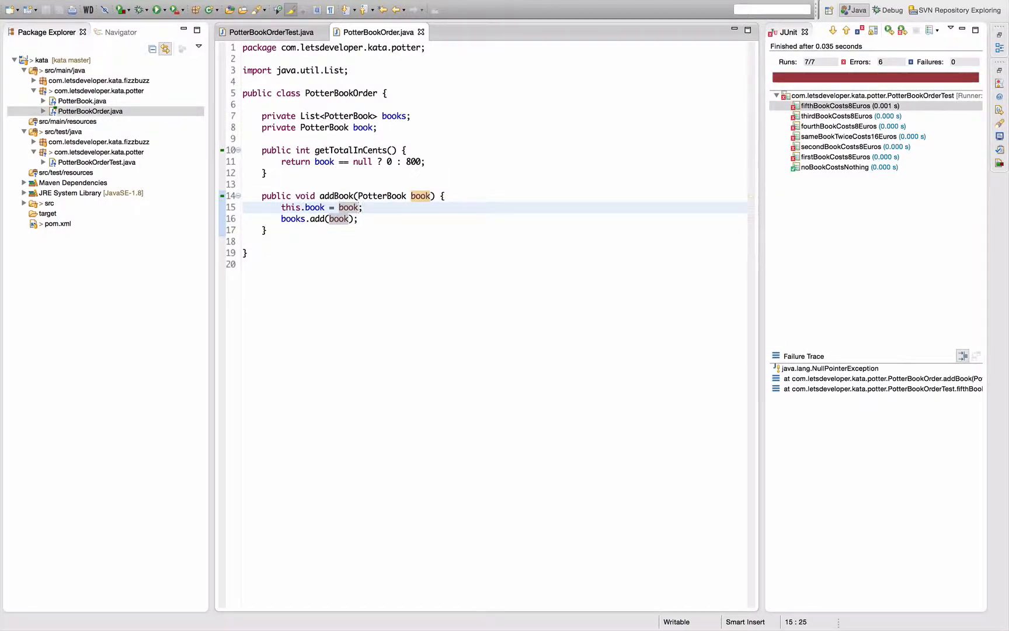
{"action": "left_click", "coordinate": [408, 115]}
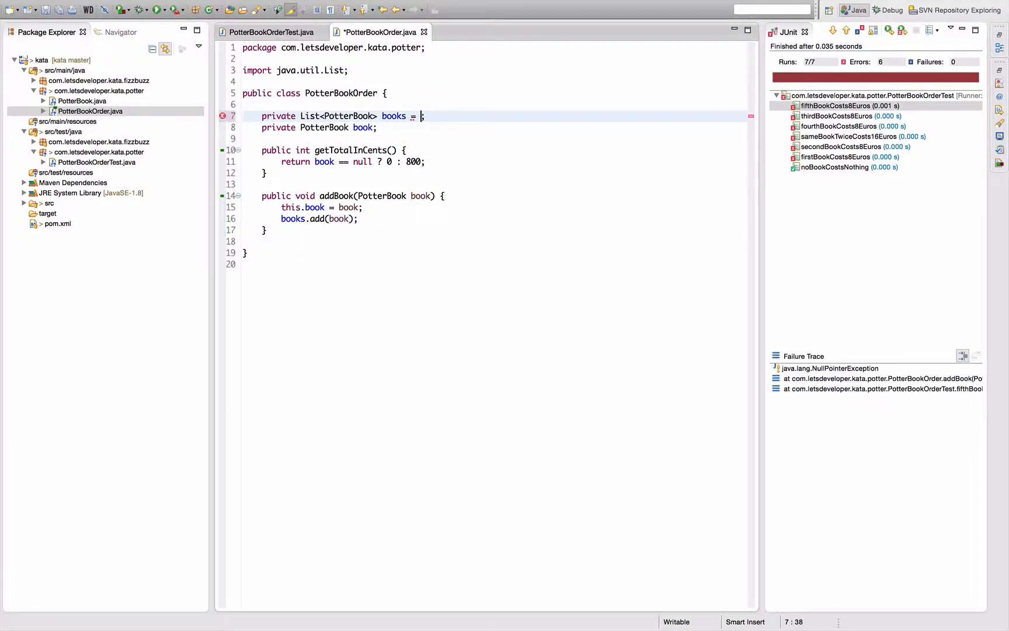
Initialise books as new java.util.ArrayList<PotterBook>() and delete the single-book assignment.
{"action": "type", "text": "new java.u"}
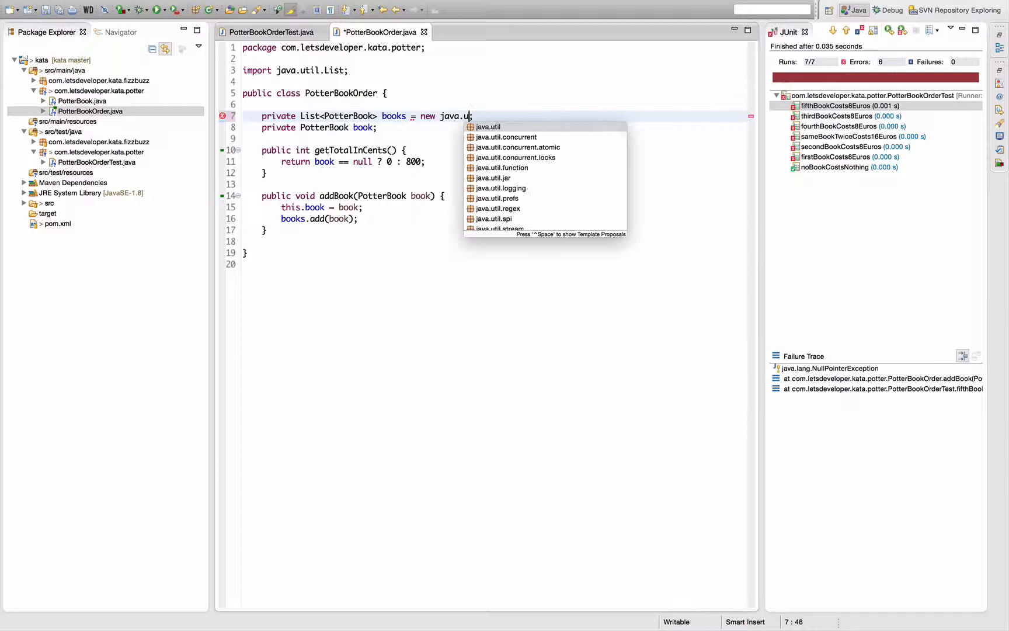
{"action": "type", "text": "til.Ar"}
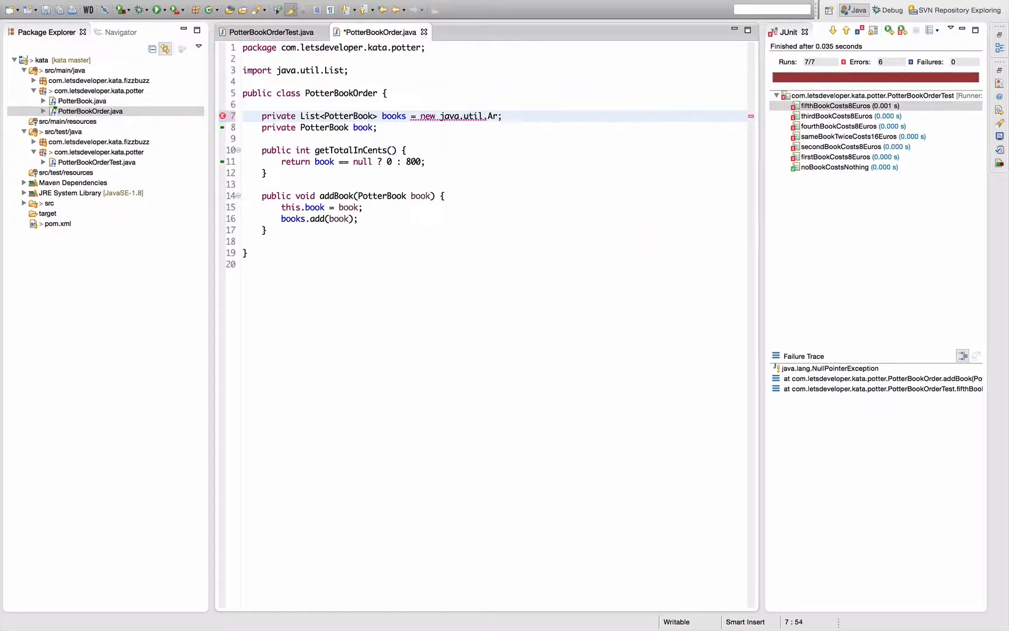
{"action": "type", "text": "rayList<PotterBook>"}
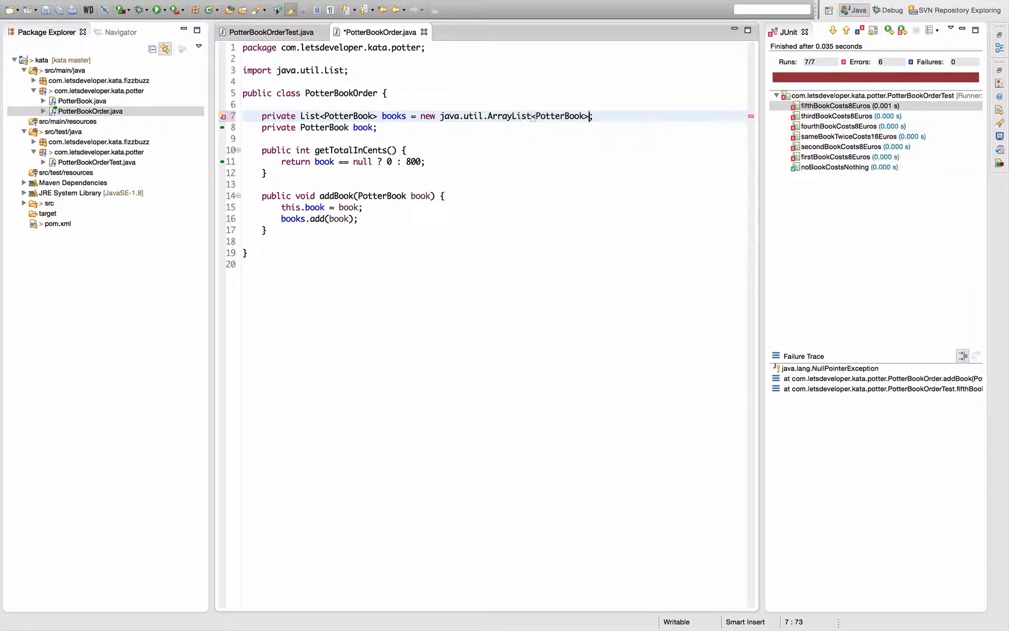
{"action": "type", "text": "()"}
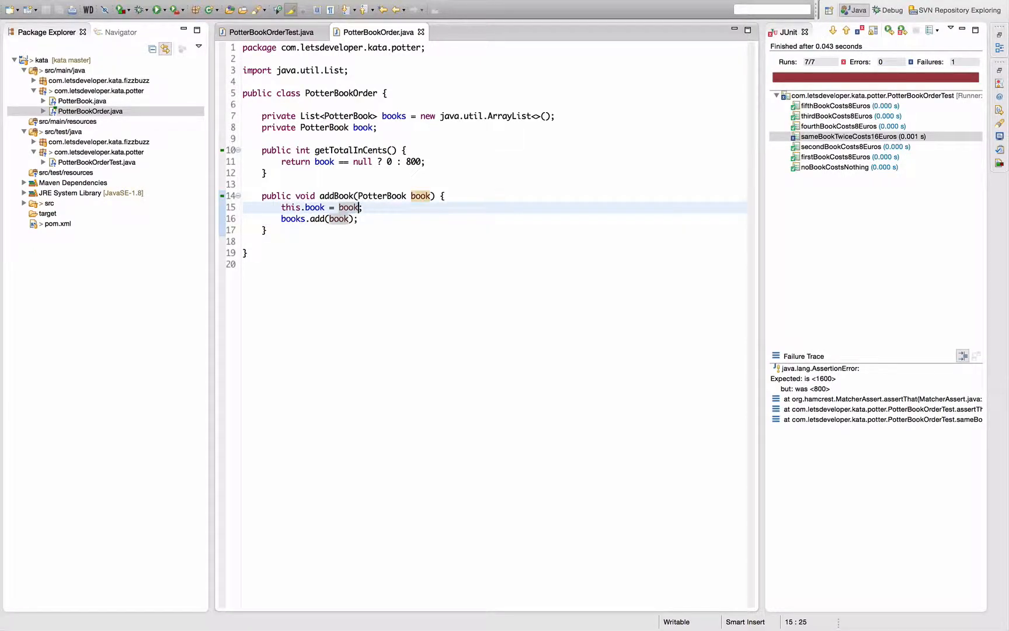
{"action": "key", "text": "Delete"}
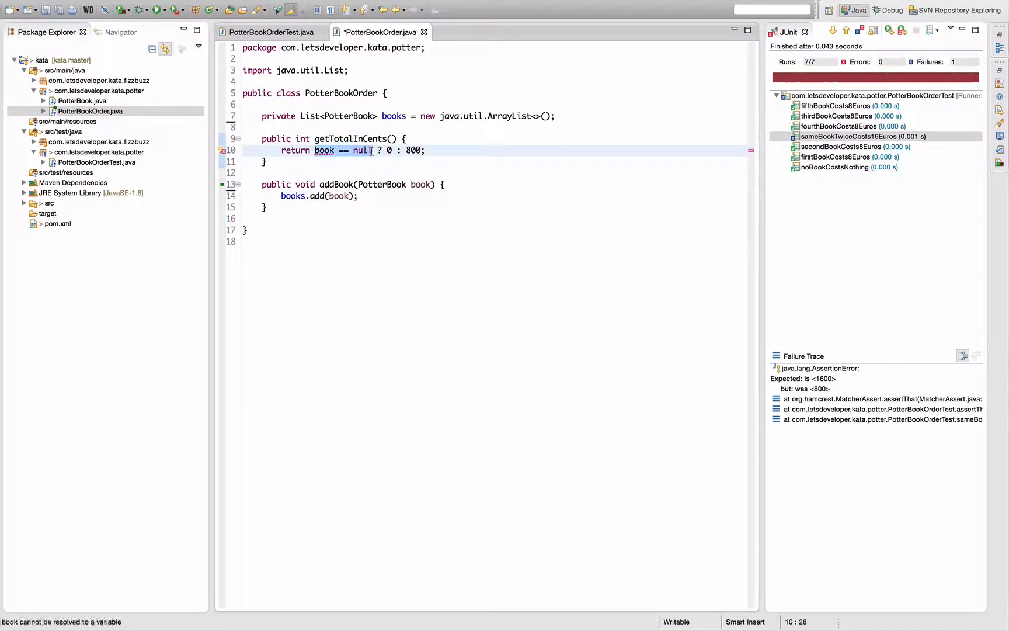
Make getTotalInCents return books.size() * 800 and save PotterBookOrder.
{"action": "type", "text": "books.isEmpty("}
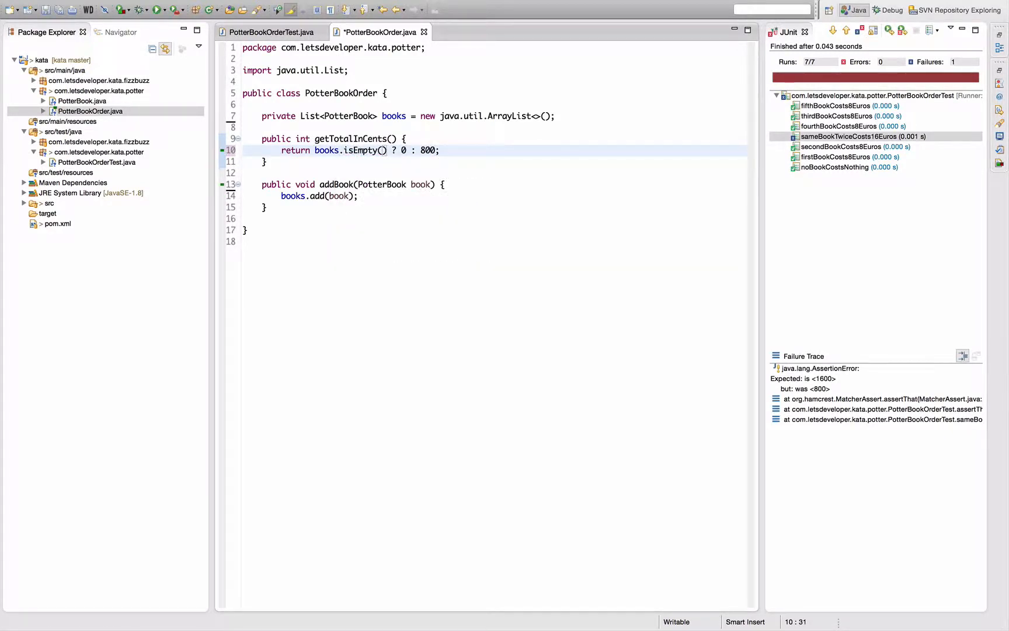
{"action": "left_click", "coordinate": [343, 151]}
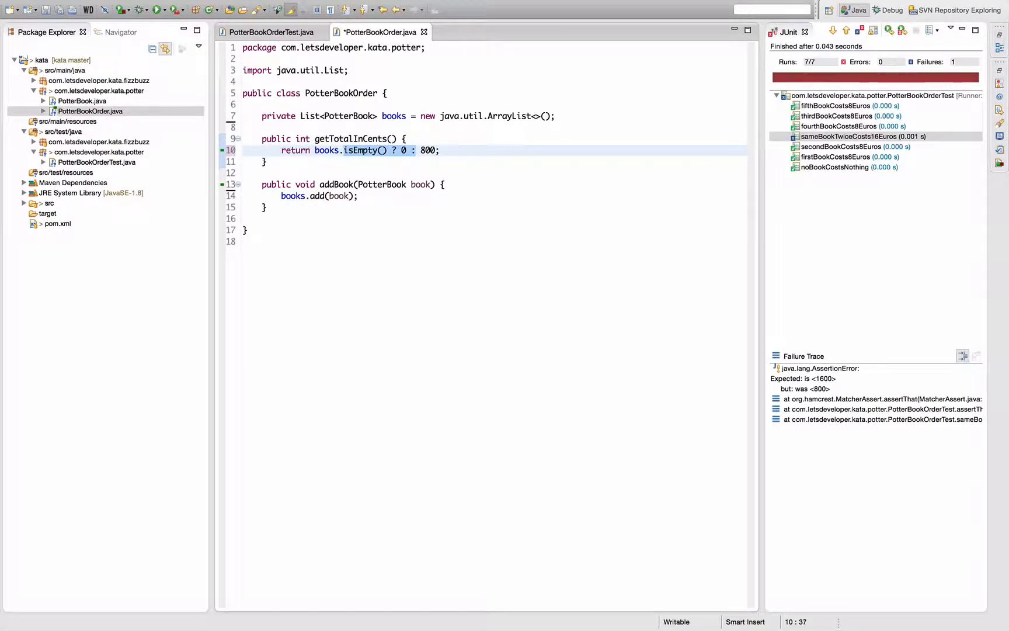
{"action": "type", "text": "size"}
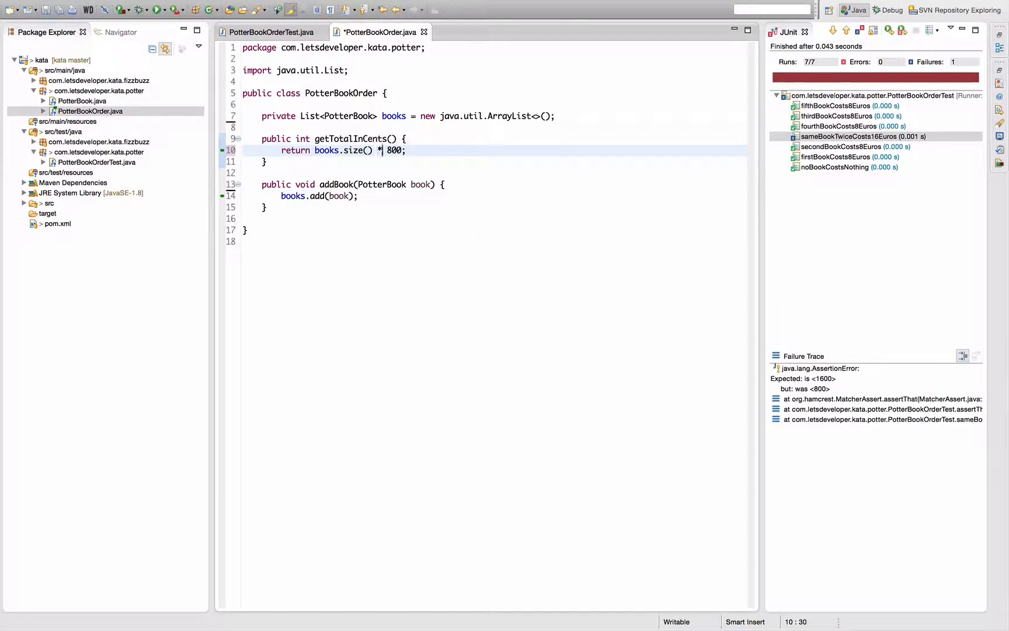
{"action": "key", "text": "ctrl+s"}
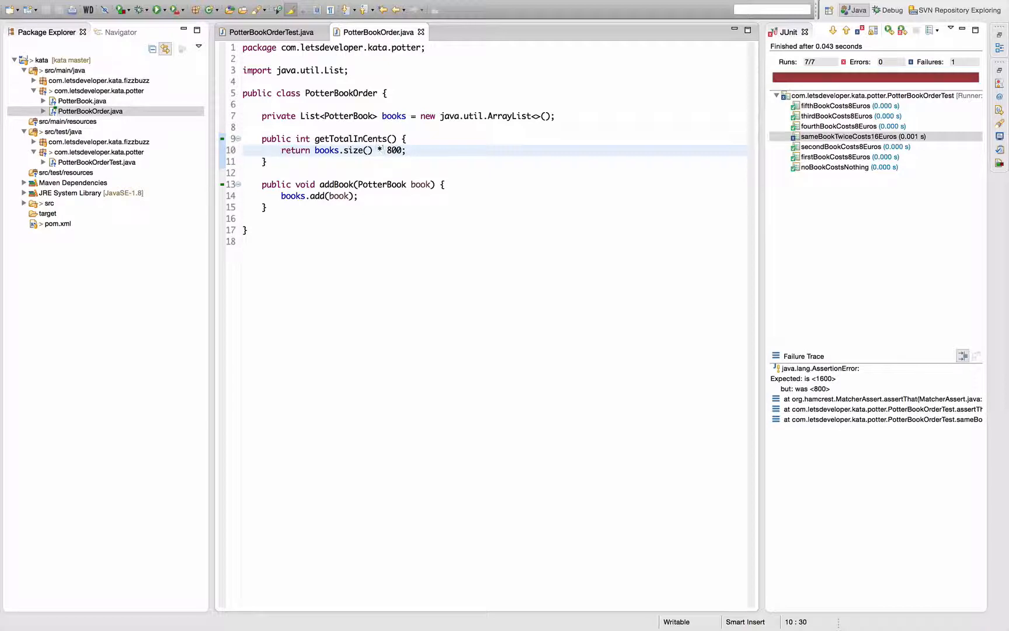